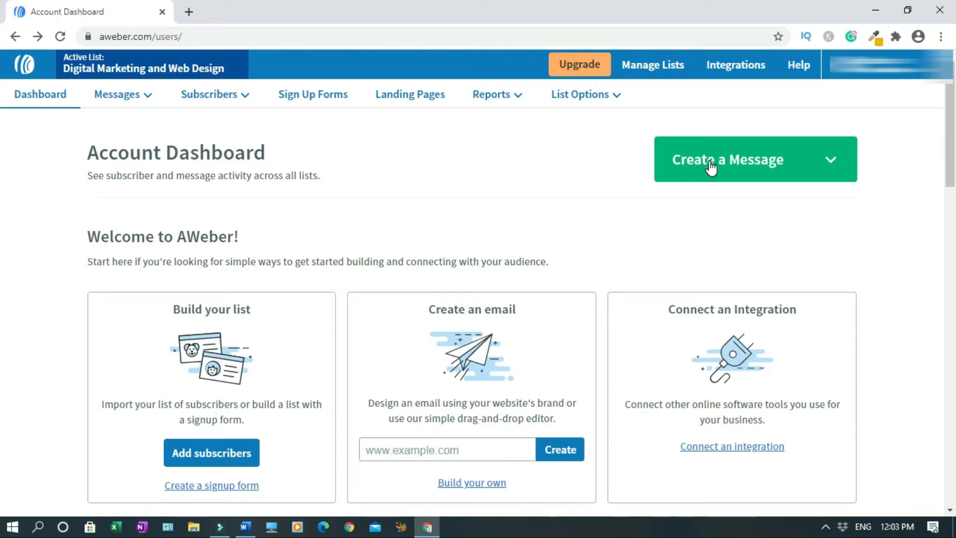
mouse_move(486, 171)
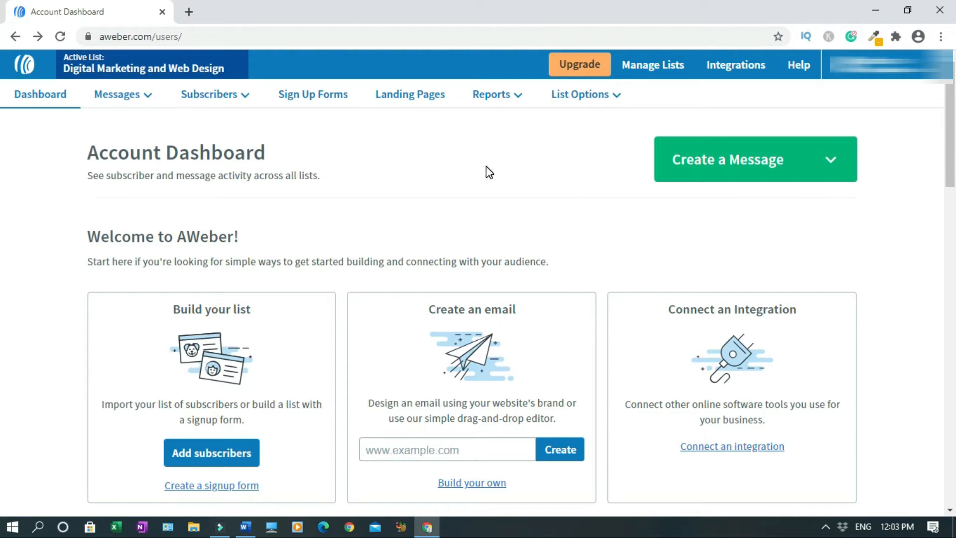
- Go to Messages > Campaigns and open the Create a Campaign chooser
click(116, 94)
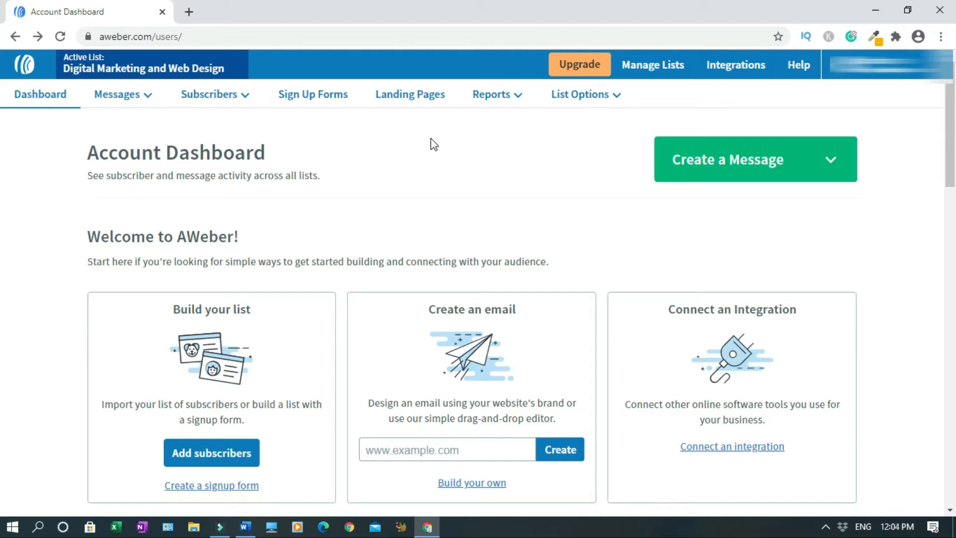
mouse_move(507, 152)
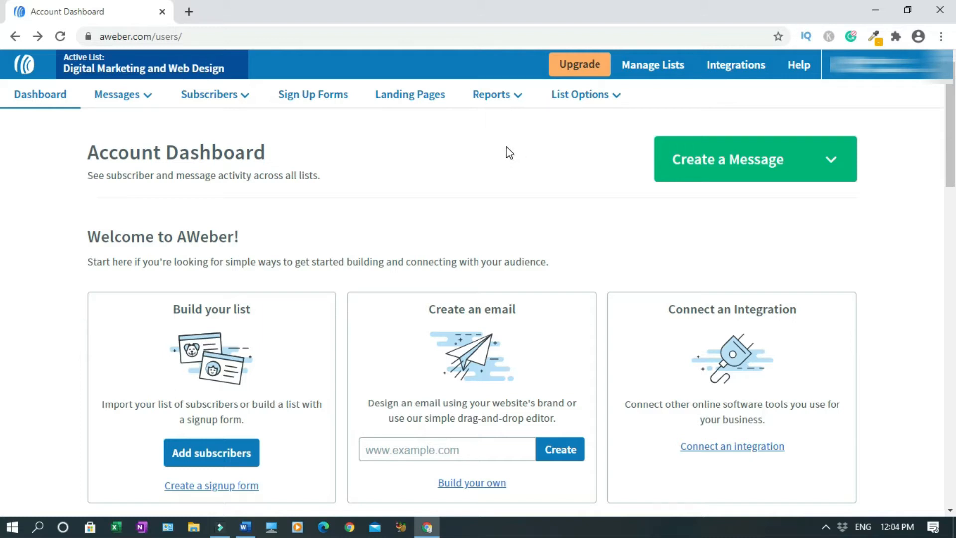
mouse_move(527, 151)
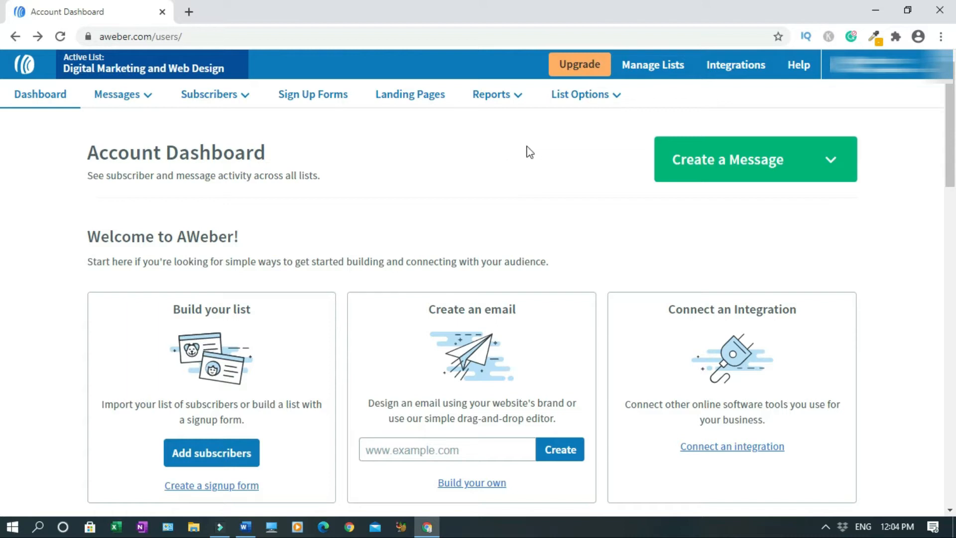
mouse_move(656, 70)
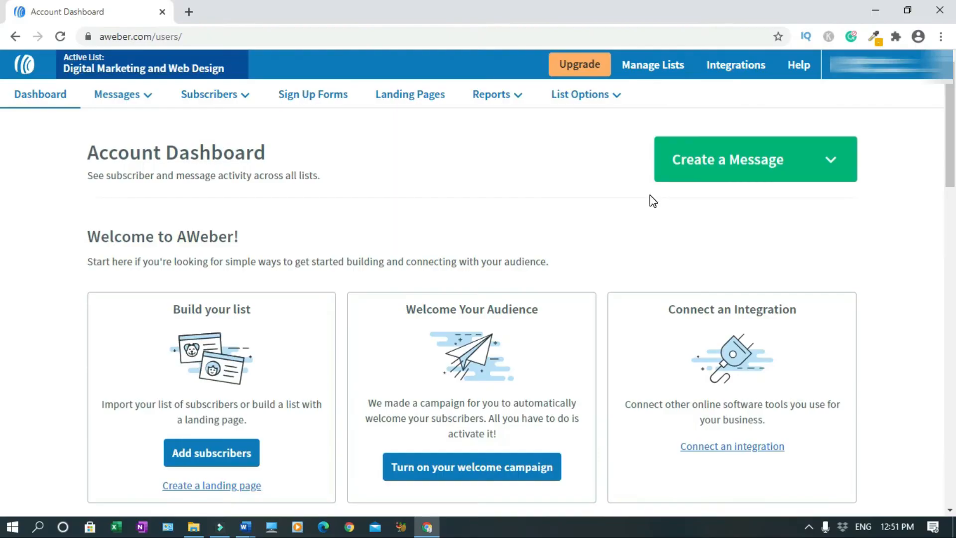
mouse_move(110, 122)
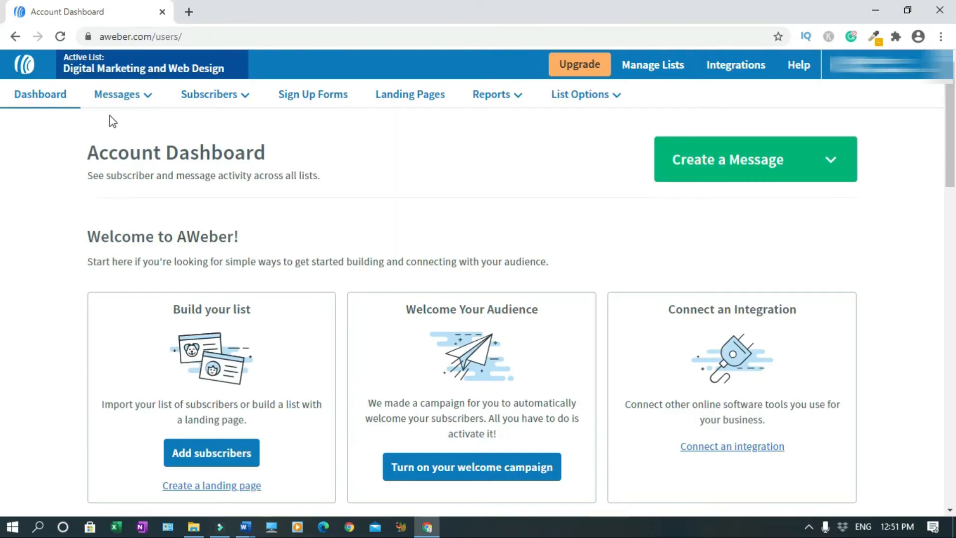
click(117, 95)
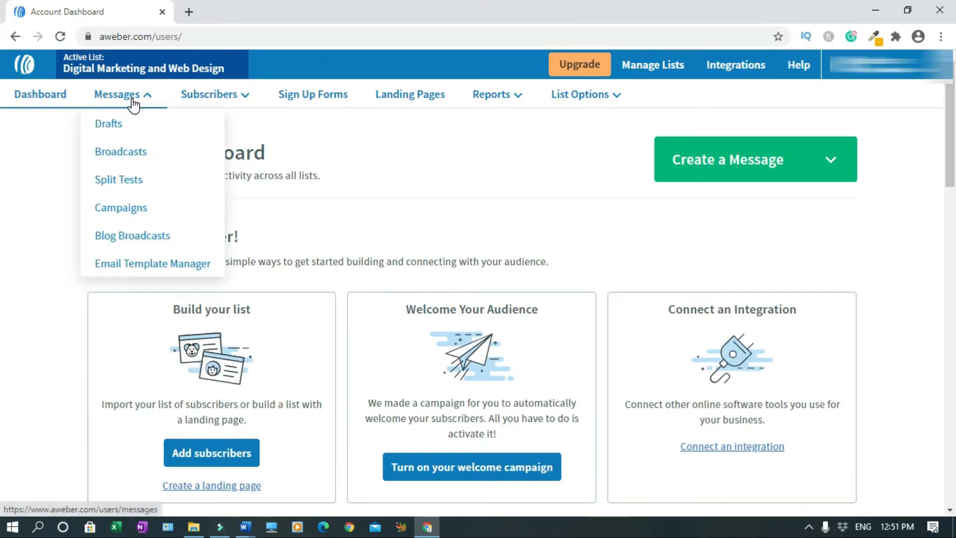
click(120, 207)
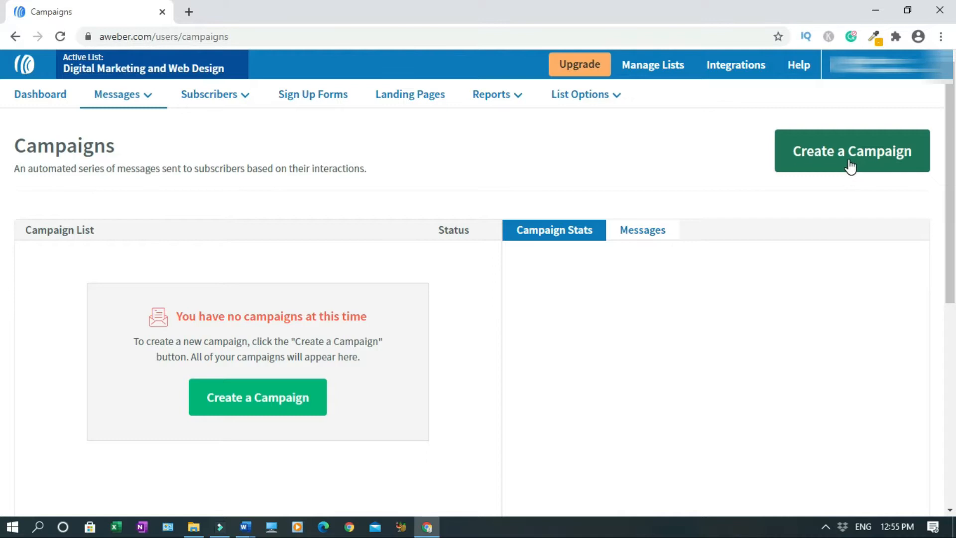
click(852, 151)
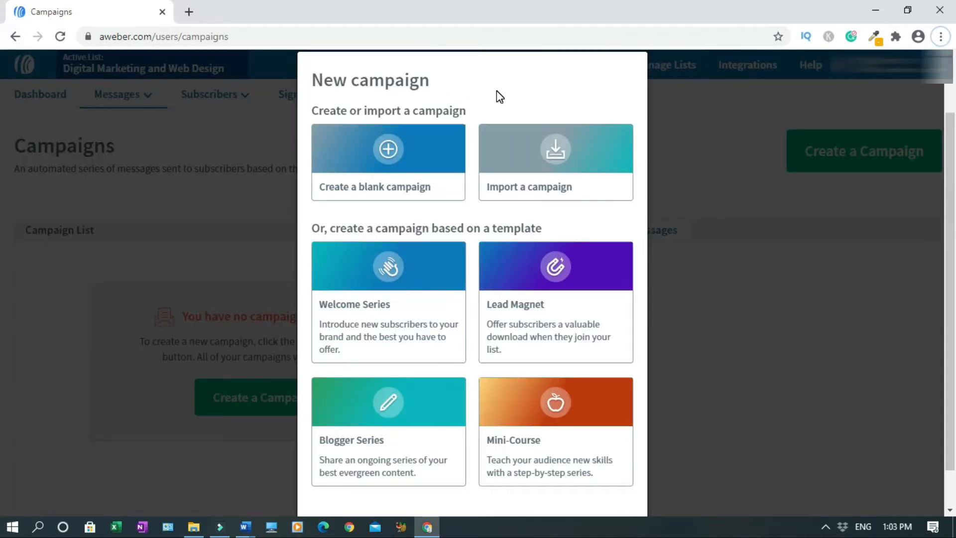
mouse_move(460, 127)
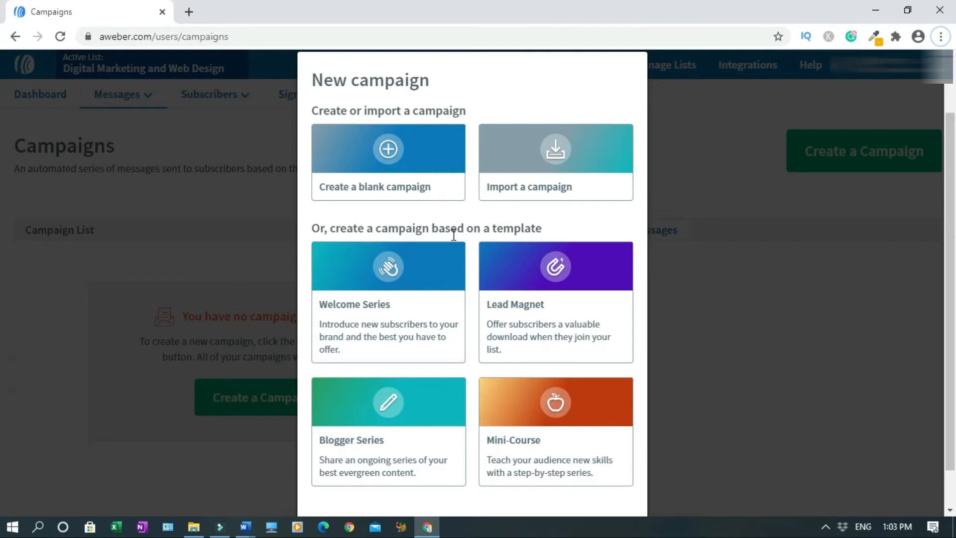
mouse_move(502, 289)
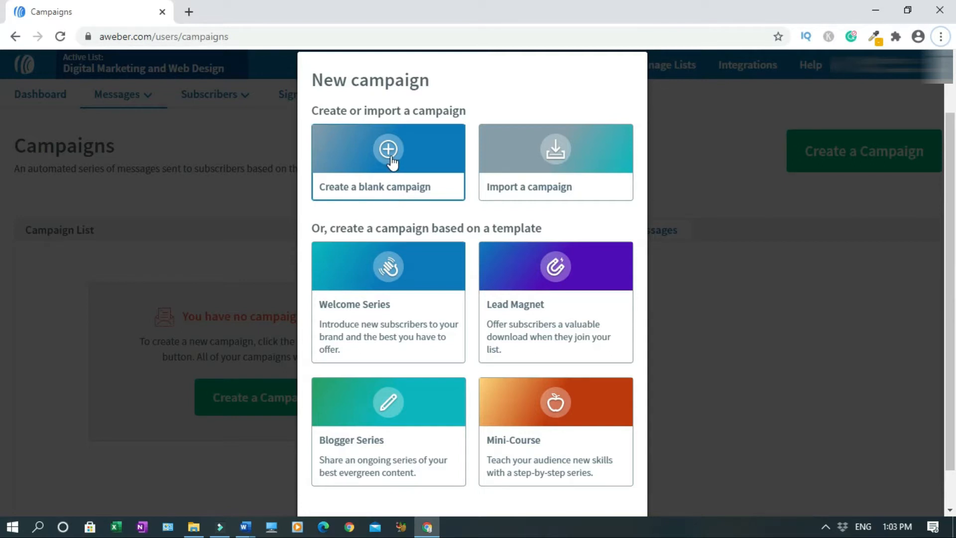
- Create a blank campaign named '12 Minutes Affiliate'
click(388, 149)
text(12 Minutes Affiliate)
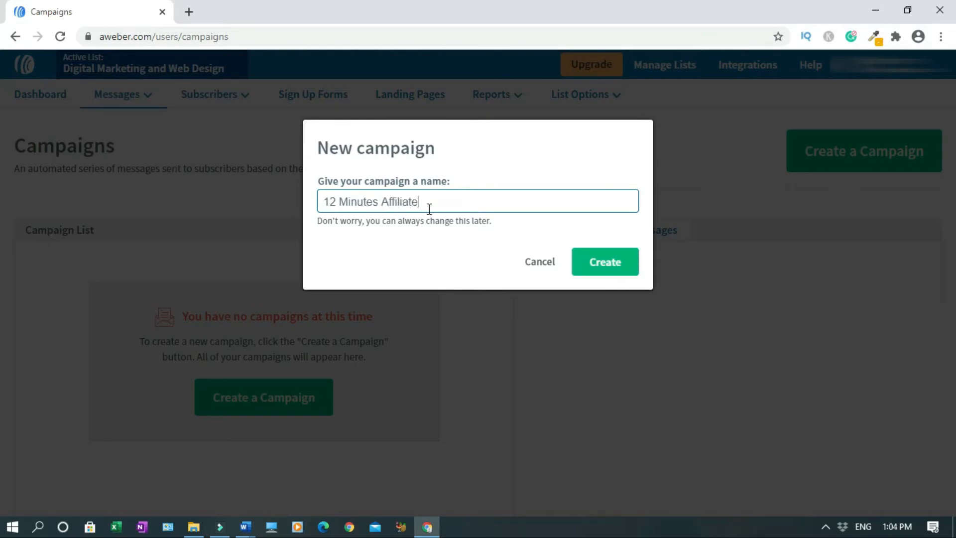
mouse_move(456, 238)
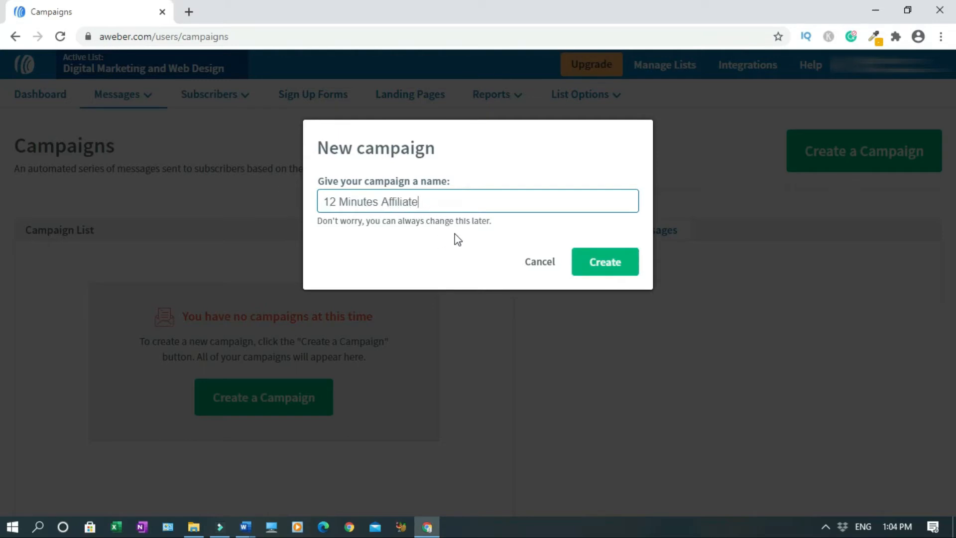
click(605, 262)
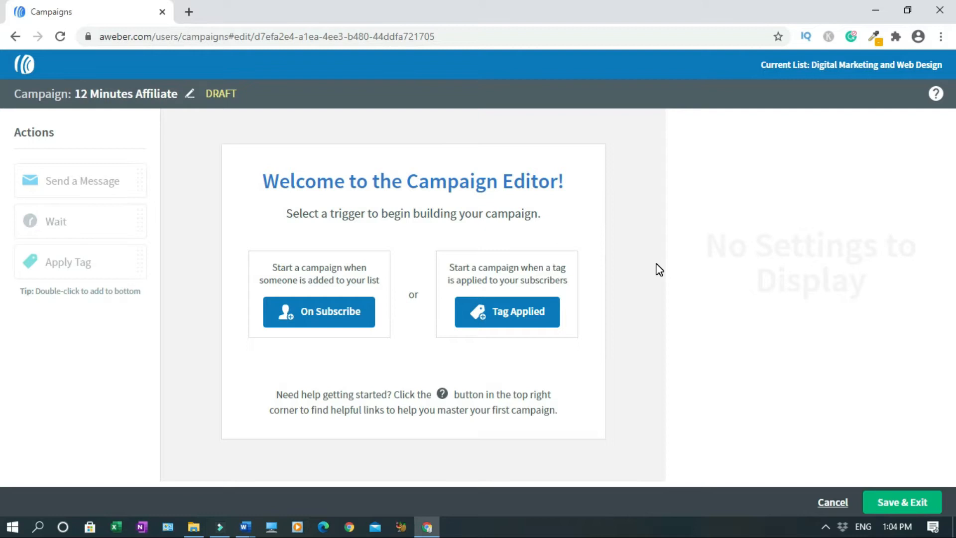
mouse_move(355, 356)
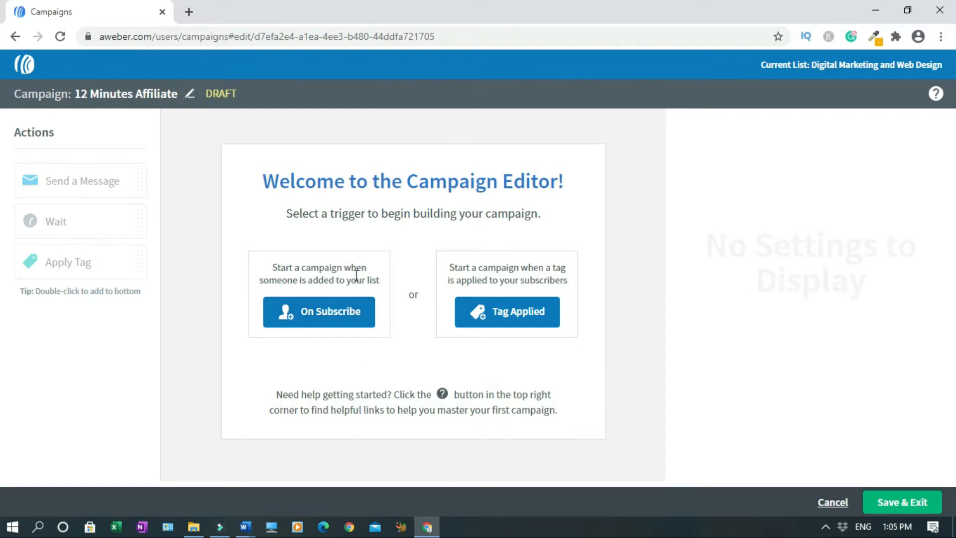
mouse_move(381, 293)
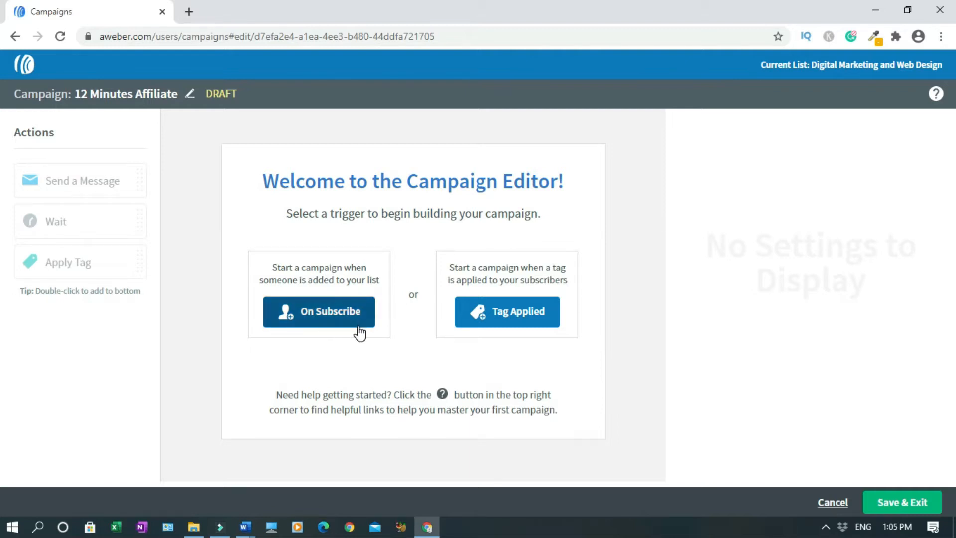
mouse_move(332, 339)
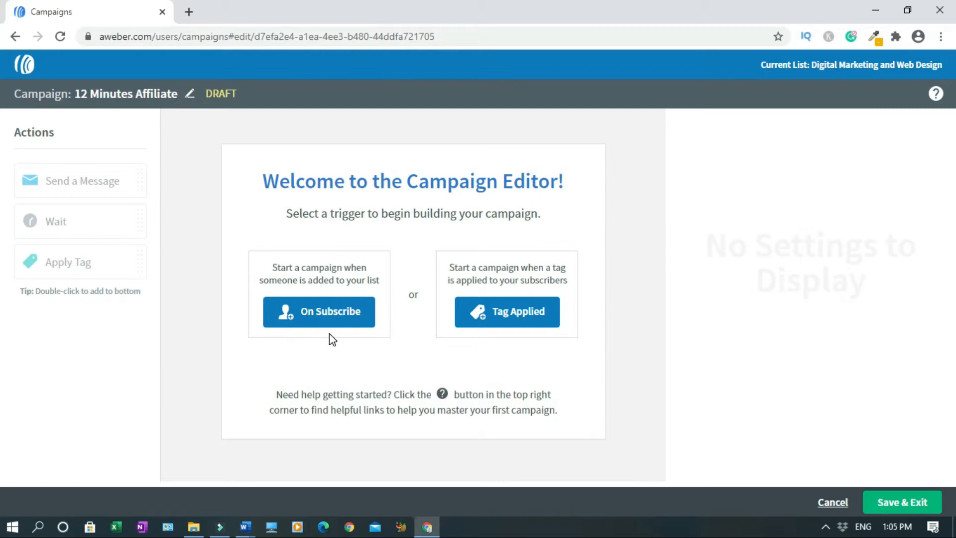
mouse_move(355, 347)
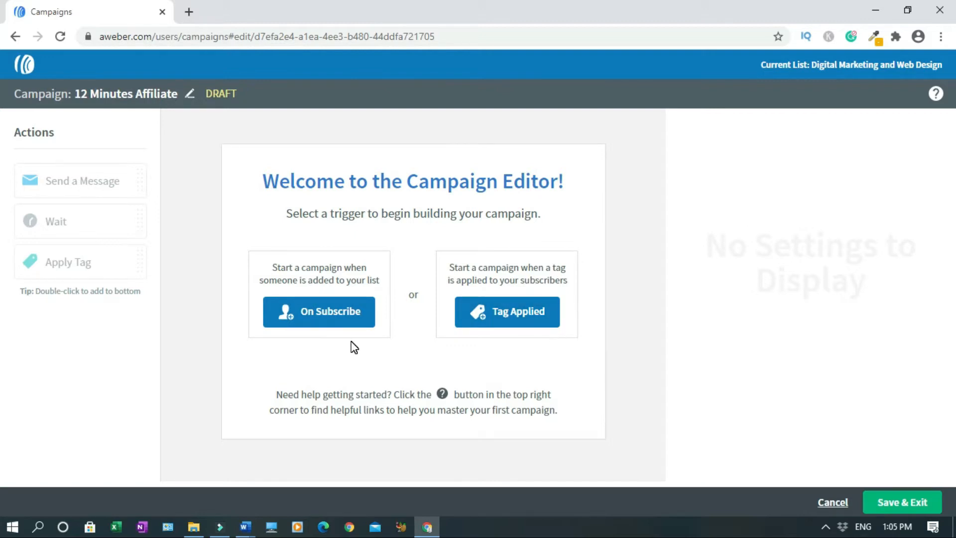
mouse_move(319, 327)
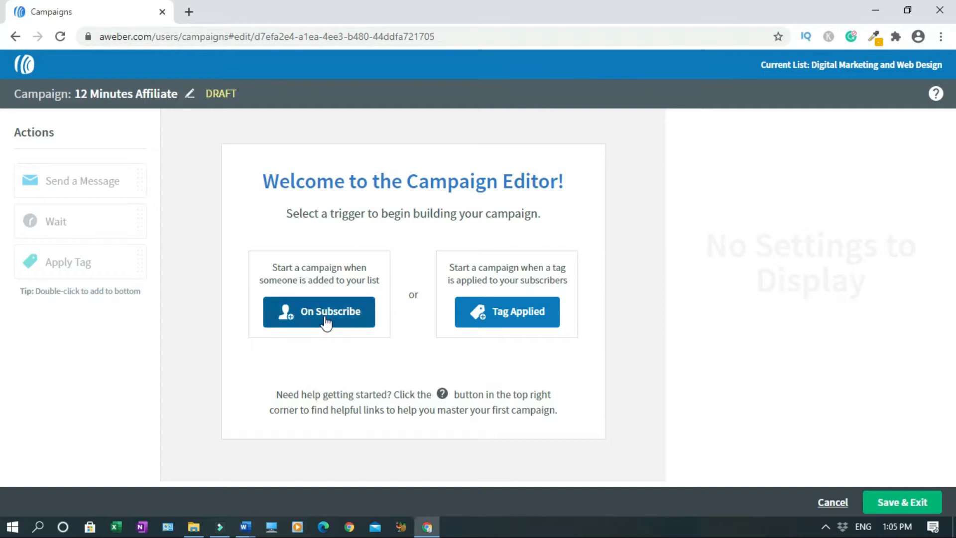
- Set the campaign trigger to On Subscribe
click(319, 311)
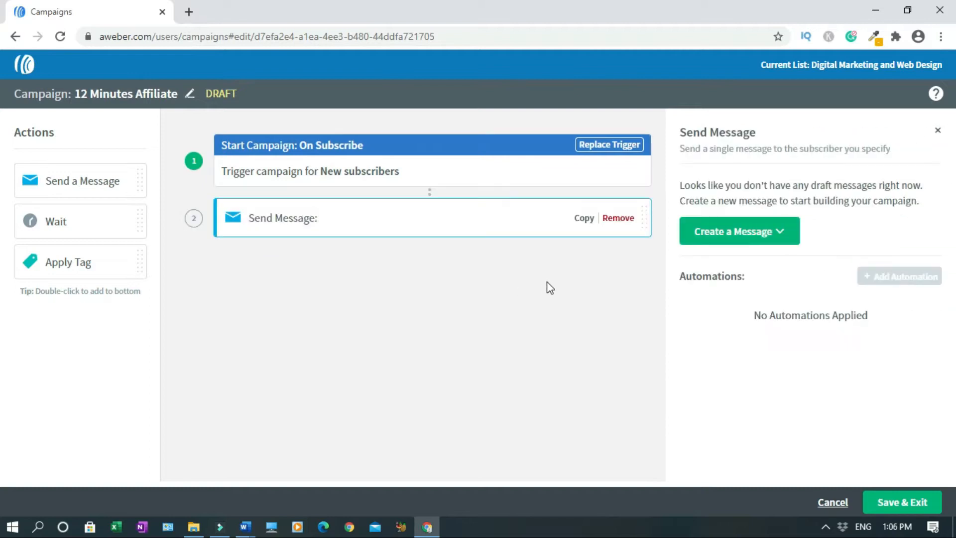
- Create the first message using the Drag & Drop Email Builder
click(739, 232)
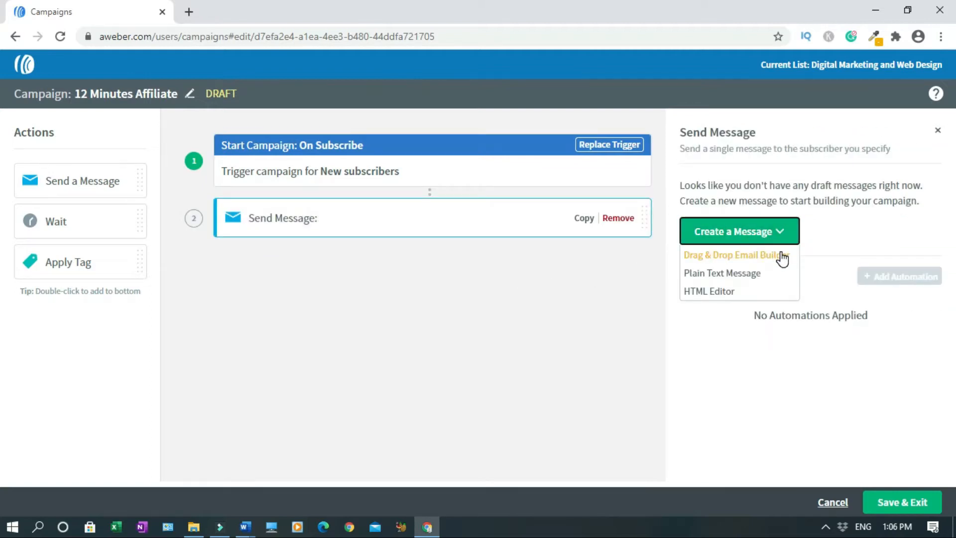
mouse_move(786, 266)
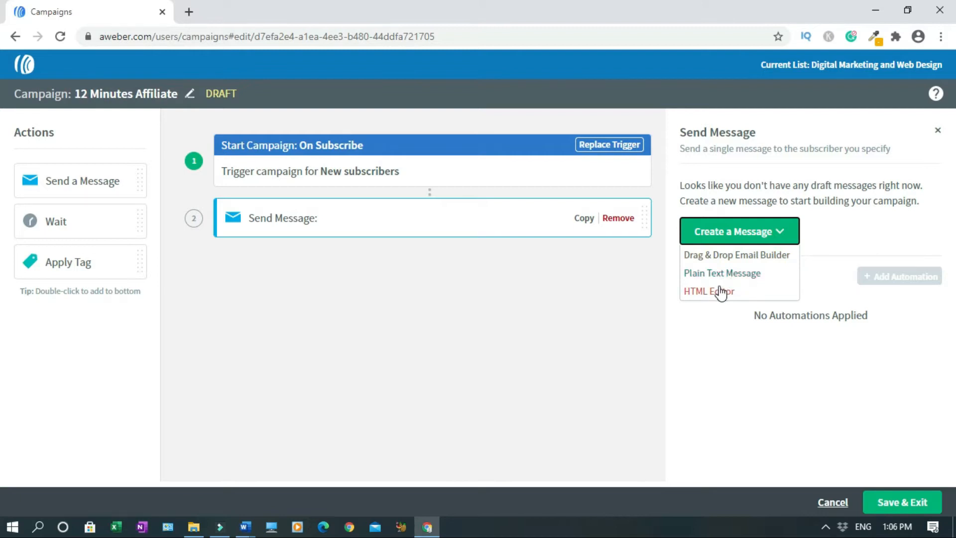
mouse_move(755, 284)
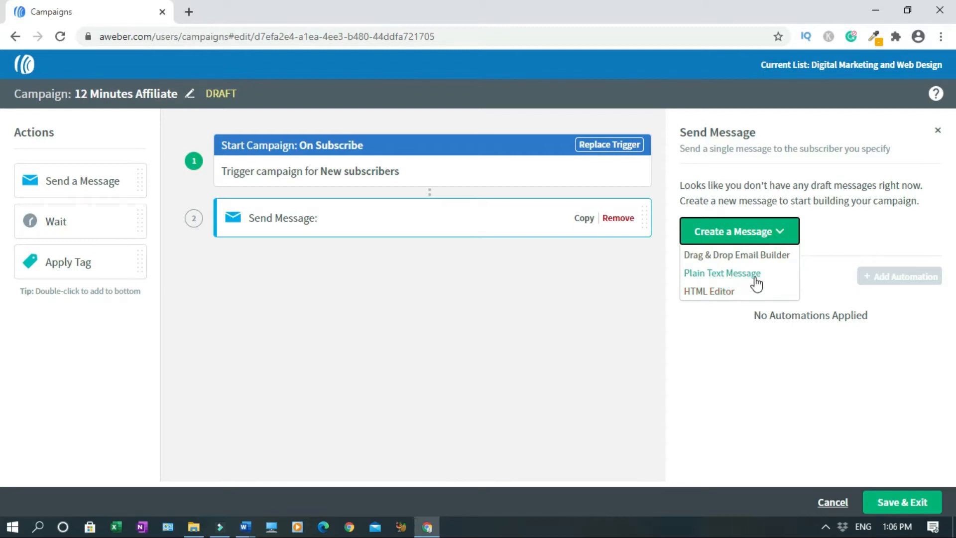
mouse_move(776, 273)
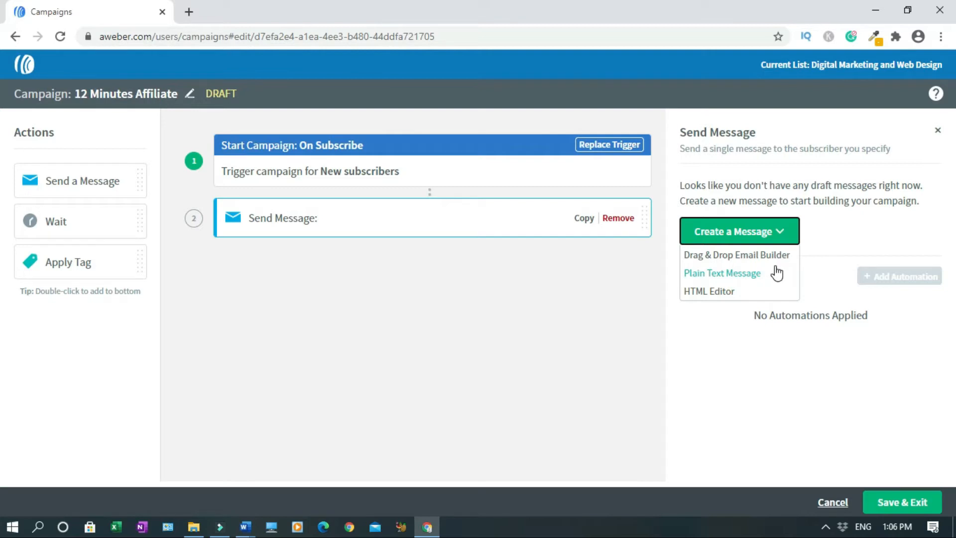
mouse_move(755, 261)
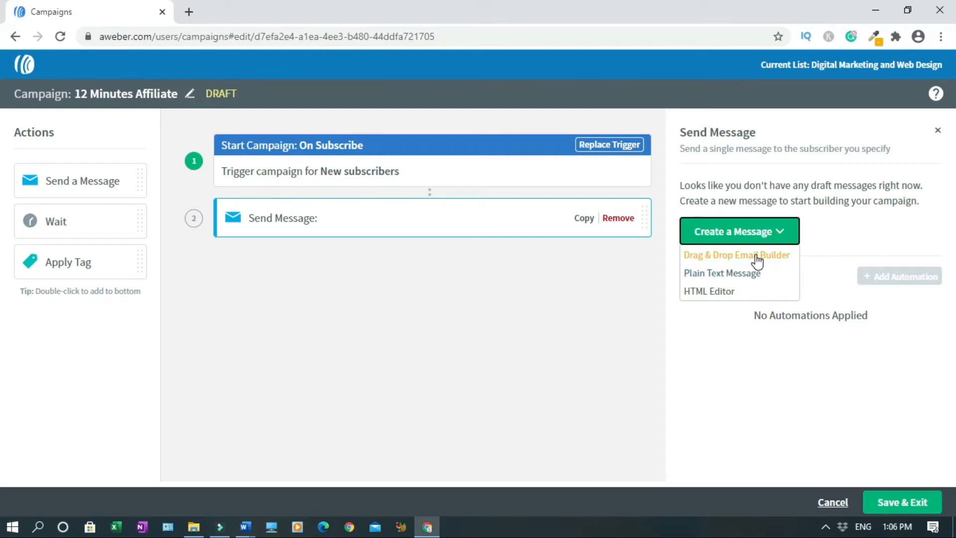
click(737, 255)
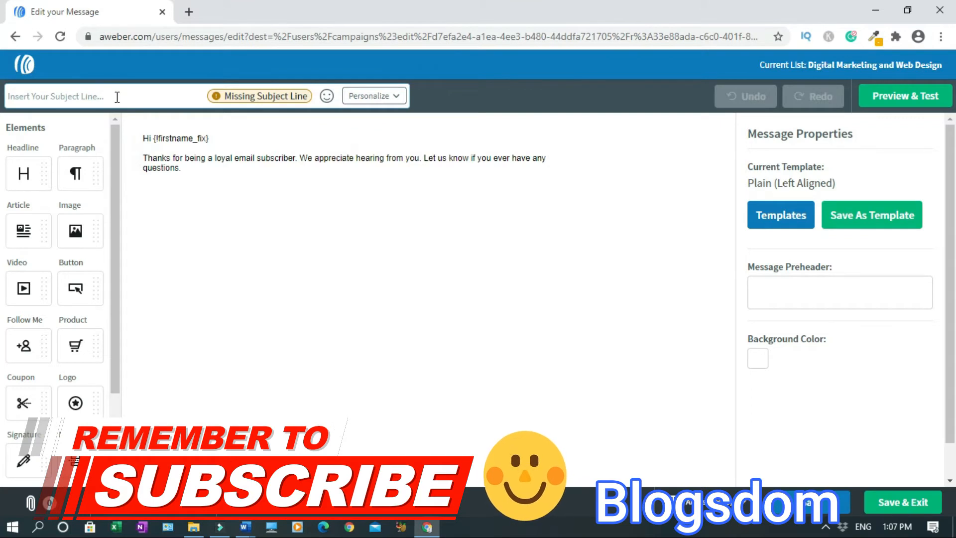
- Enter the subject 'The 12 Minutes Affiliate System' with emojis at its start and end
text(The 12 Minutes Affiliate S)
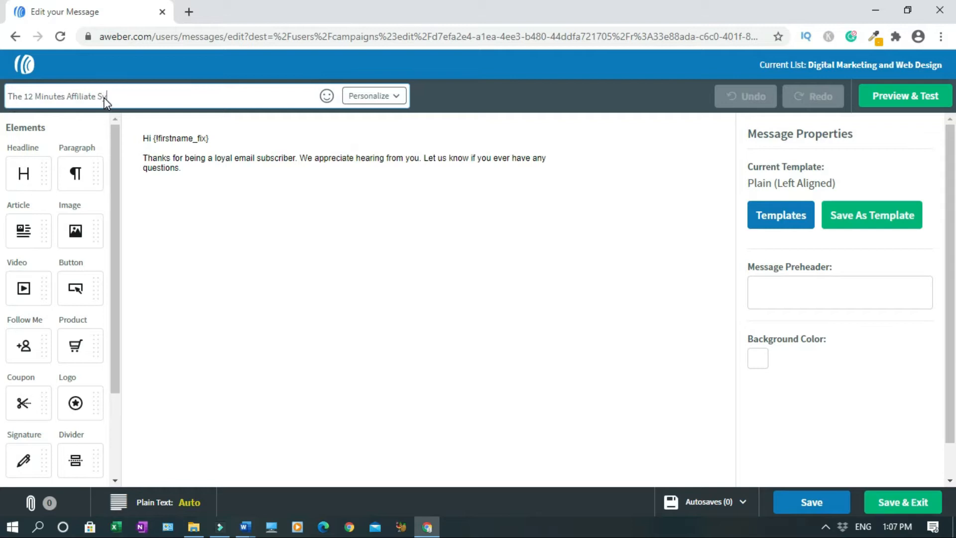
text(ystem)
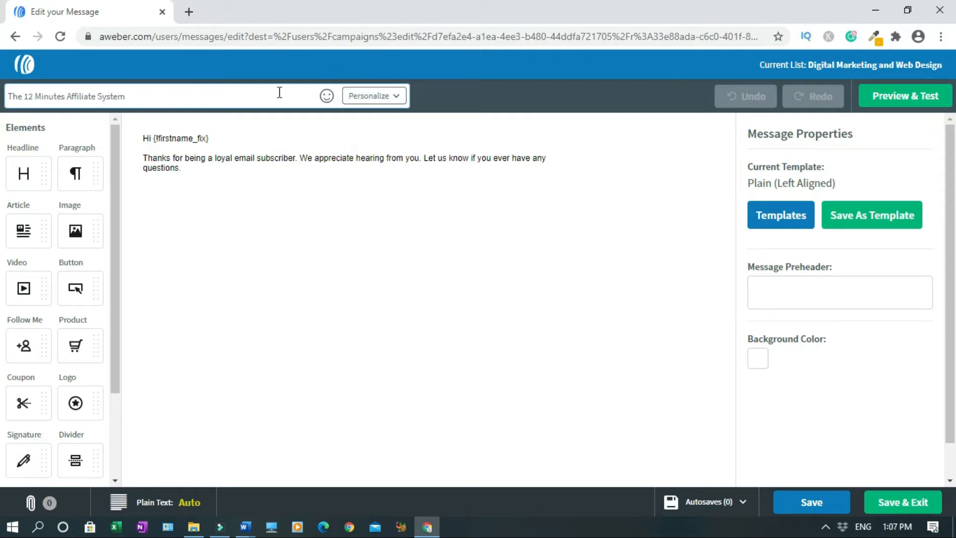
click(326, 95)
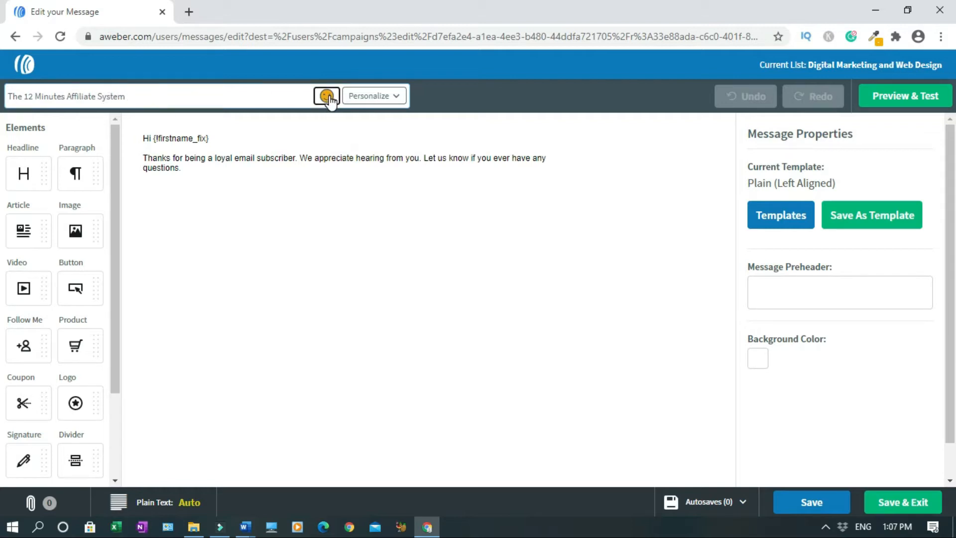
click(326, 95)
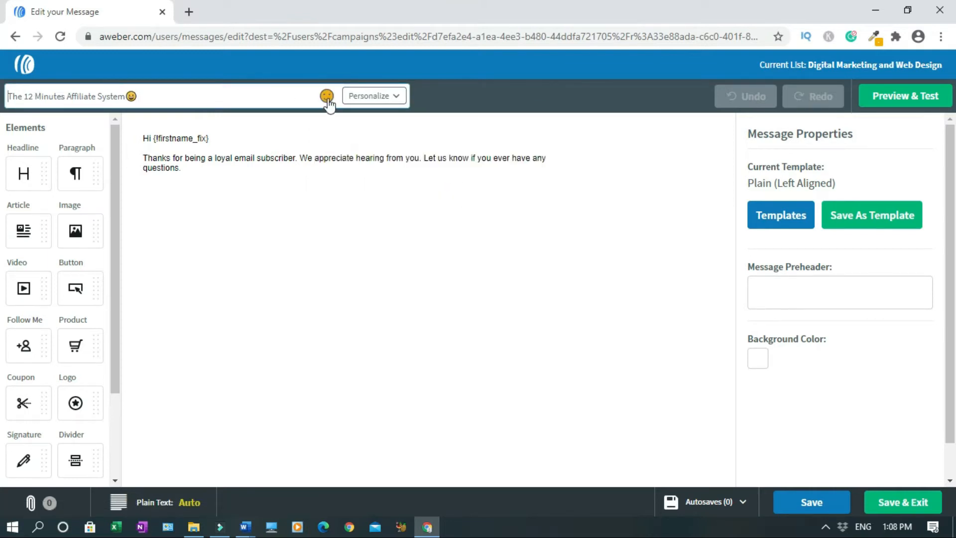
click(326, 95)
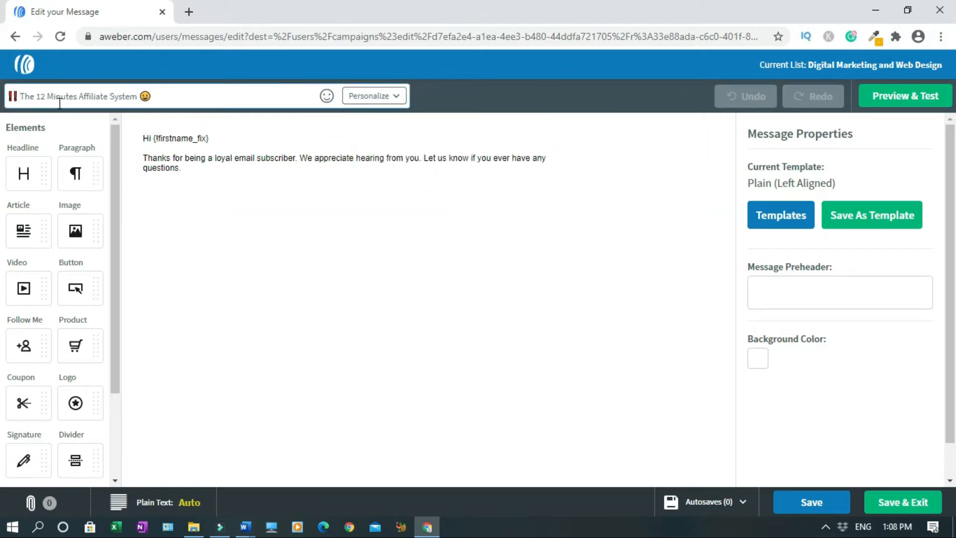
click(374, 95)
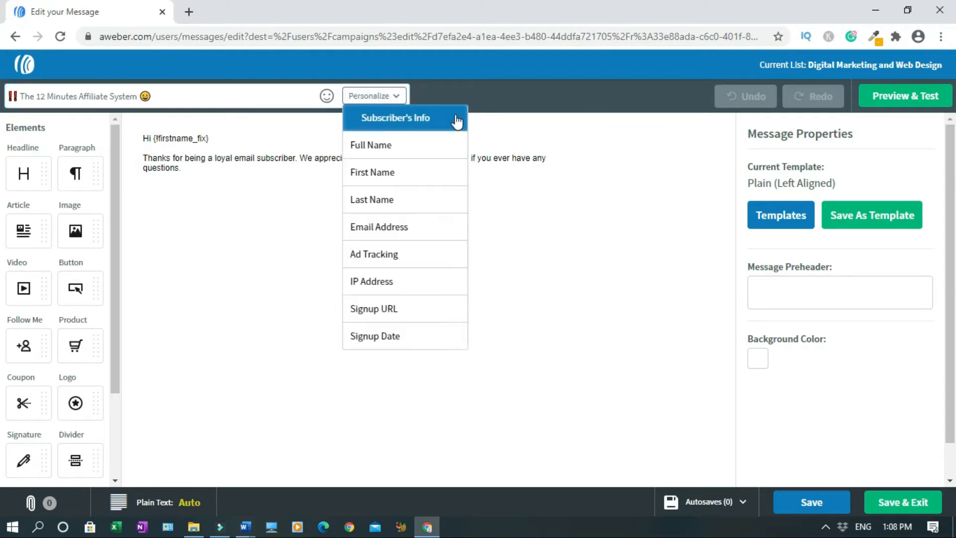
mouse_move(401, 146)
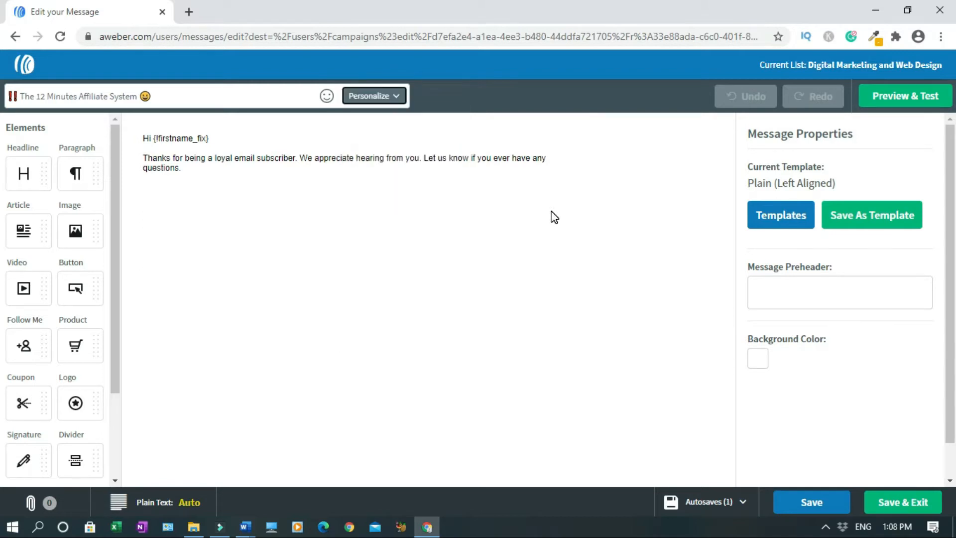
mouse_move(736, 292)
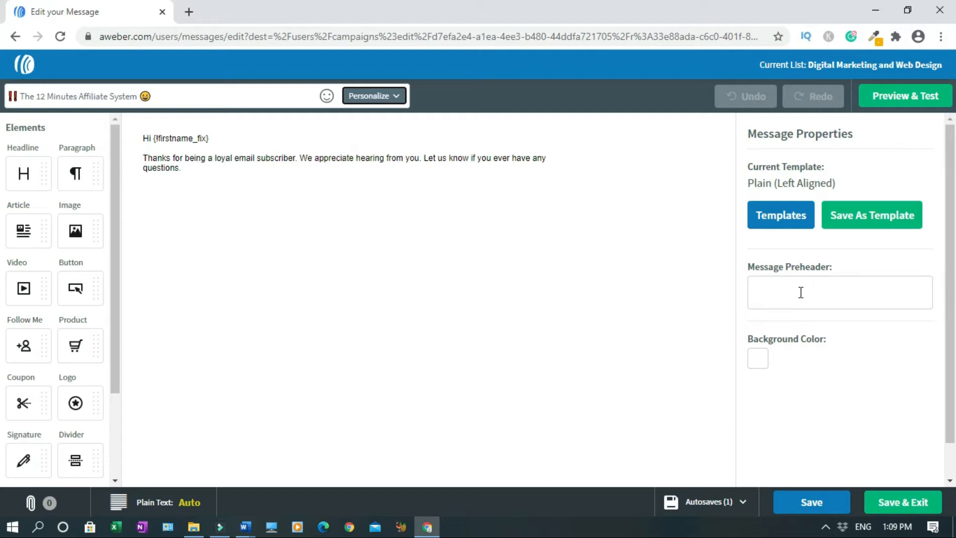
mouse_move(807, 291)
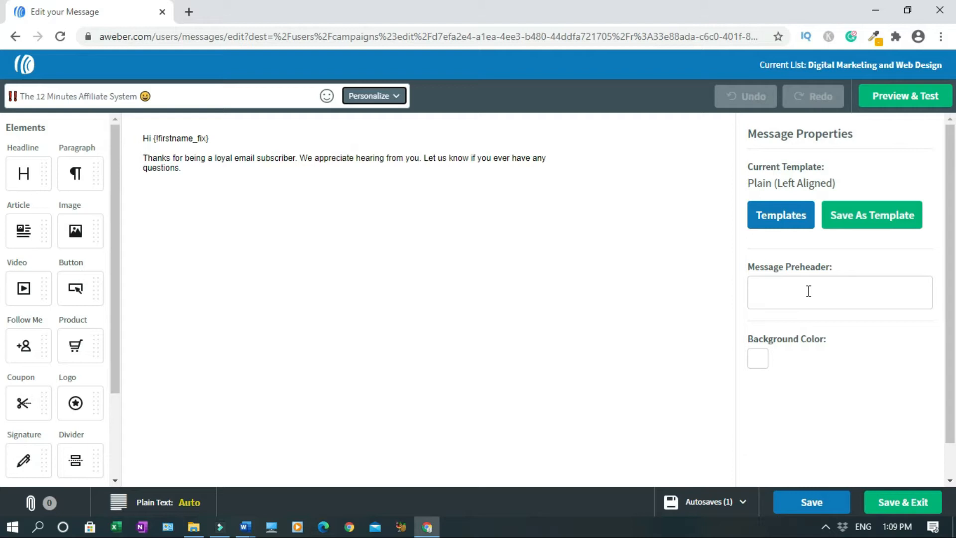
mouse_move(245, 527)
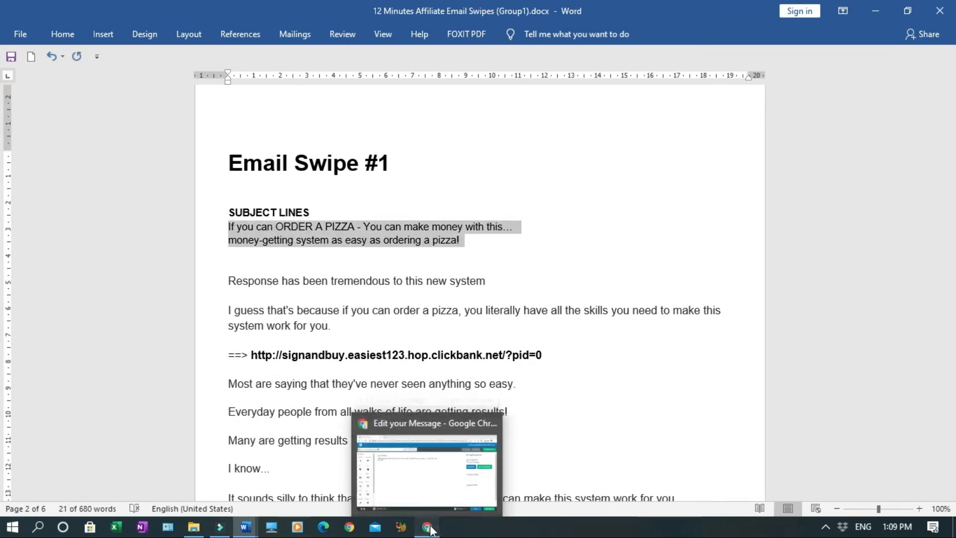
- Paste the pizza-themed swipe subject lines from Word into the Message Preheader
click(425, 525)
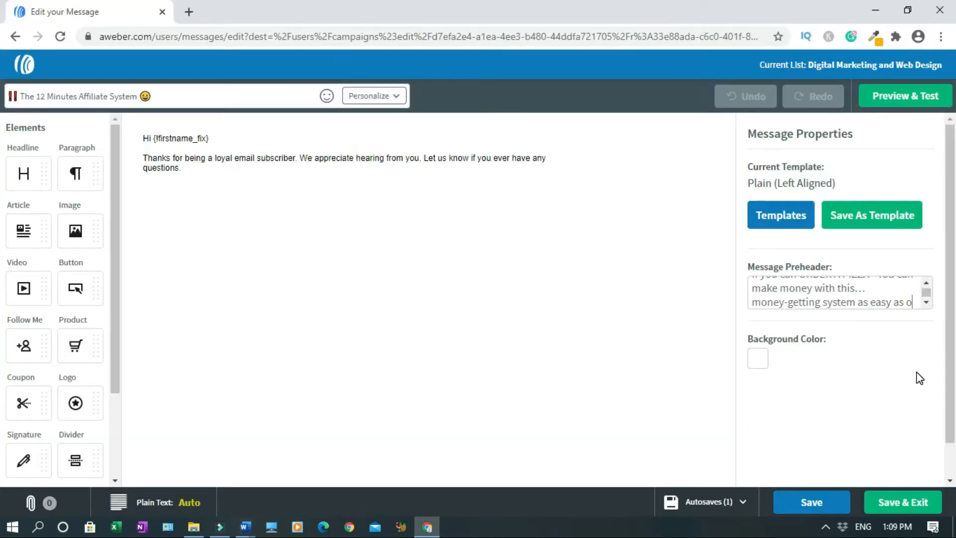
mouse_move(80, 159)
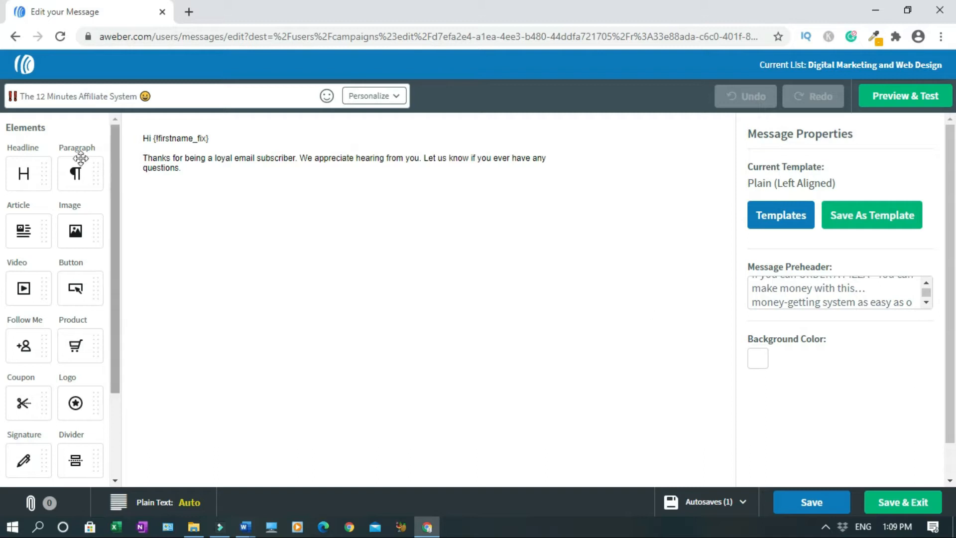
mouse_move(75, 232)
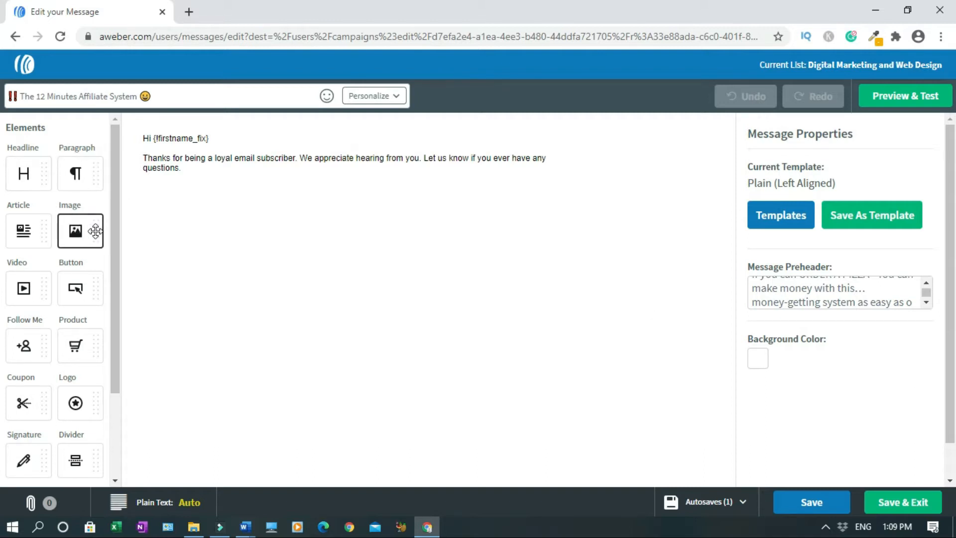
mouse_move(75, 288)
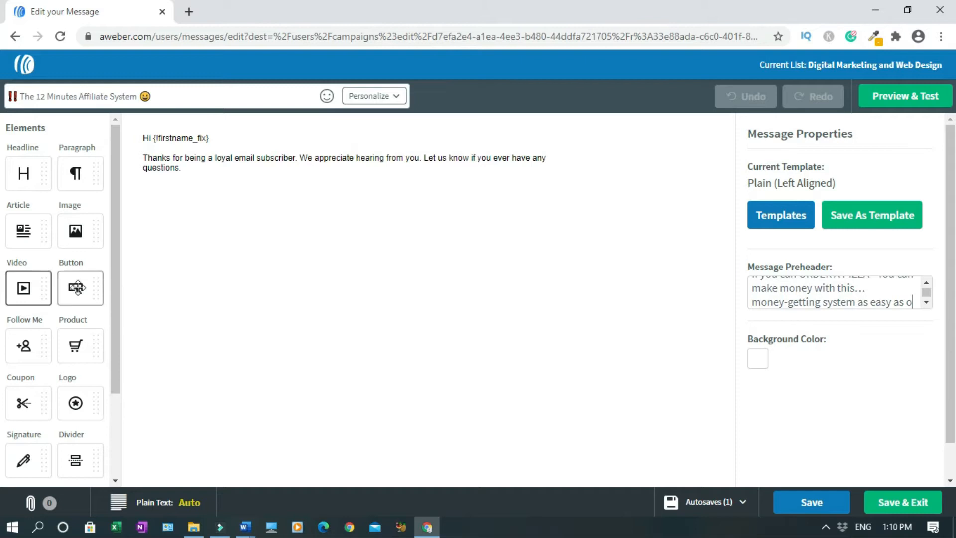
- Paste the Email Swipe #1 text, with its ClickBank links, into the message body
scroll(down, 3)
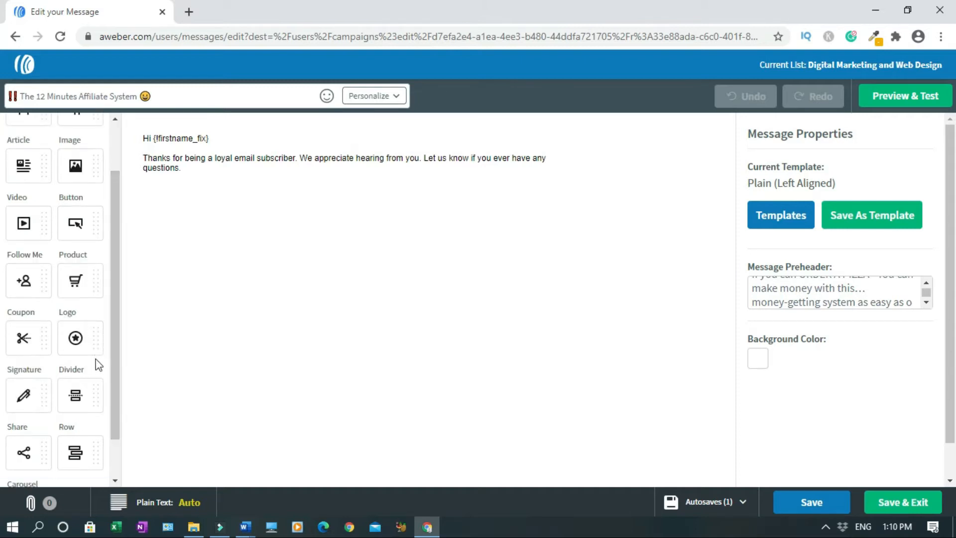
mouse_move(207, 291)
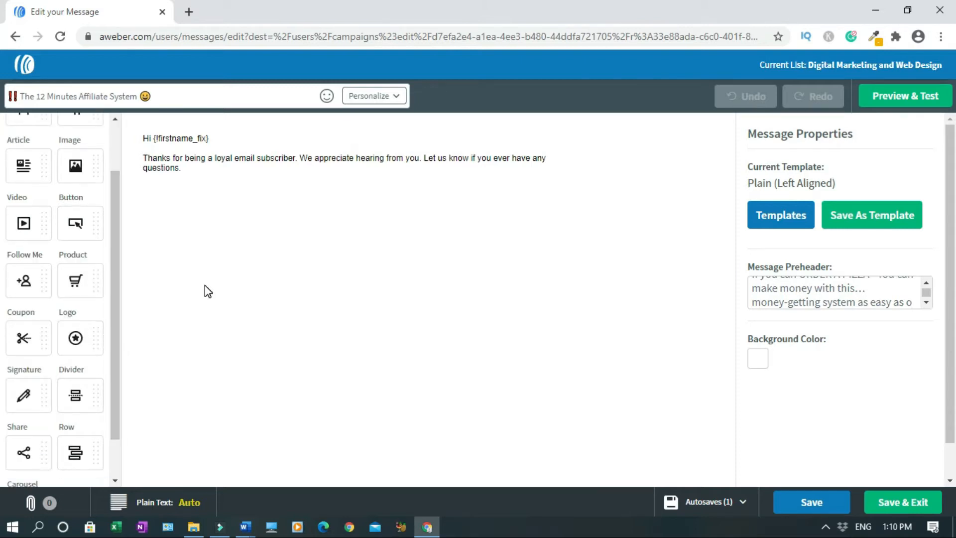
mouse_move(121, 265)
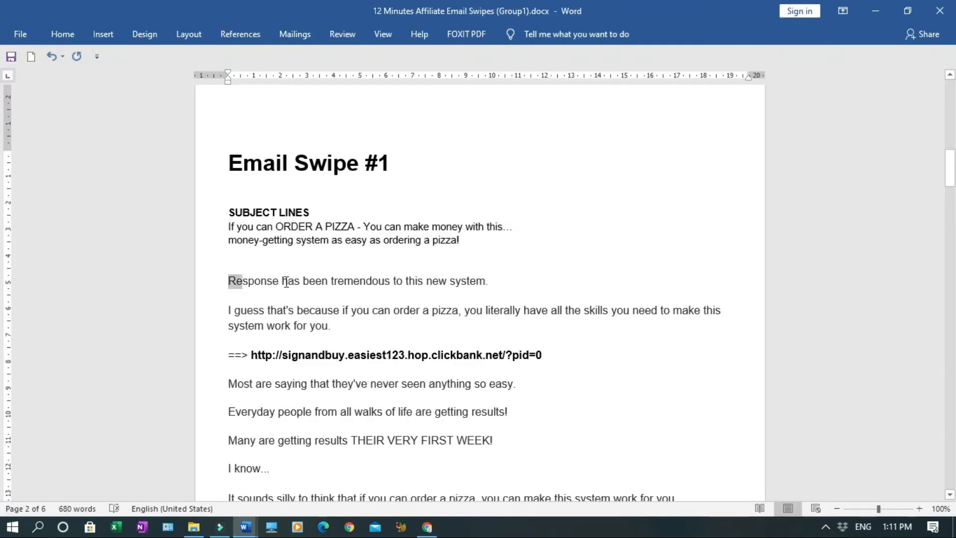
click(425, 527)
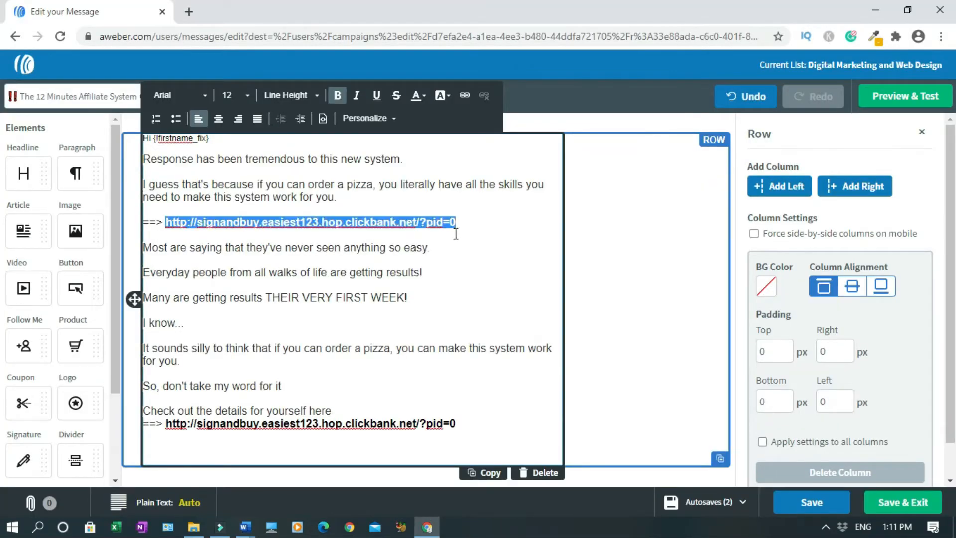
- Type 'Click here to take action!' and link 'here' to rws2ql08okja-i3s5w.hop.clickbank.net
text(Click here to take)
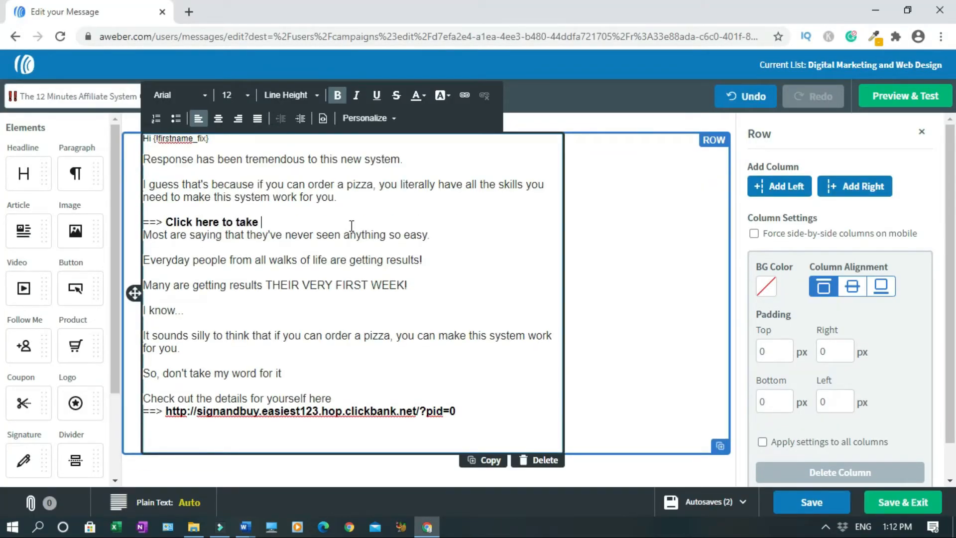
text(action!)
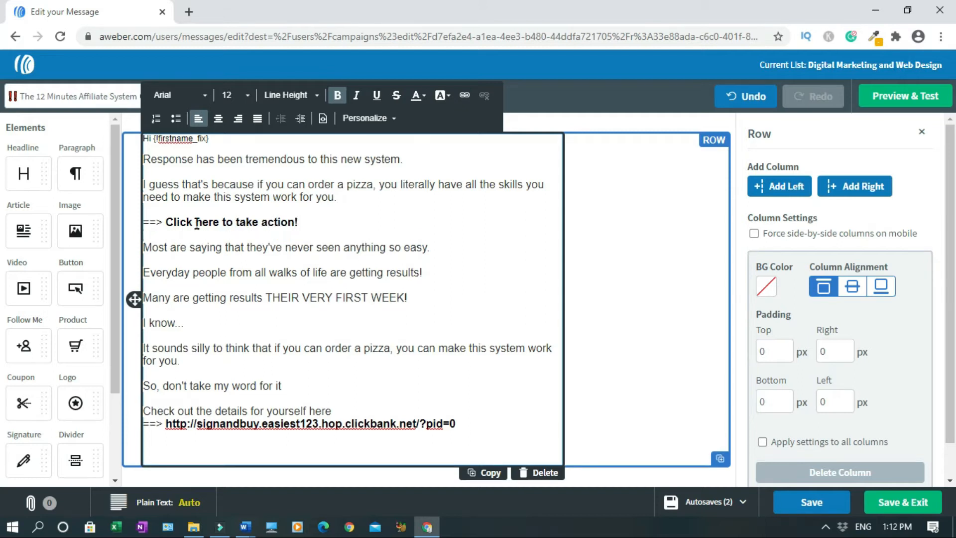
click(465, 95)
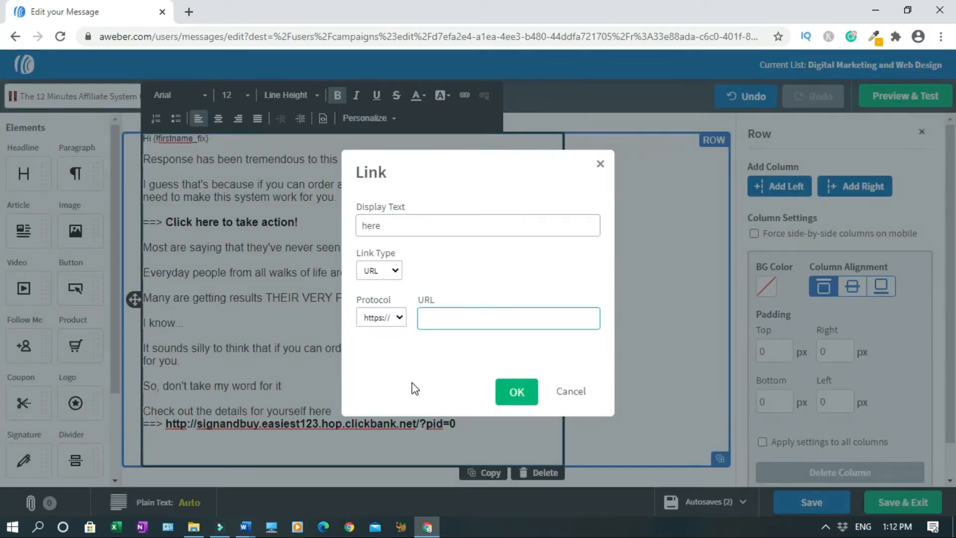
click(508, 318)
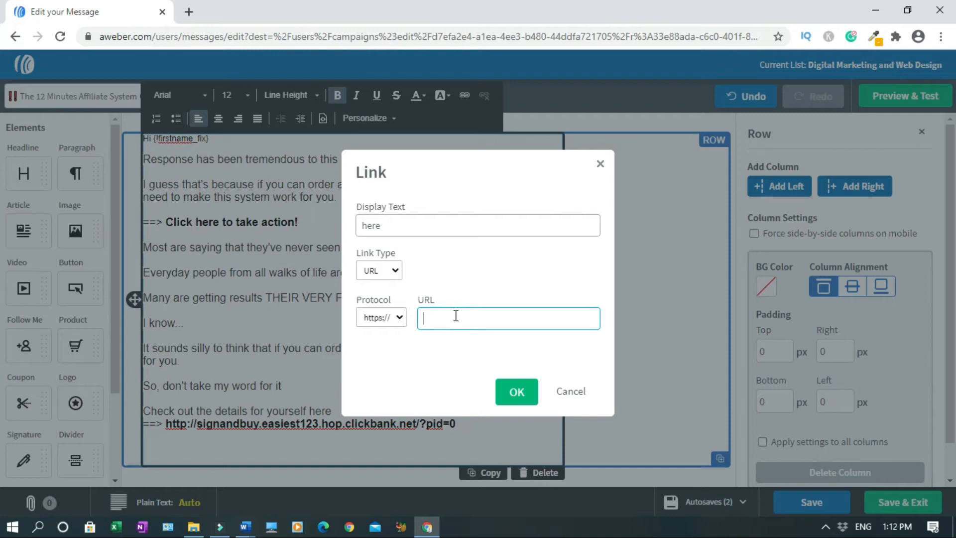
mouse_move(405, 354)
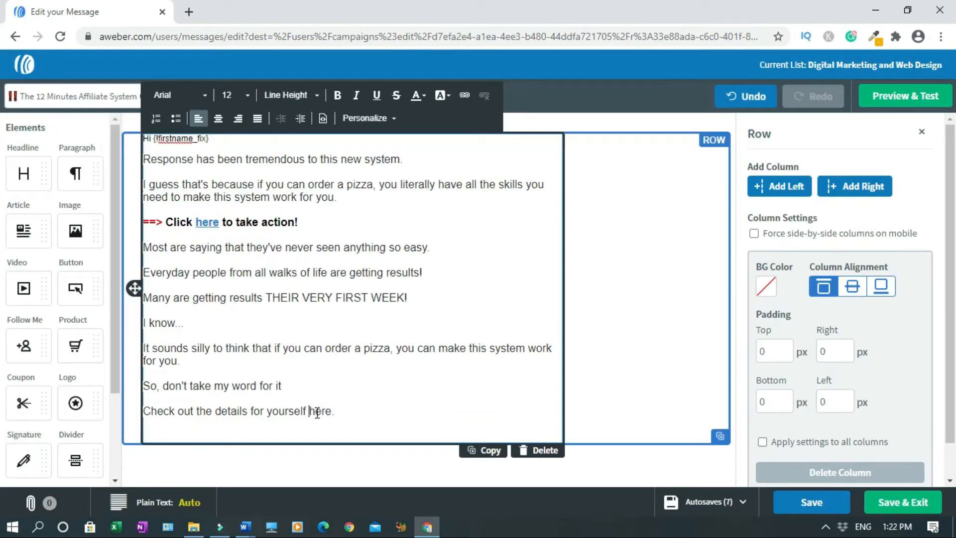
double_click(320, 411)
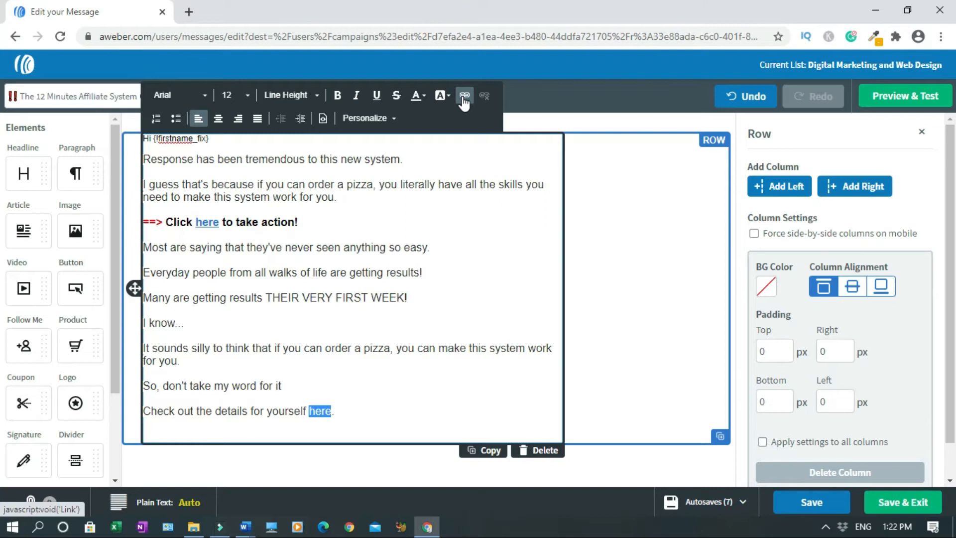
click(464, 95)
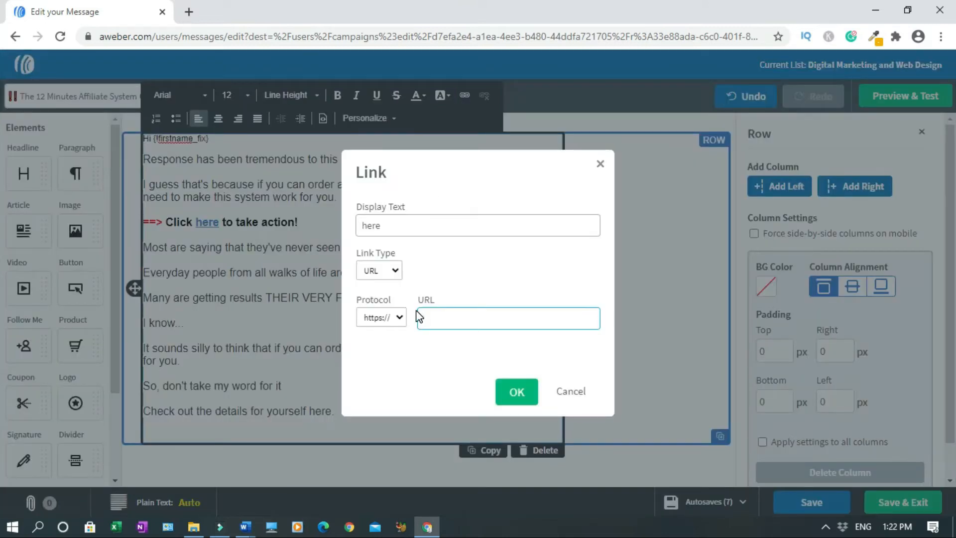
text(rws2ql08okja-i3s5w.hop.clickbank.net/)
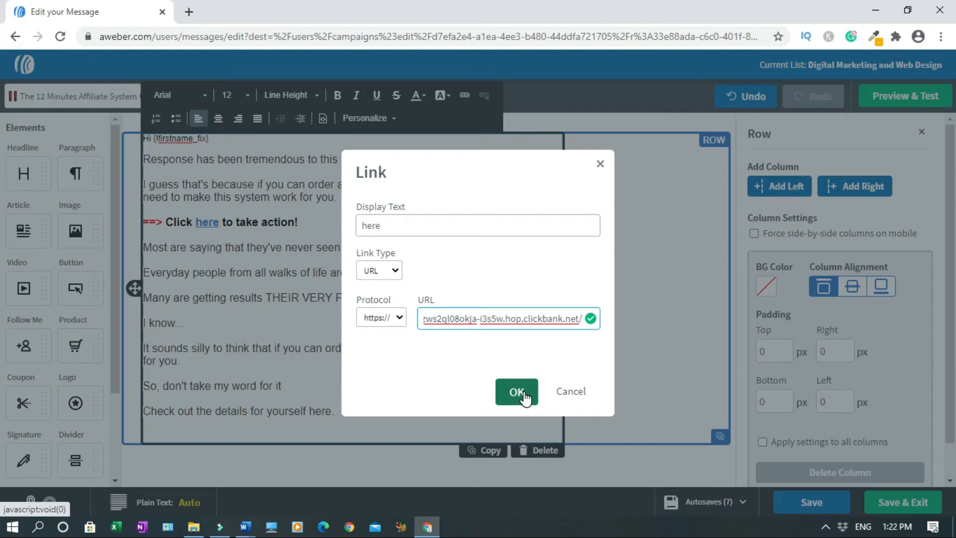
click(516, 392)
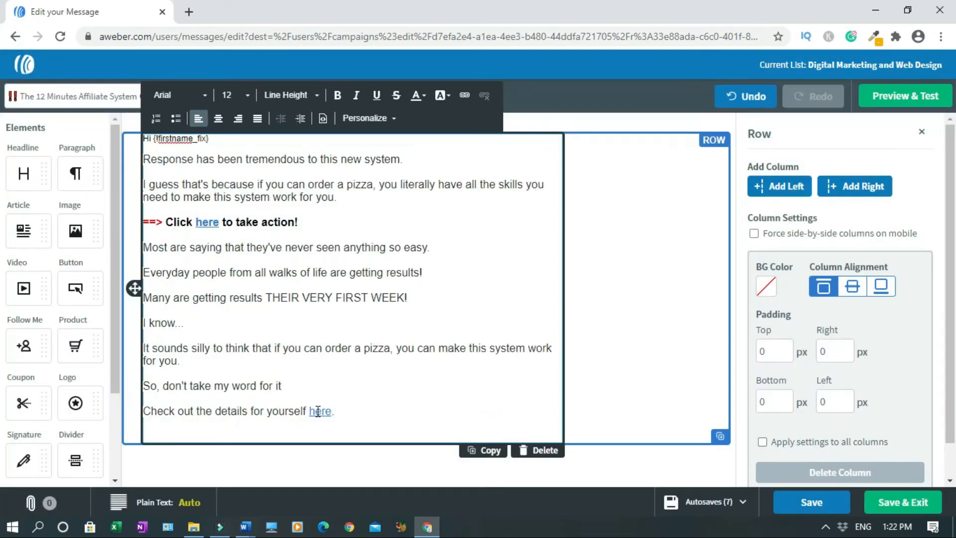
double_click(319, 411)
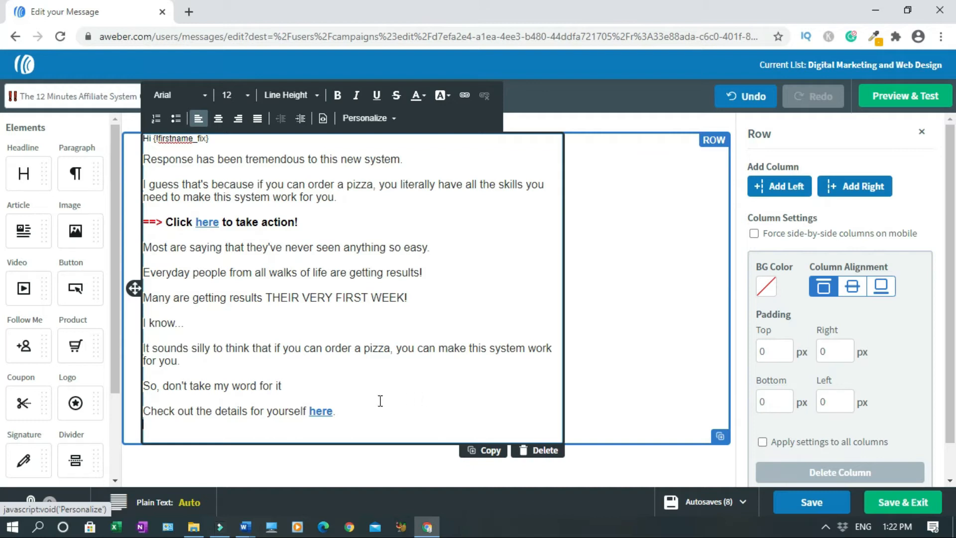
- Repeat the '==> Click here to take action!' line, then sign off 'Embrace the opportunity now, Blogsdom'
double_click(206, 221)
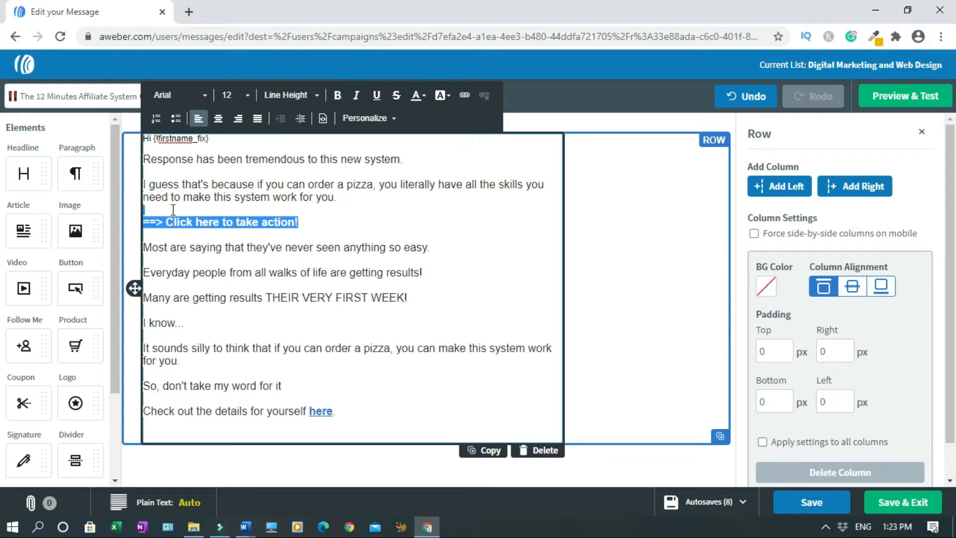
mouse_move(357, 393)
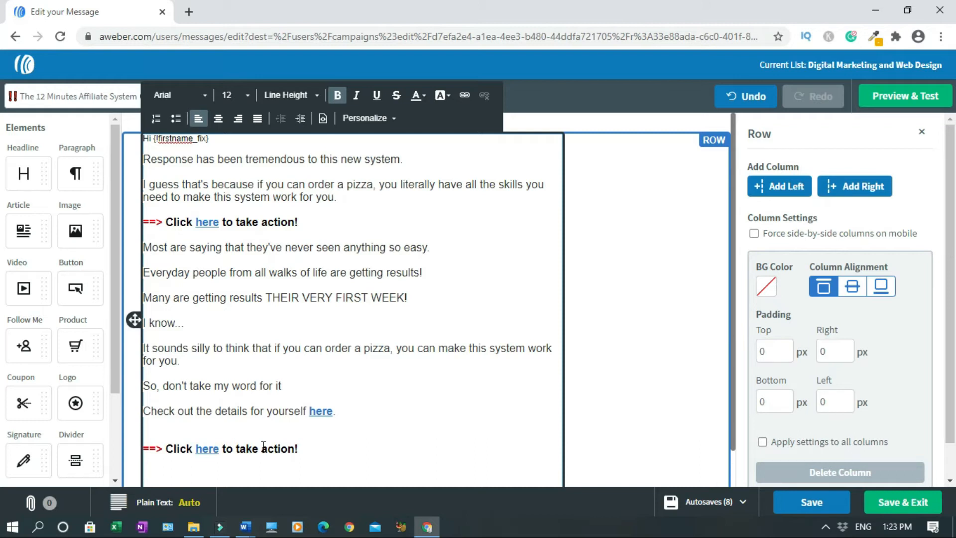
text(Embrace)
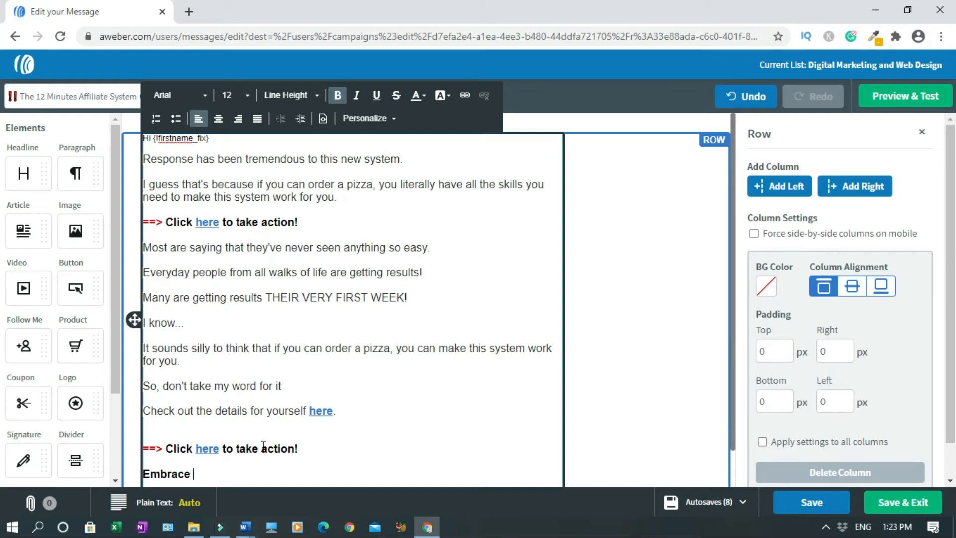
text(the oppo)
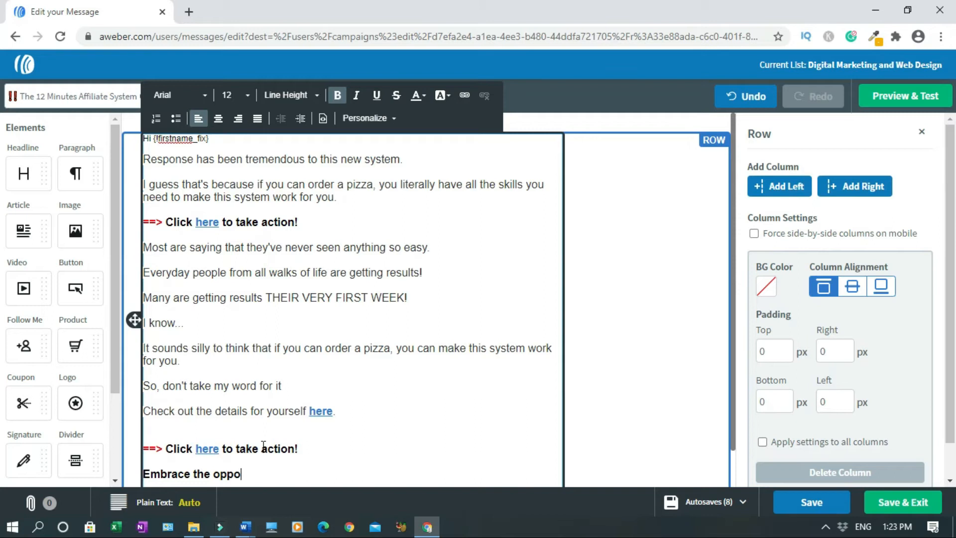
text(rtunity now,)
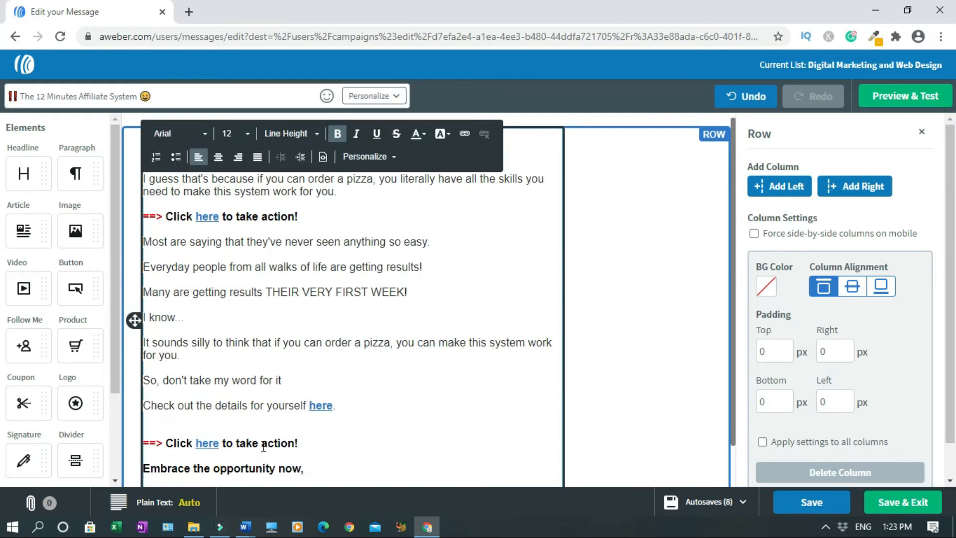
text(Blogsdom)
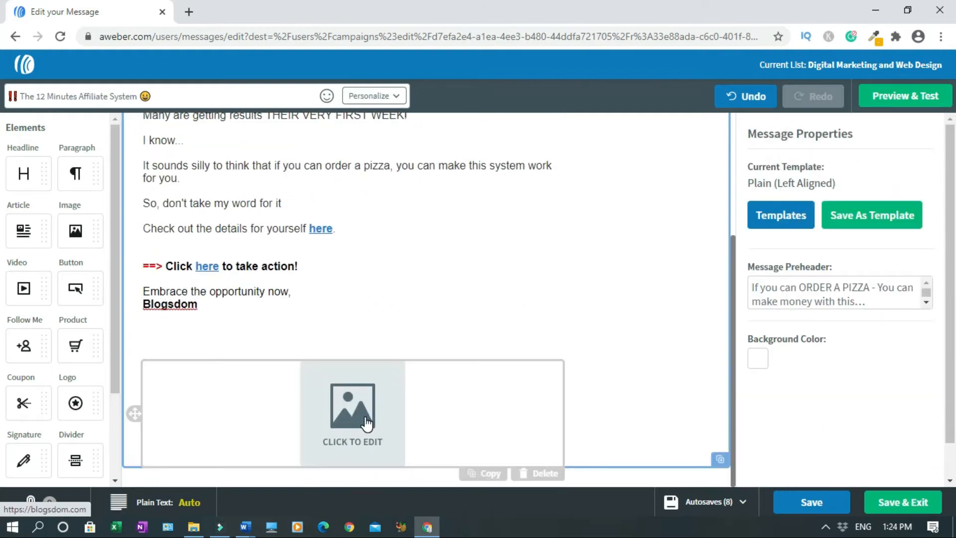
- Upload 'Blogsdom logo.png' into the image block below the sign-off and shrink it
click(352, 411)
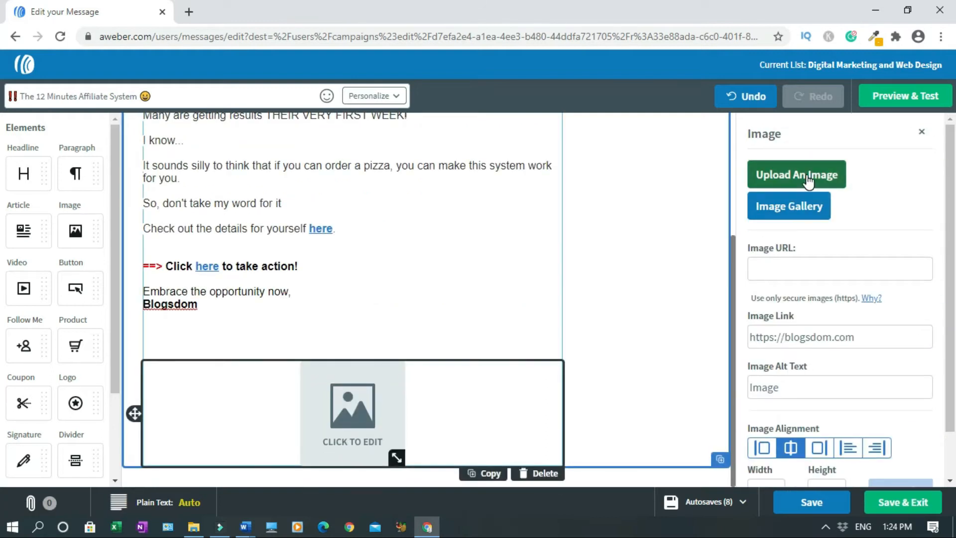
click(796, 174)
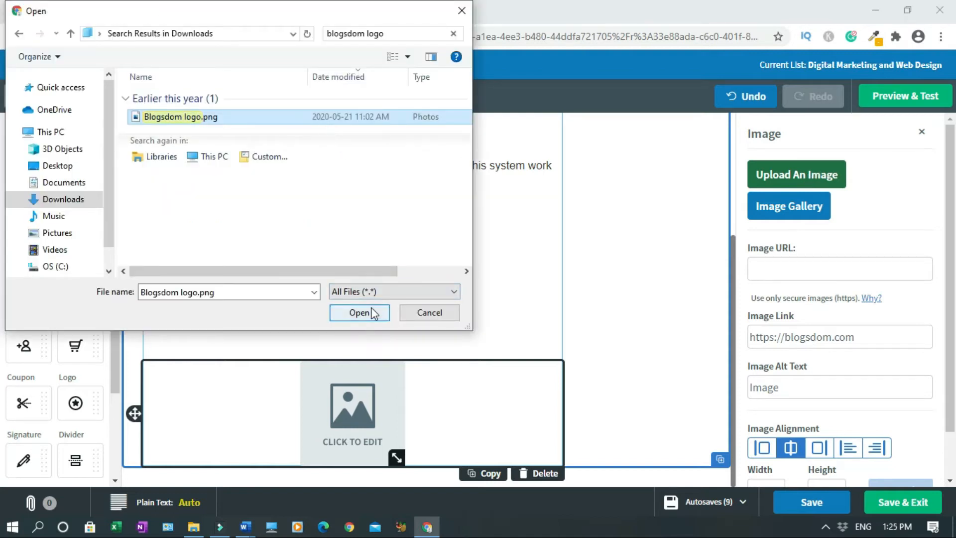
click(359, 313)
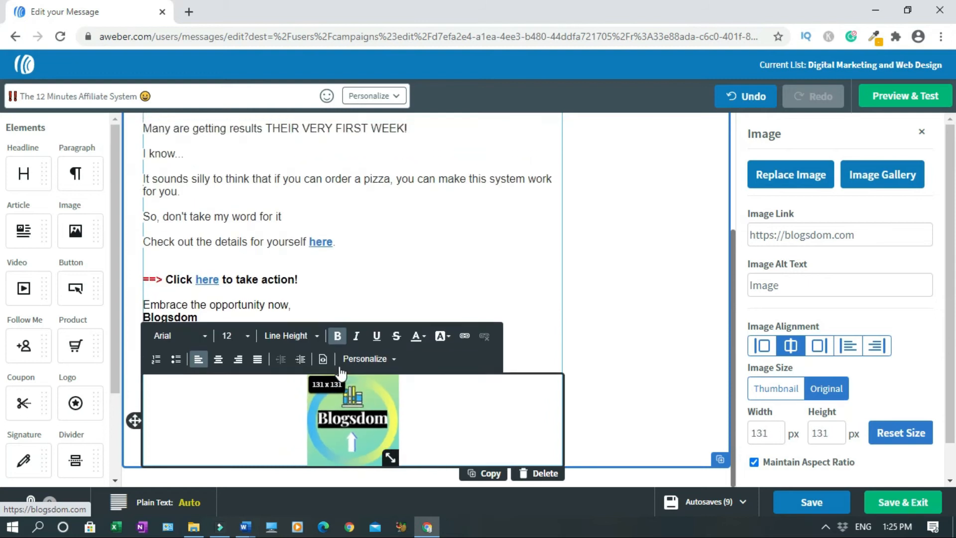
drag(390, 457, 375, 456)
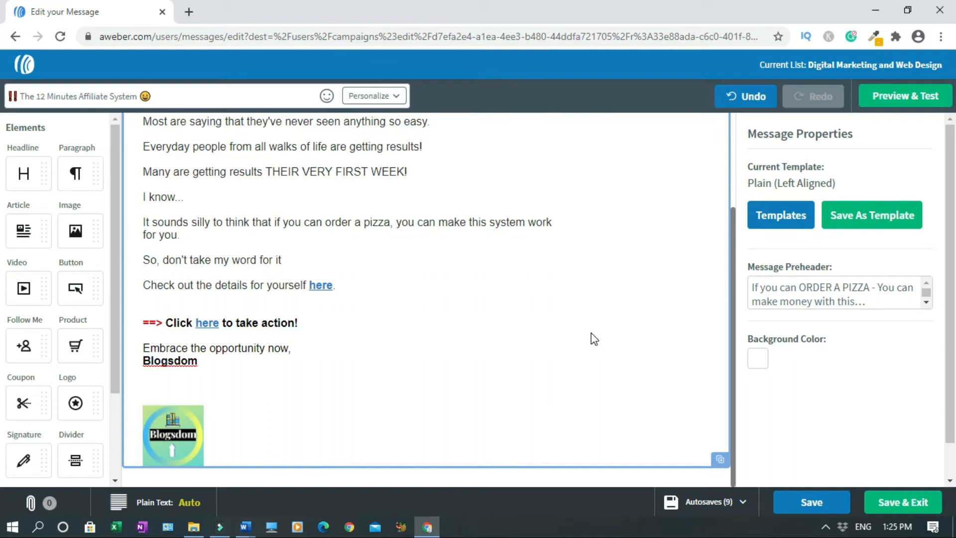
click(172, 436)
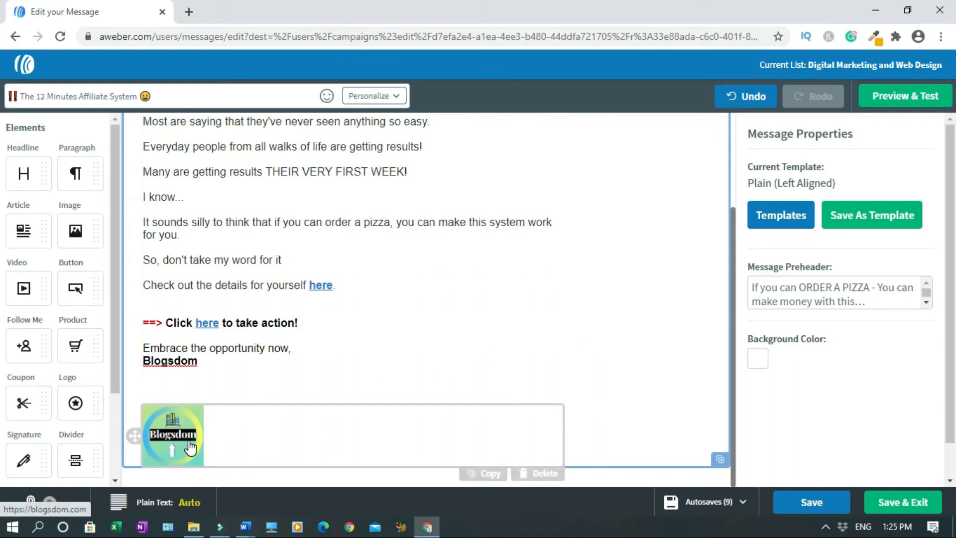
mouse_move(245, 448)
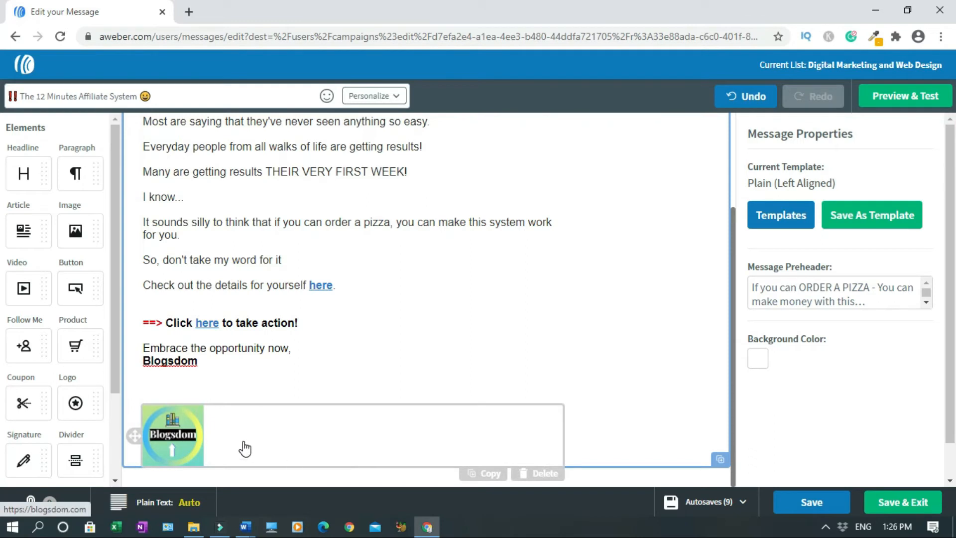
mouse_move(240, 483)
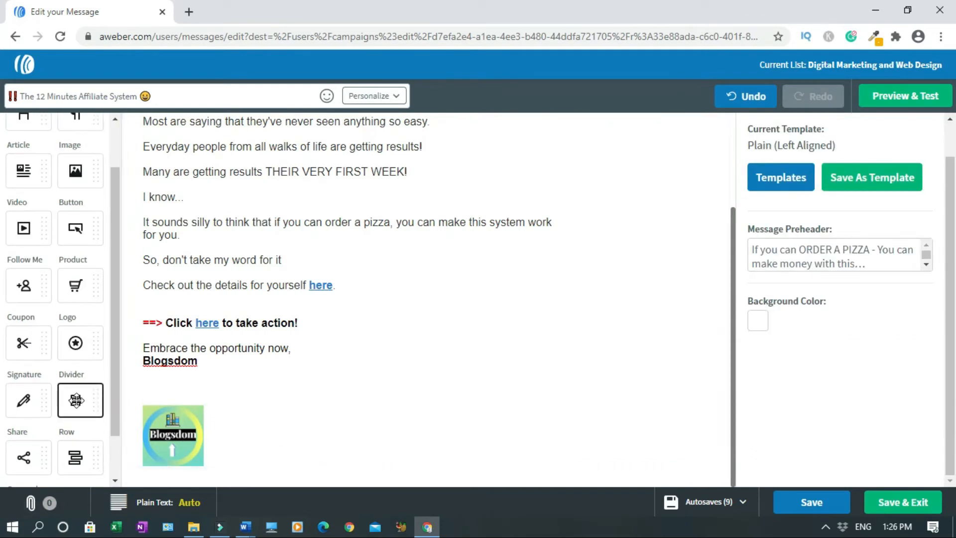
- Add a Share block under the logo sharing a custom URL, with LinkedIn off
drag(79, 399, 154, 464)
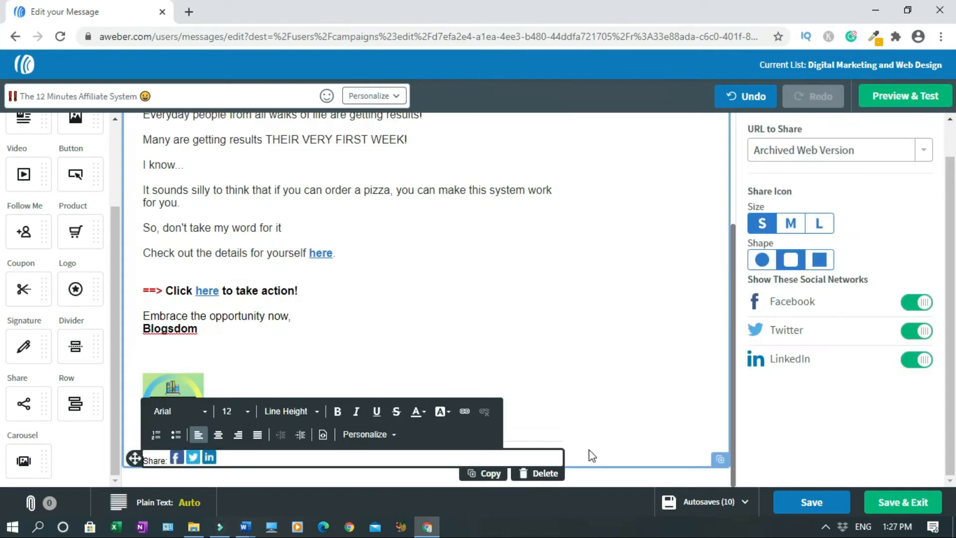
mouse_move(784, 370)
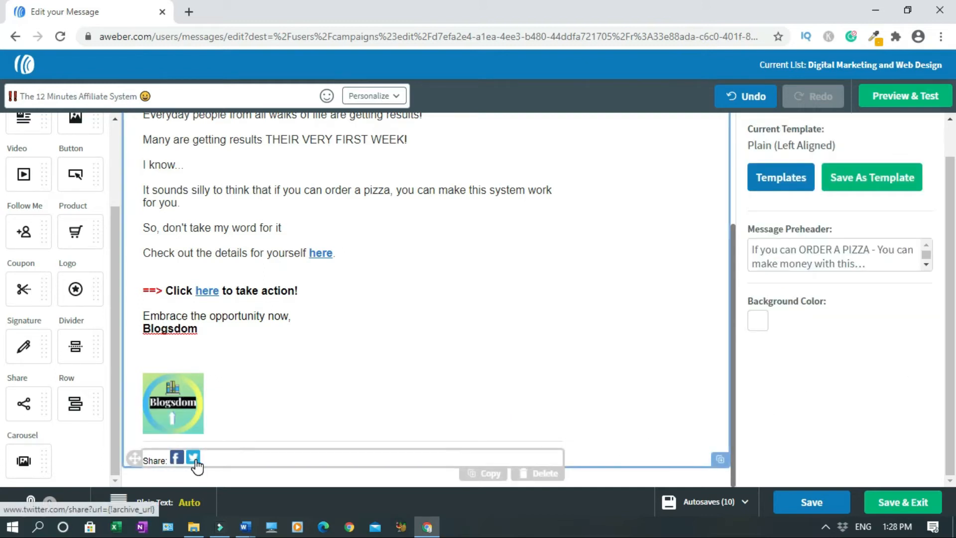
click(192, 457)
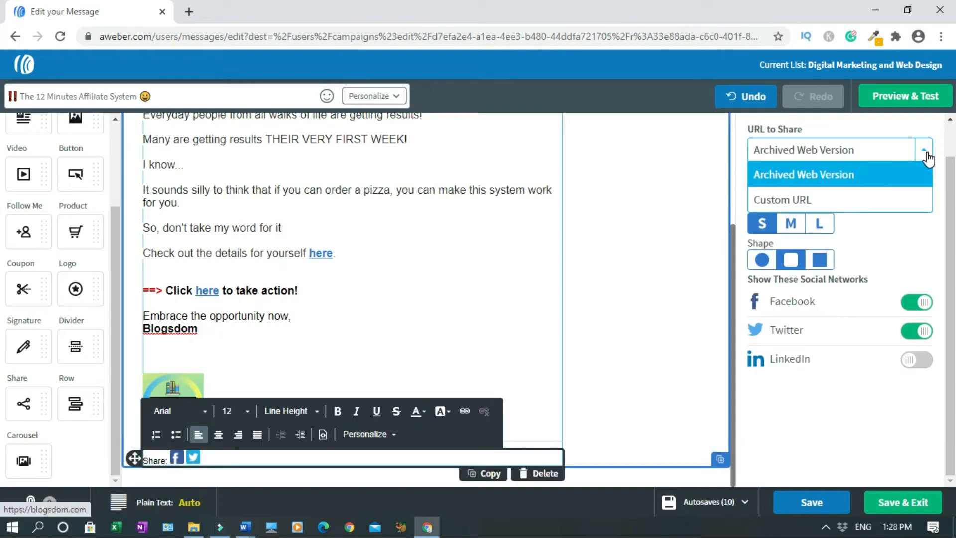
click(782, 200)
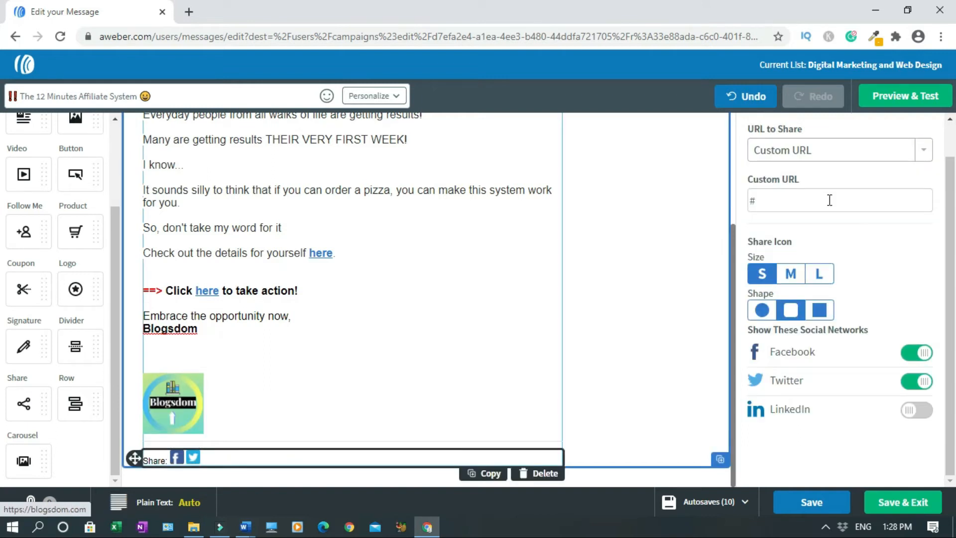
double_click(752, 201)
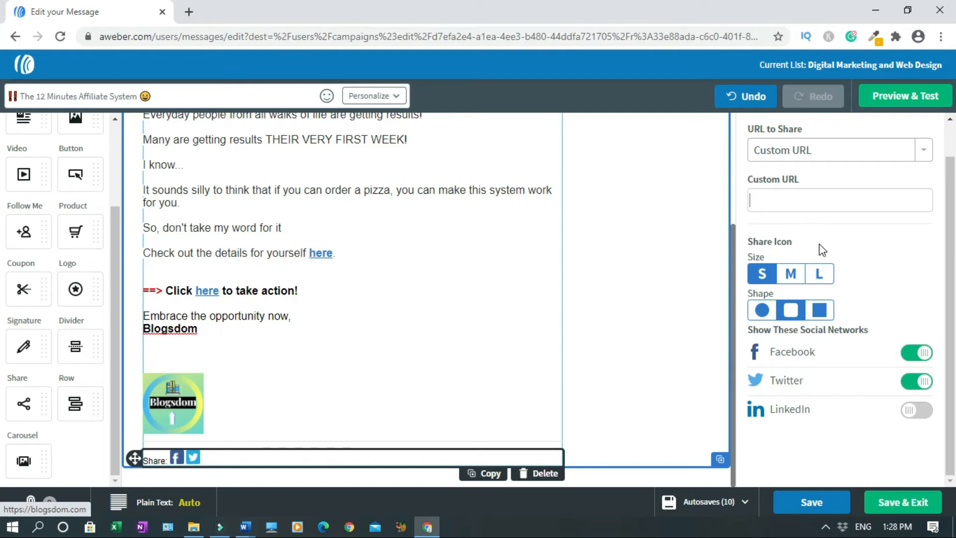
mouse_move(696, 150)
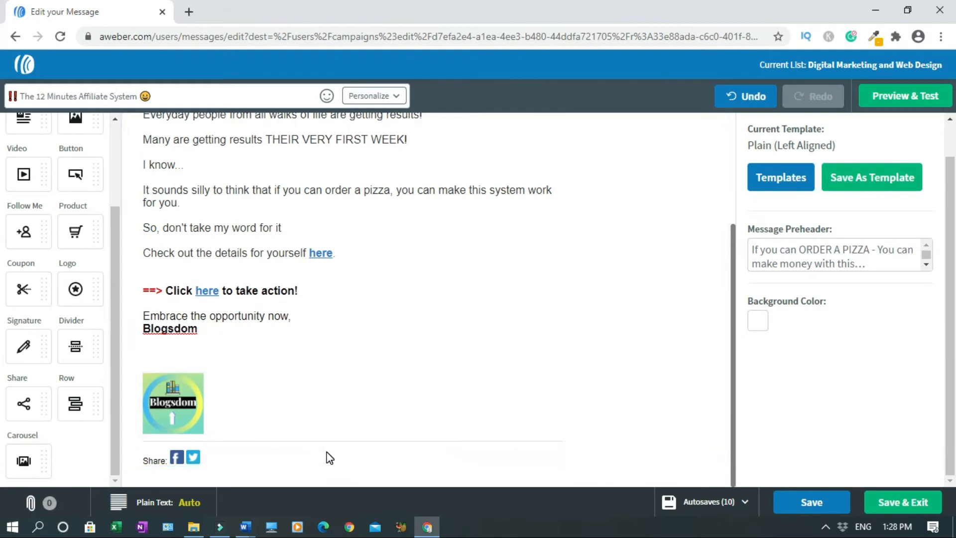
click(329, 457)
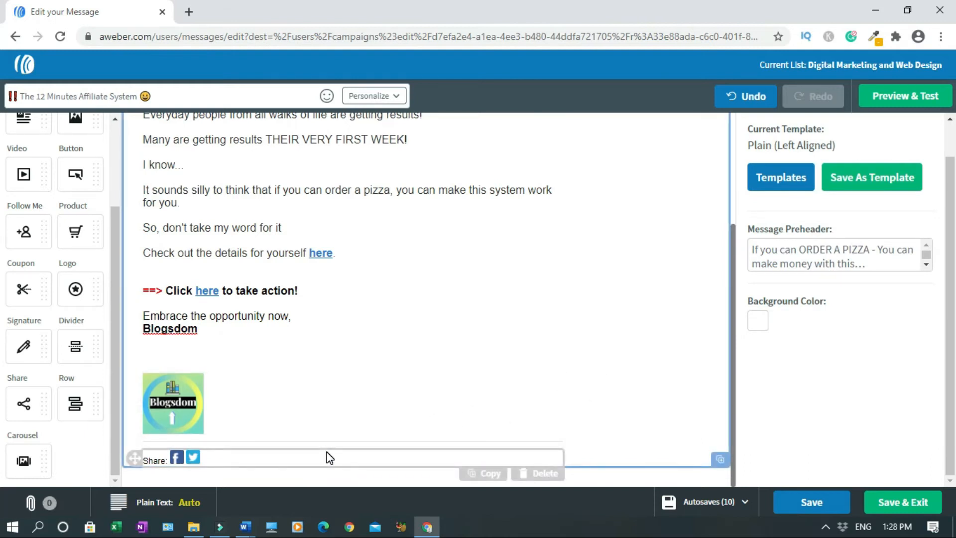
mouse_move(331, 458)
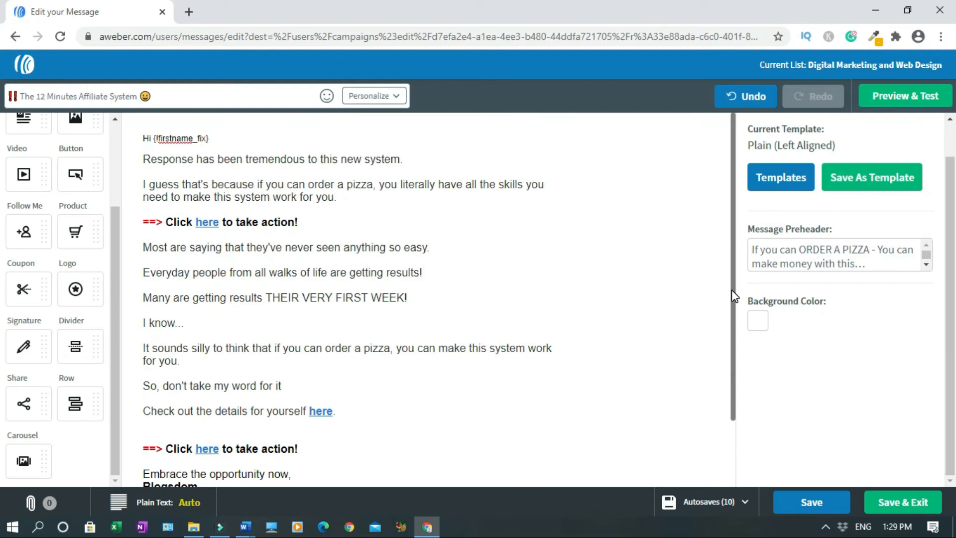
- Preview the email in mobile and desktop layouts, then return to the editor
click(904, 96)
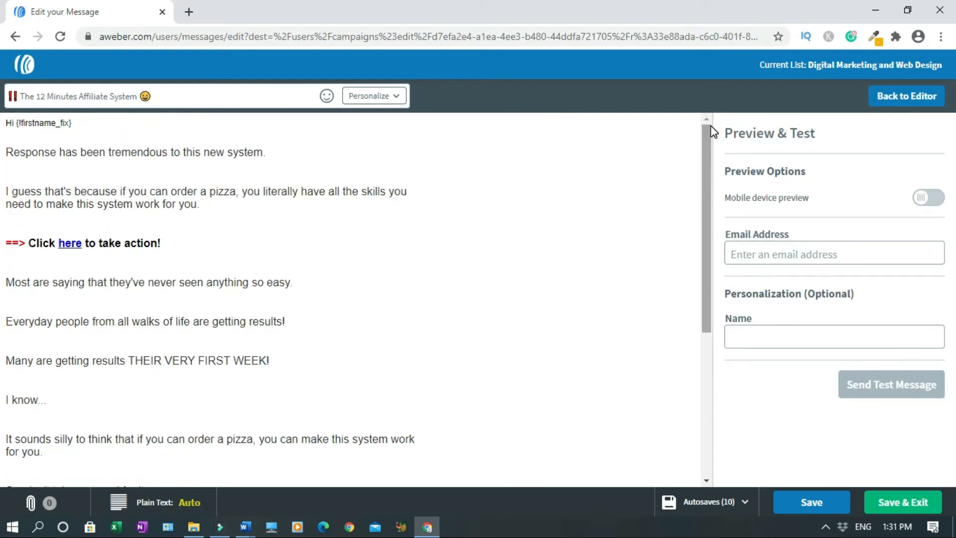
click(928, 197)
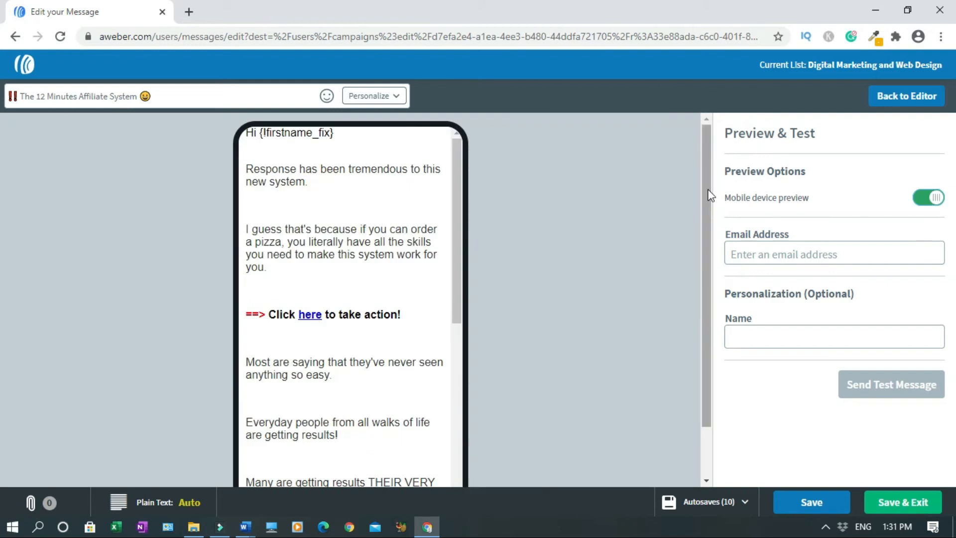
scroll(down, 3)
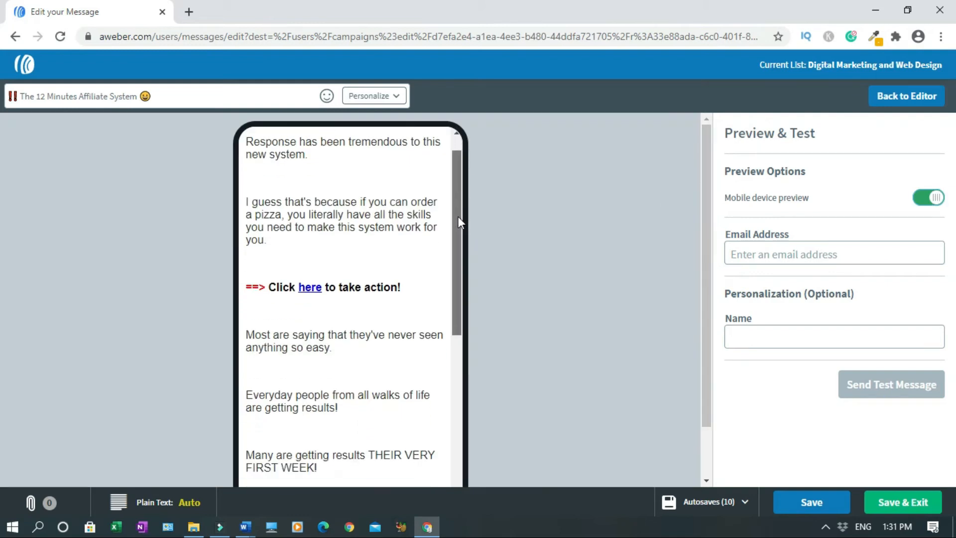
scroll(down, 3)
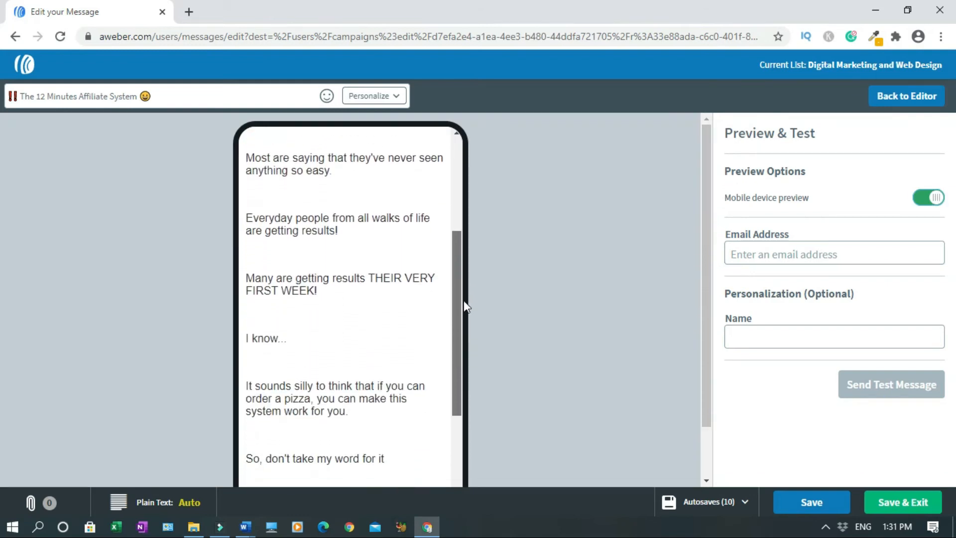
scroll(down, 3)
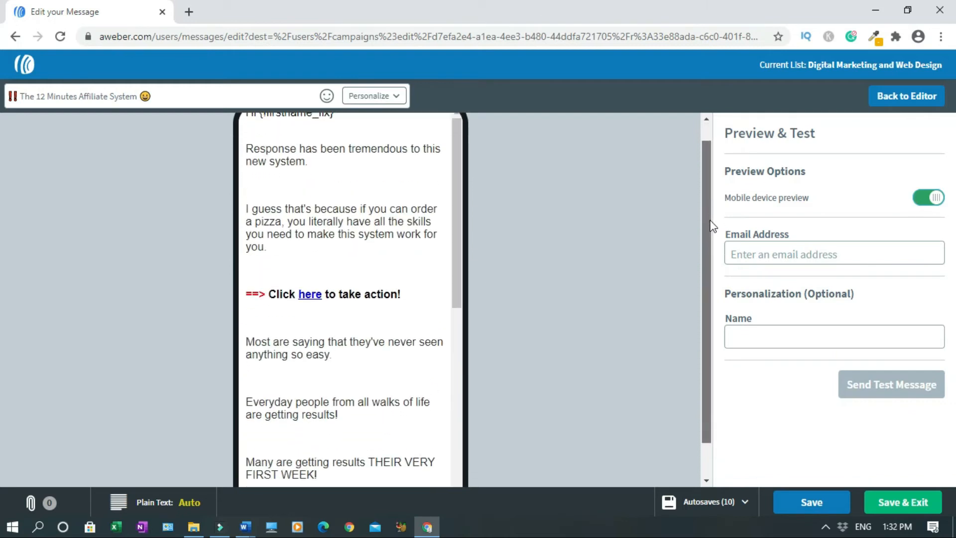
scroll(down, 3)
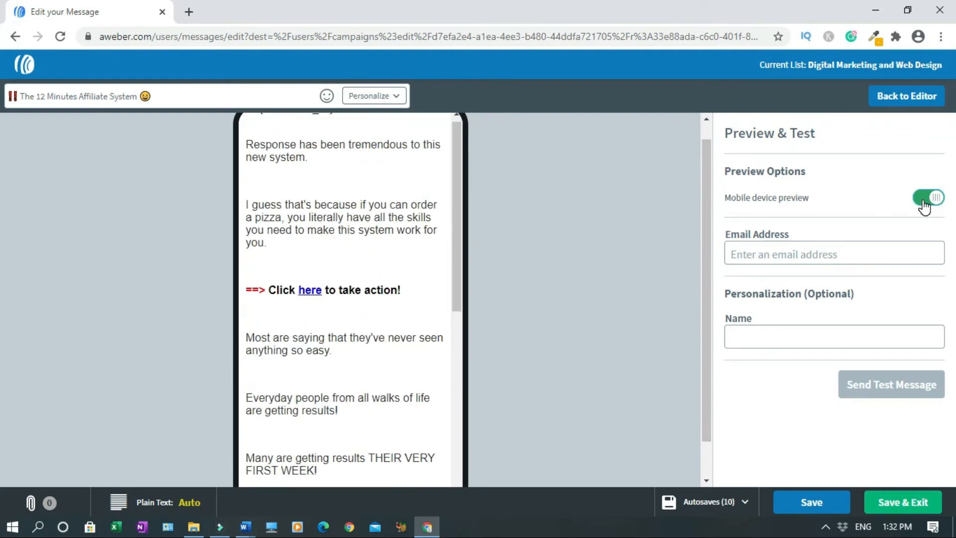
click(929, 197)
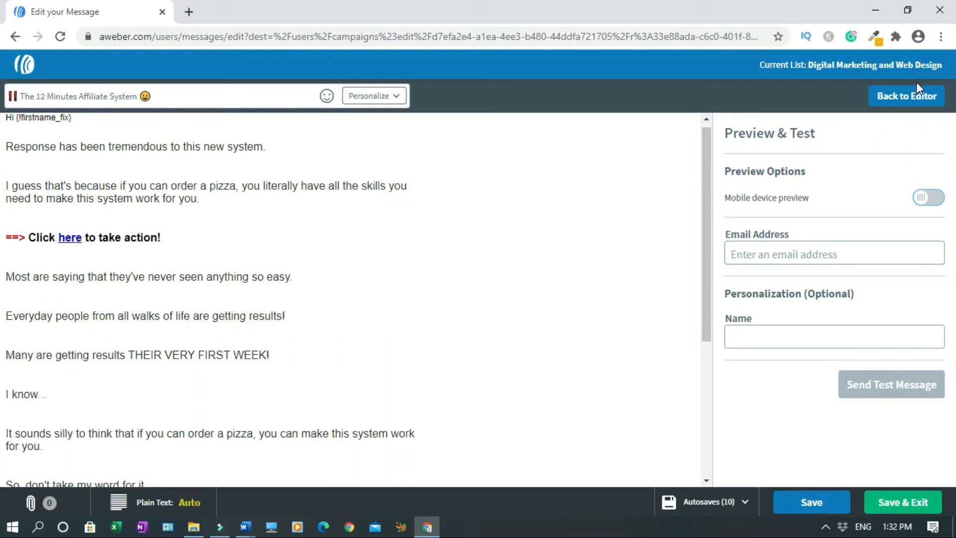
click(907, 95)
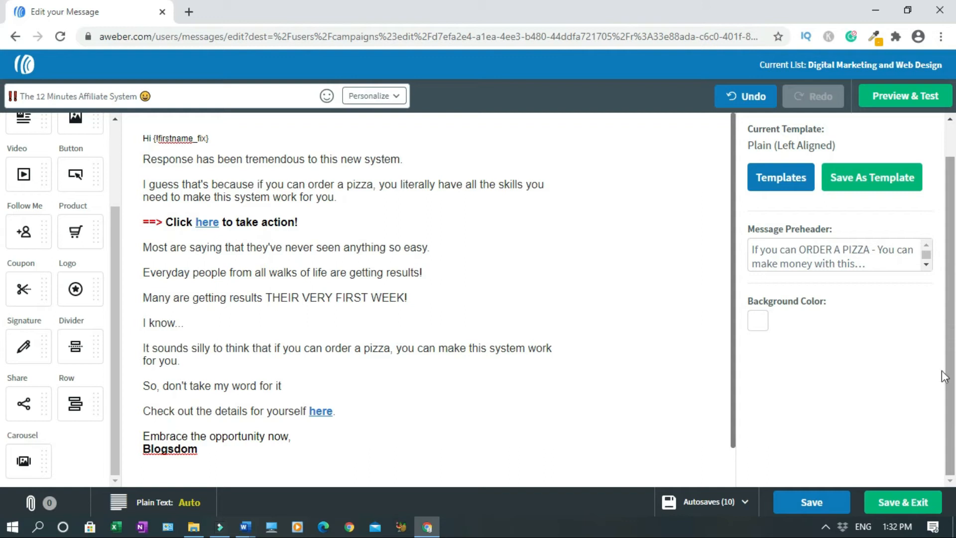
mouse_move(913, 513)
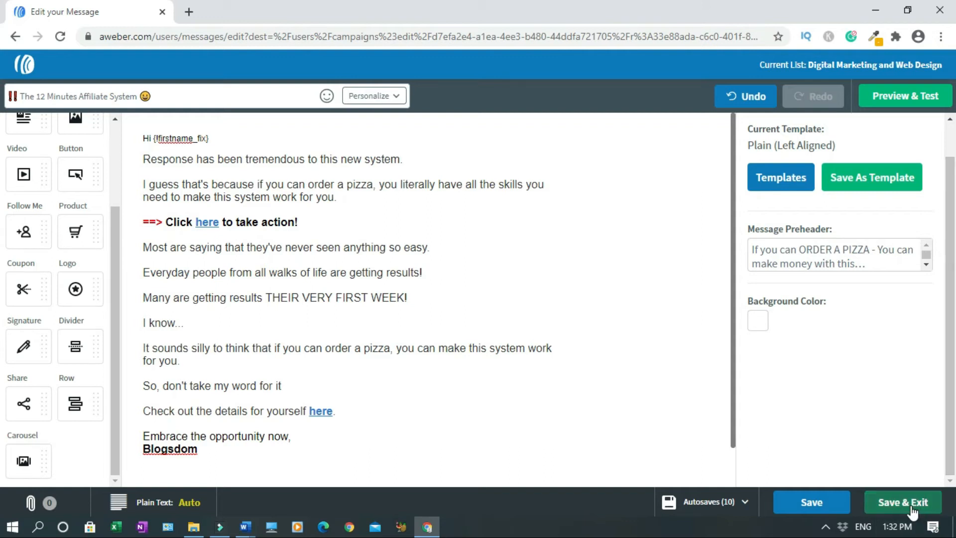
- Save the first email, add a 3-day wait and a Drag & Drop Send Message step
click(903, 502)
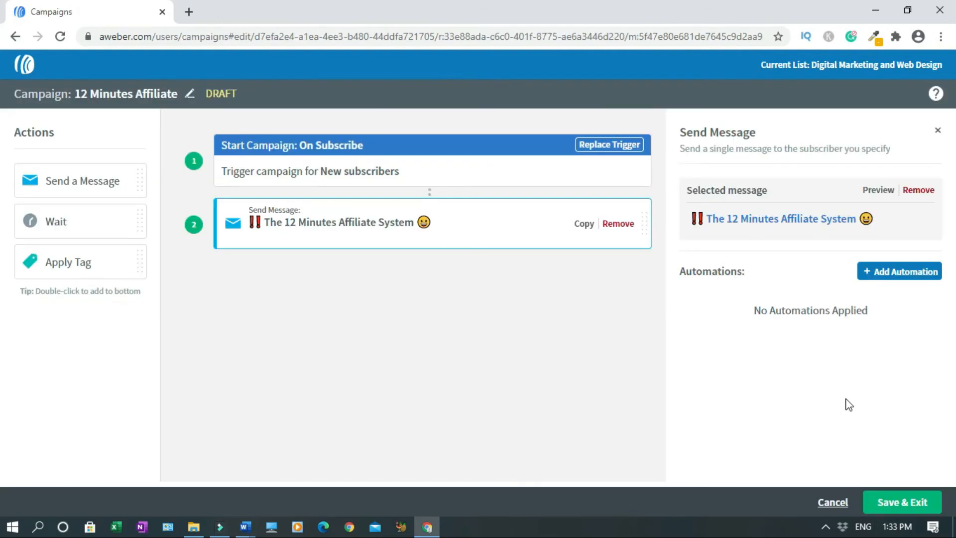
mouse_move(364, 342)
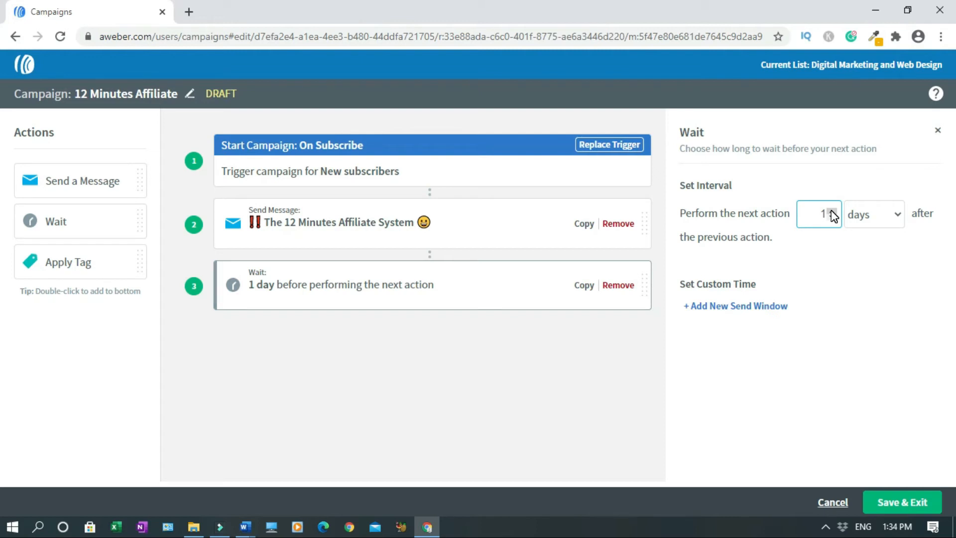
text(3)
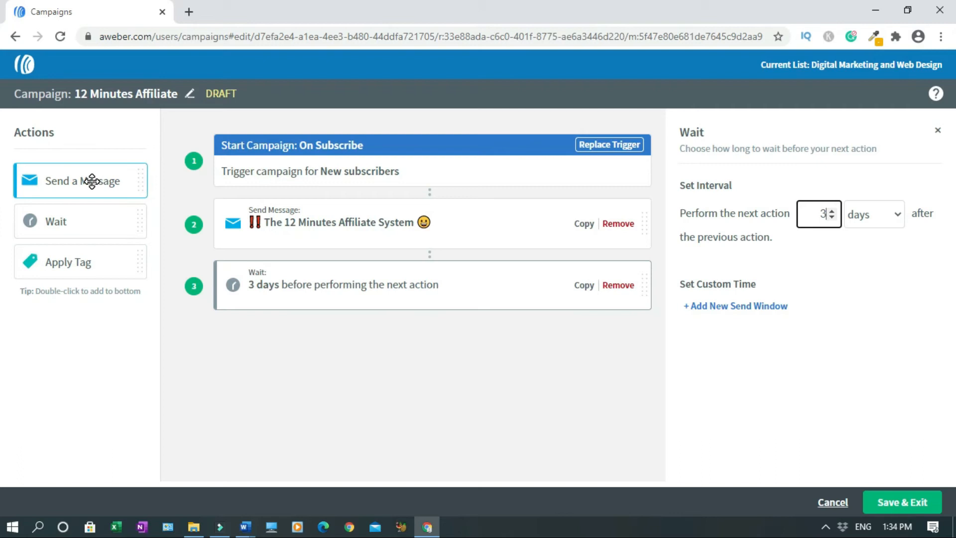
drag(79, 181, 356, 354)
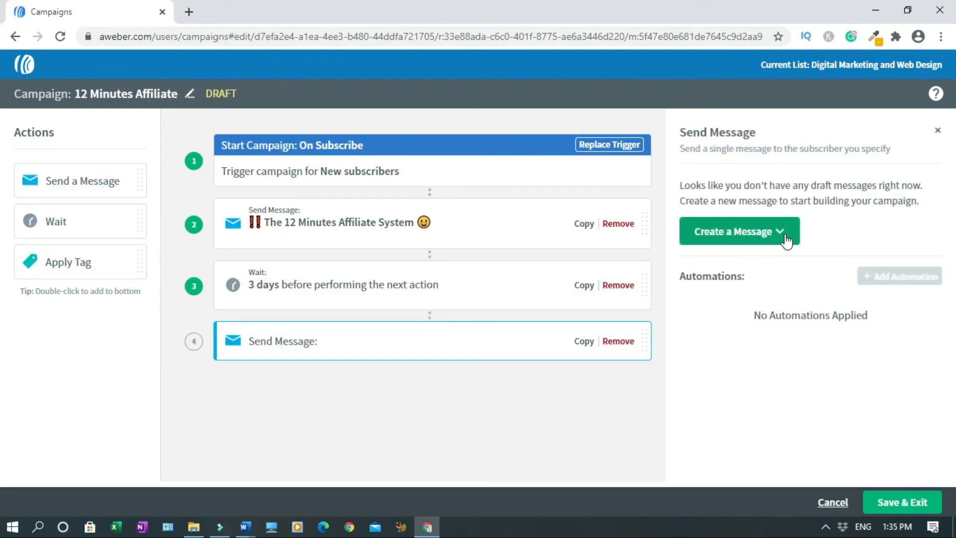
click(739, 231)
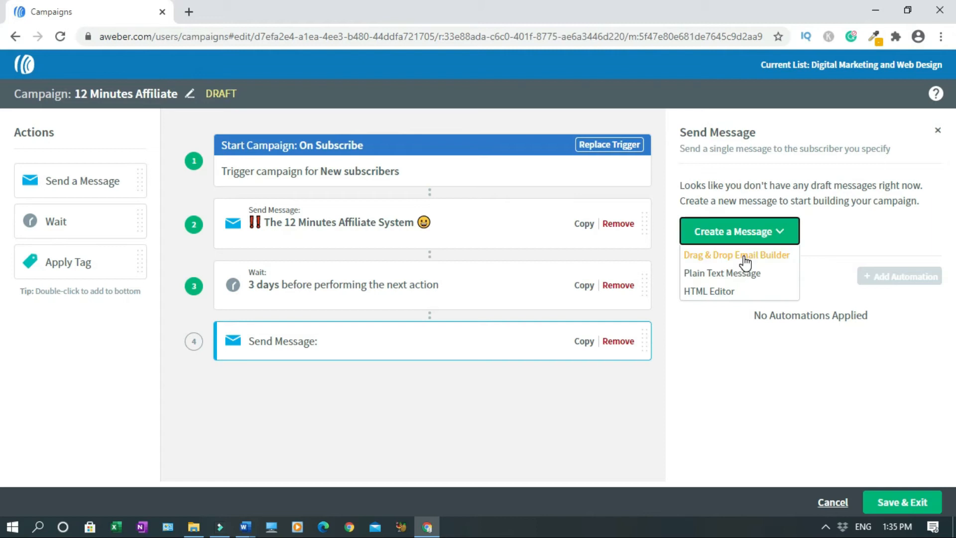
click(736, 255)
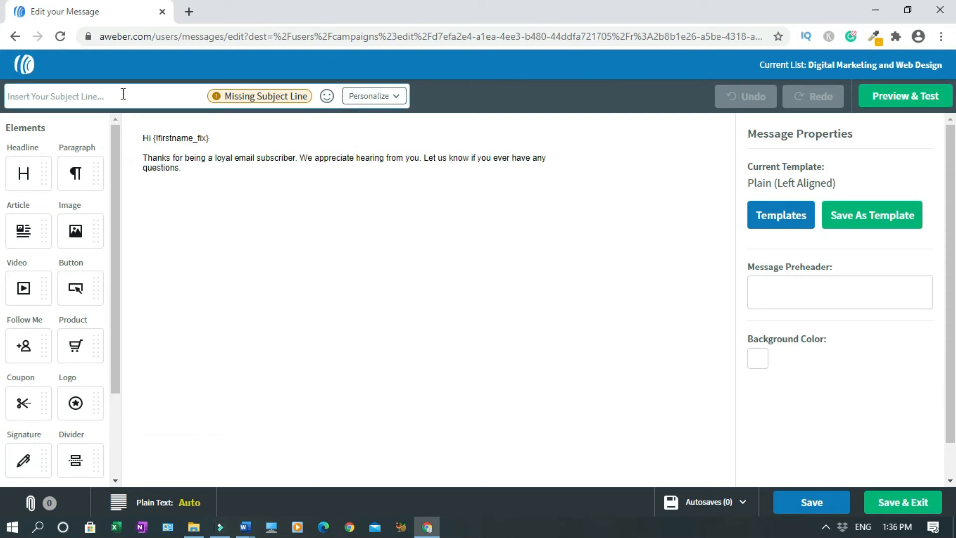
- Enter the emoji-framed subject 'Pocket DAILY Commissions Starting as Quickly as THIS WEEK!' and its preheader
text(Pocket DAILY Commissions Starting as Quickly as THIS WEEK!)
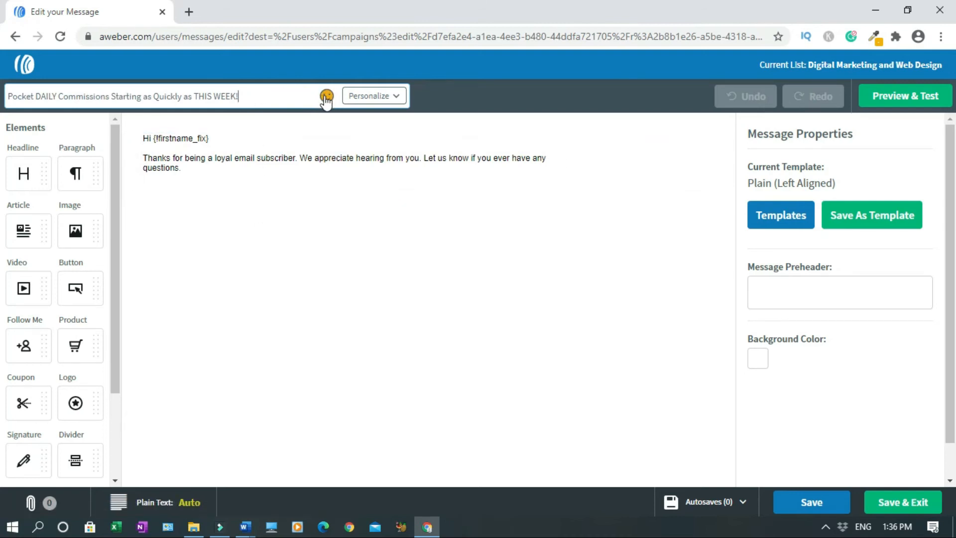
click(323, 95)
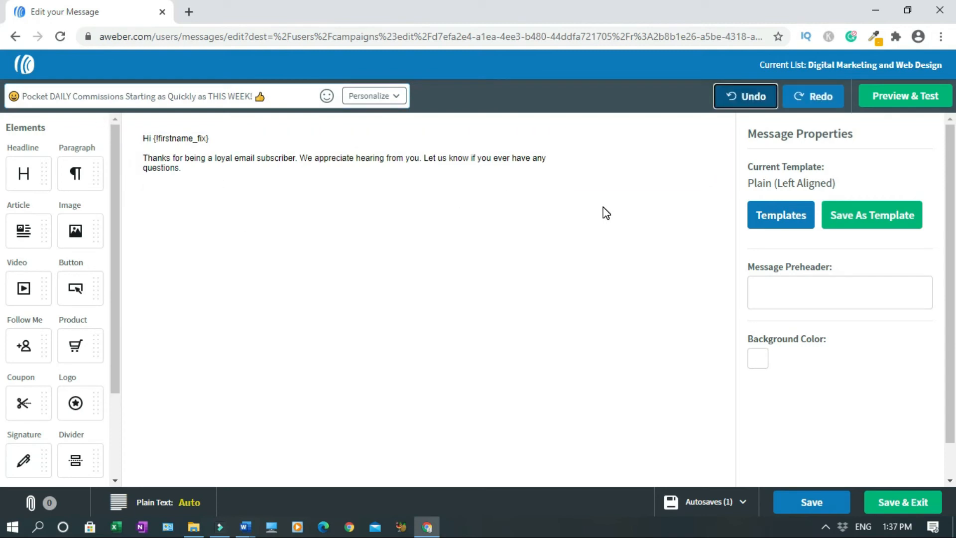
mouse_move(800, 280)
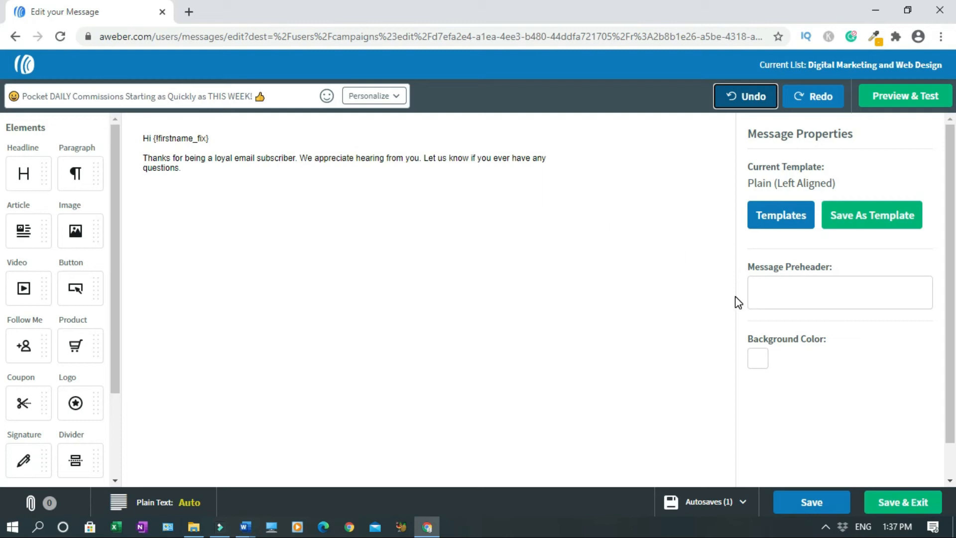
click(244, 526)
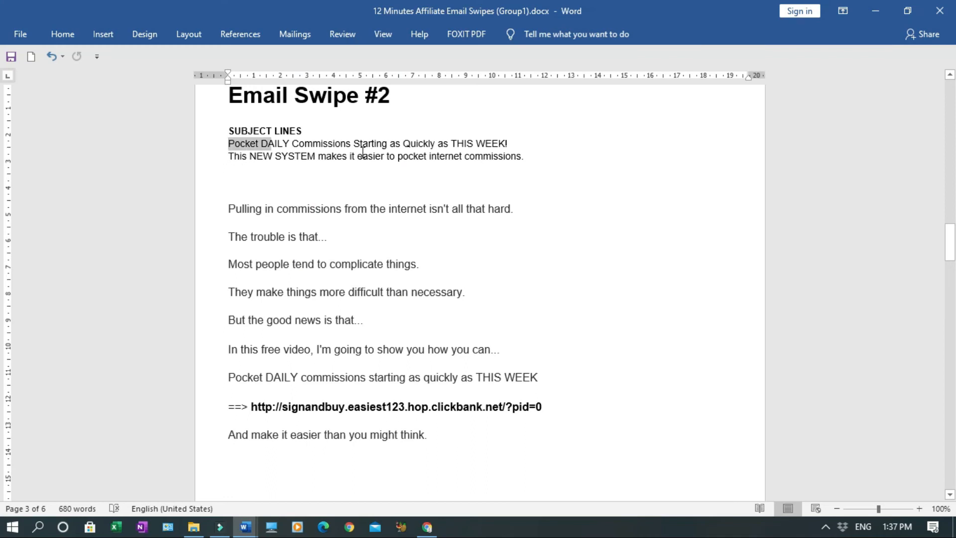
click(426, 526)
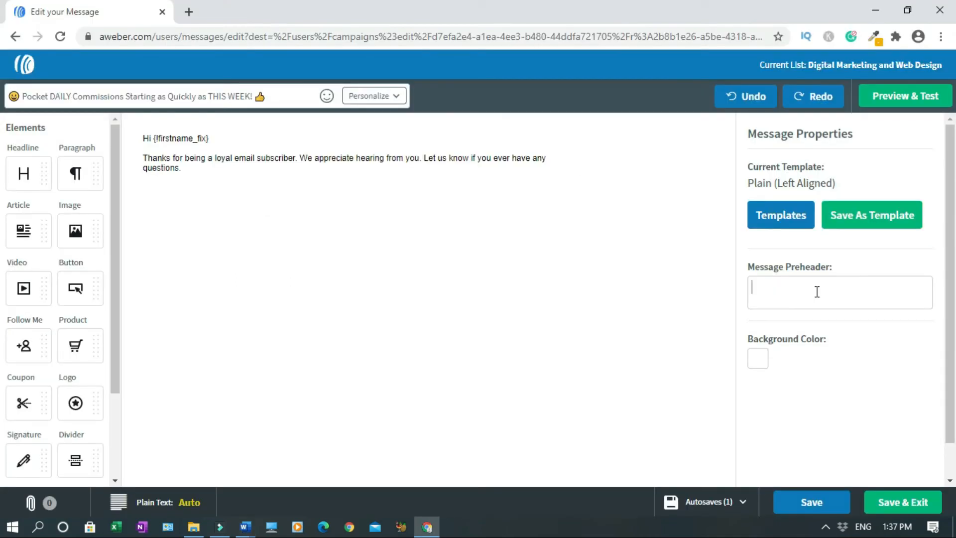
text(Pocket DAILY Commissions Starting as Quickly as THIS WEEK! This NEW SYSTEM makes it easier)
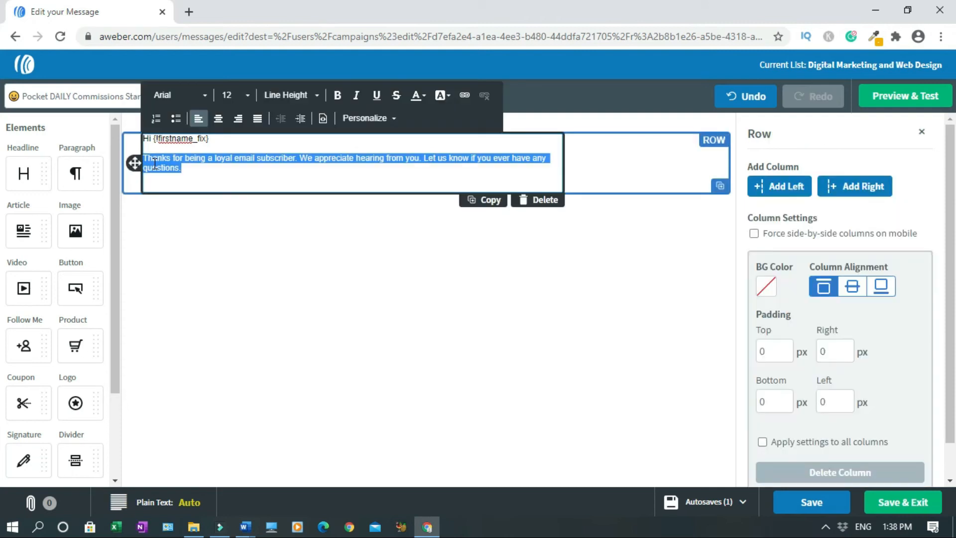
- Replace the placeholder body with the swipe copy and type 'Click here to find out more.'
key(Delete)
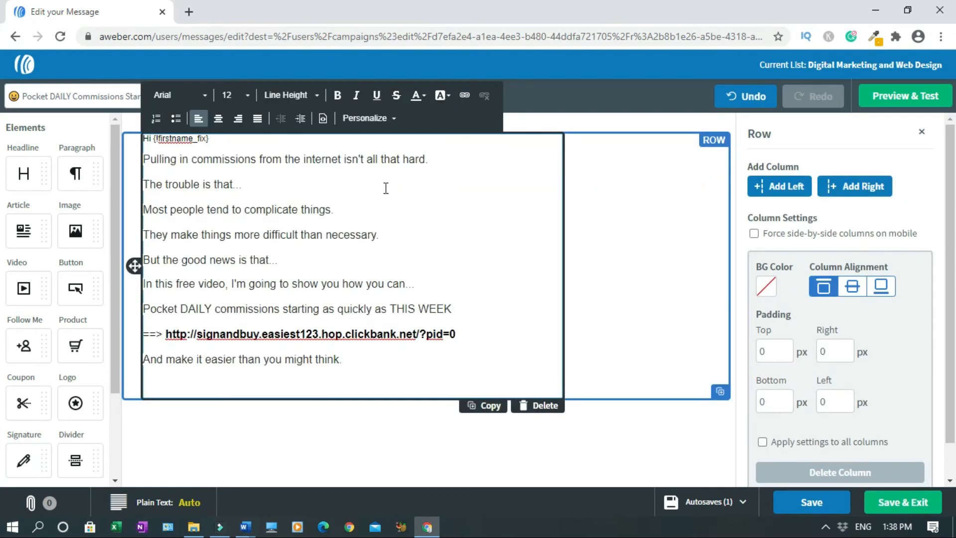
mouse_move(289, 214)
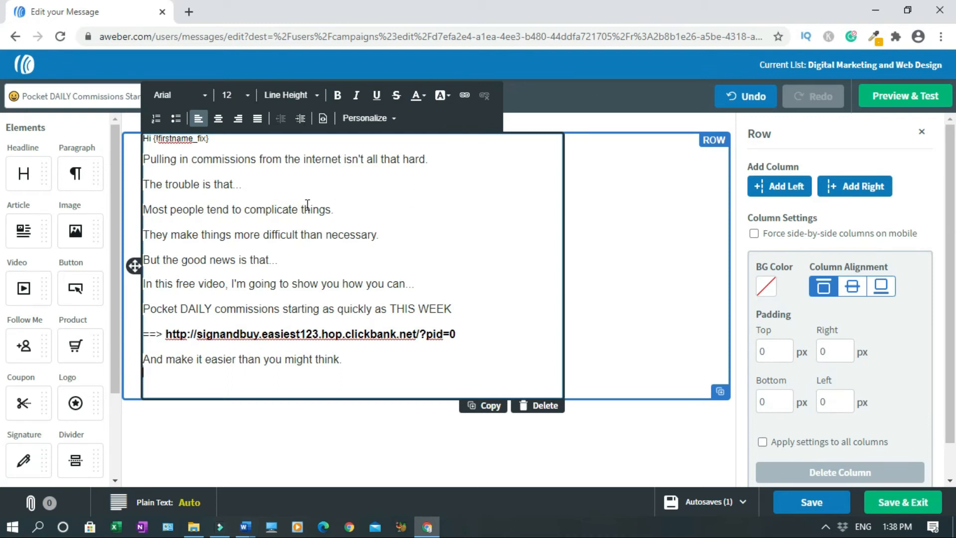
text(Click h)
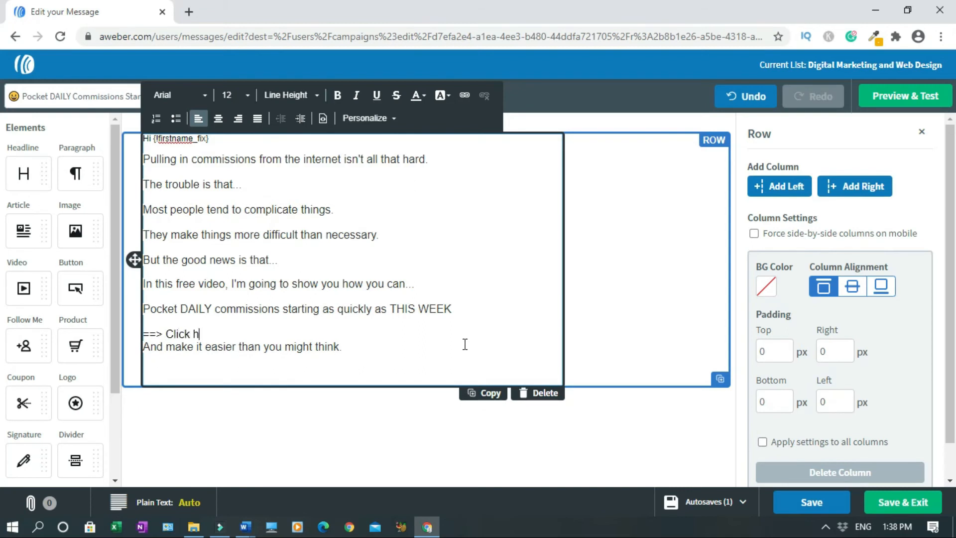
text(ere to find)
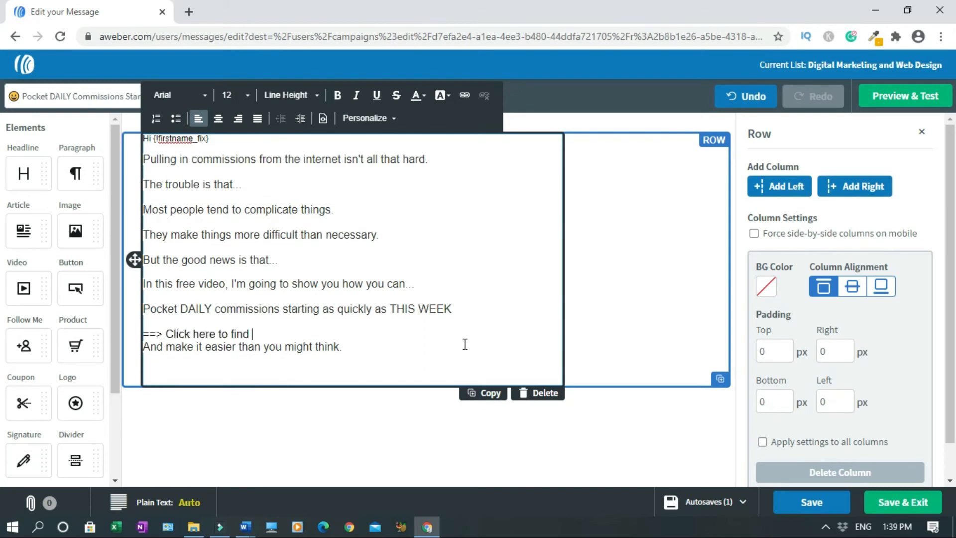
text(out more.)
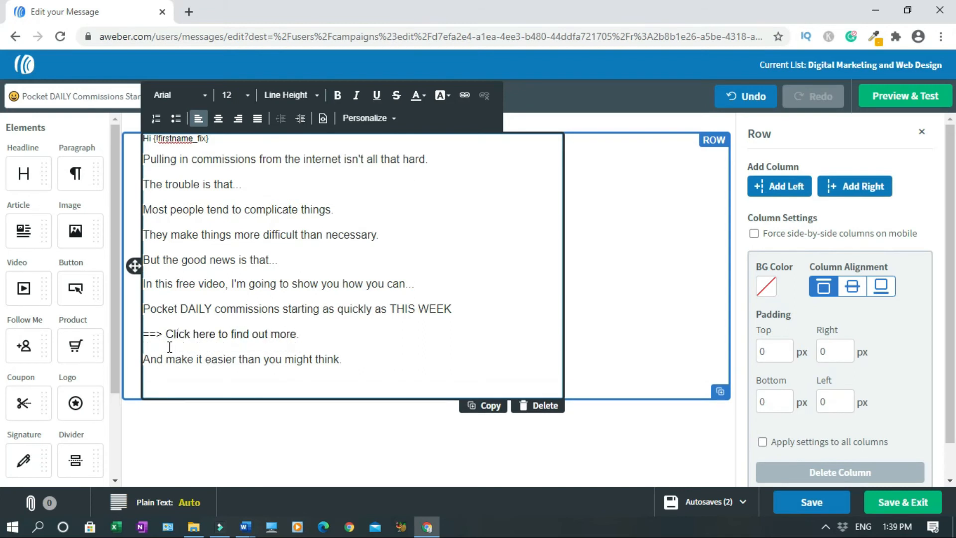
double_click(202, 335)
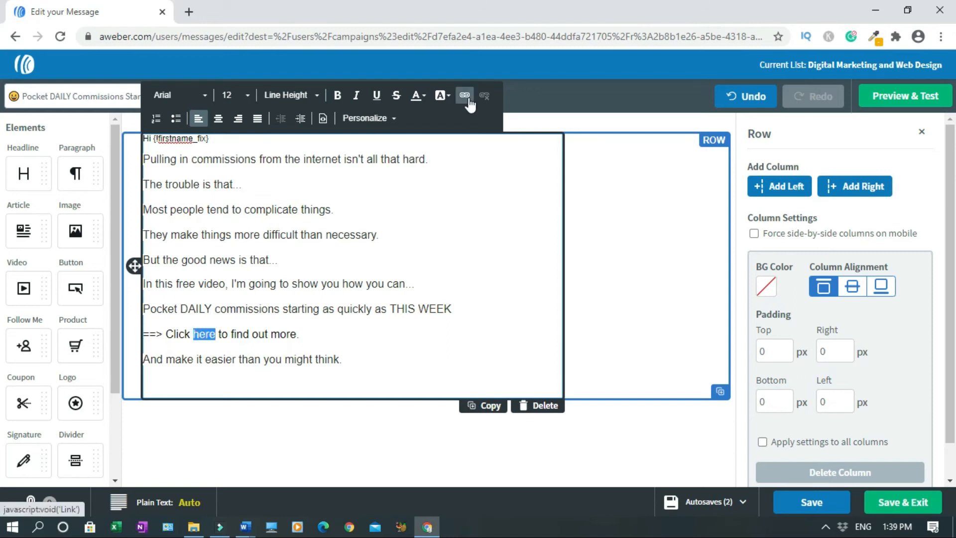
- Link the word 'here' and make the ==> arrow red
click(465, 95)
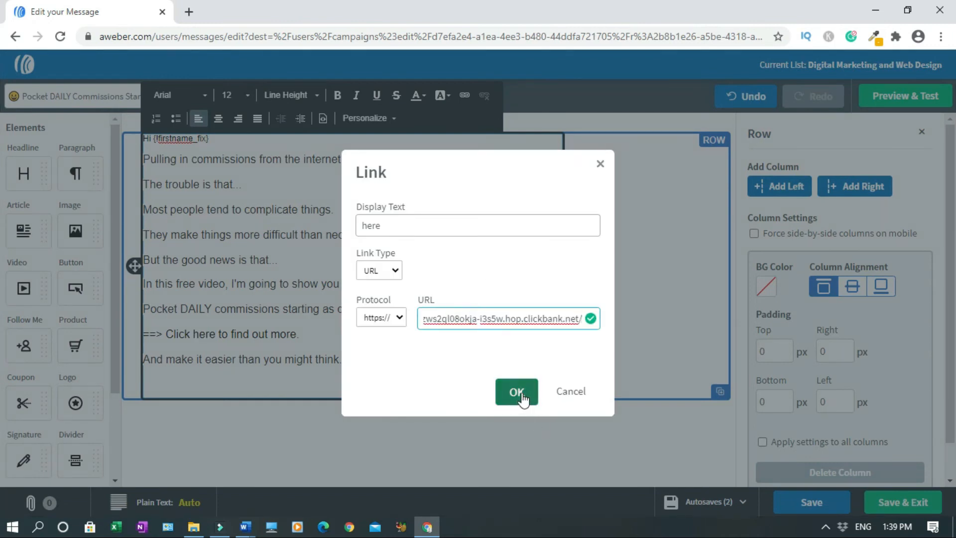
click(516, 392)
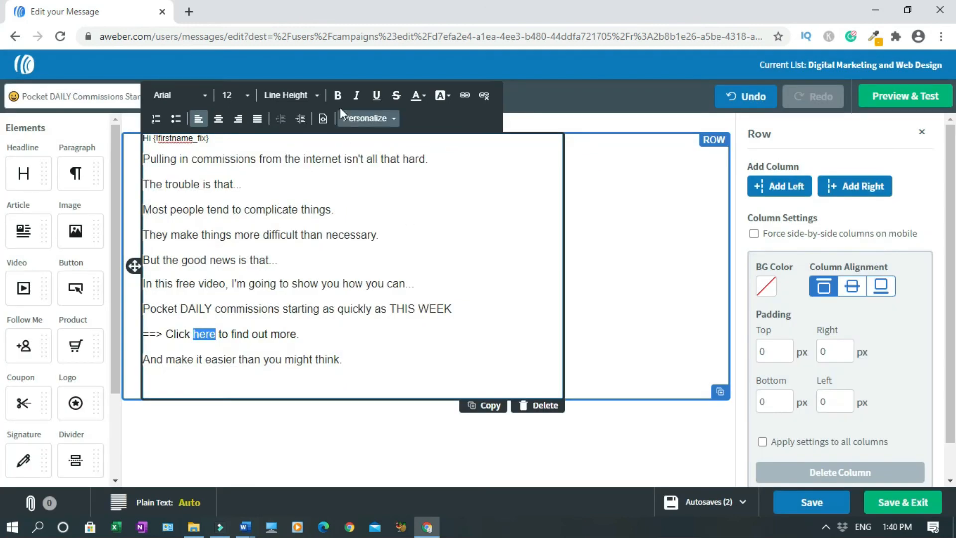
click(336, 95)
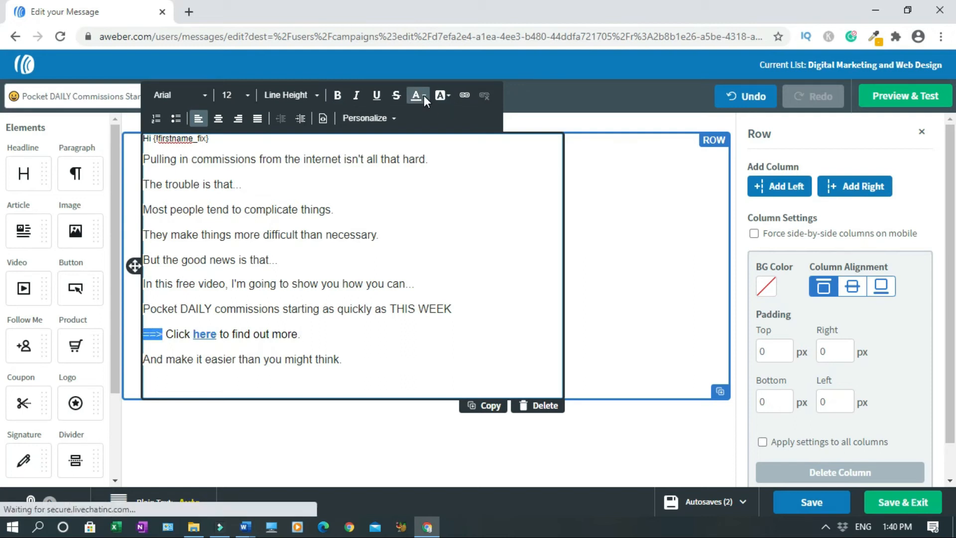
click(415, 95)
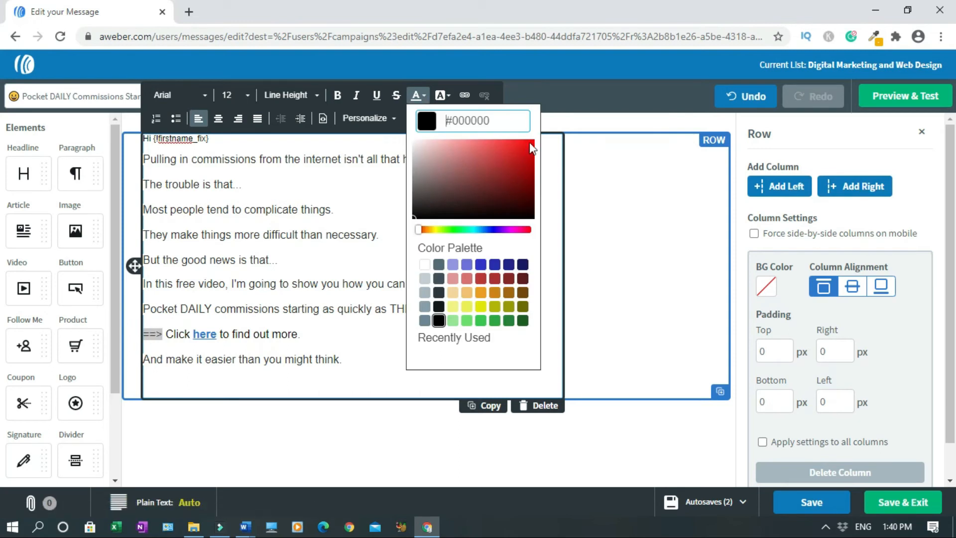
click(358, 356)
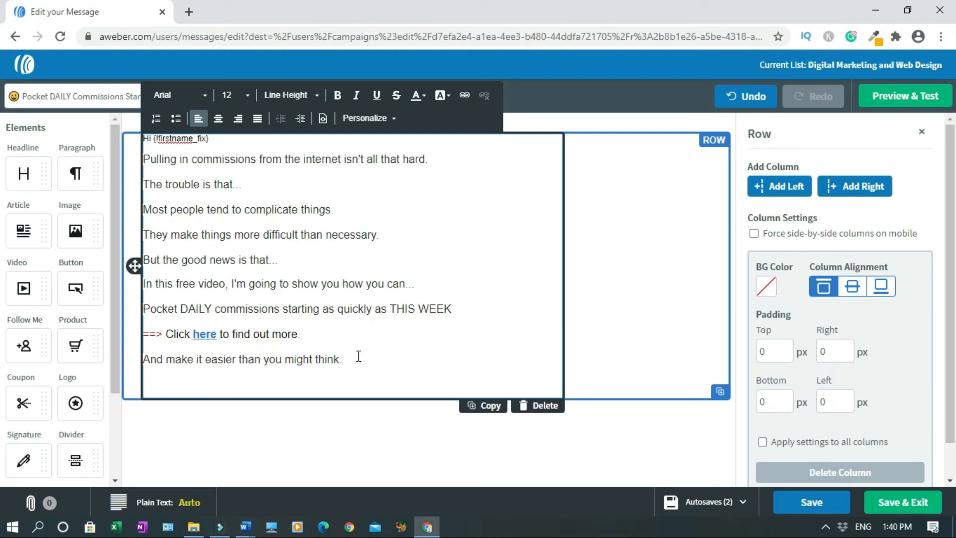
- Type the closing 'Take advantage of this amazing system, Blogsdom'
text(Take)
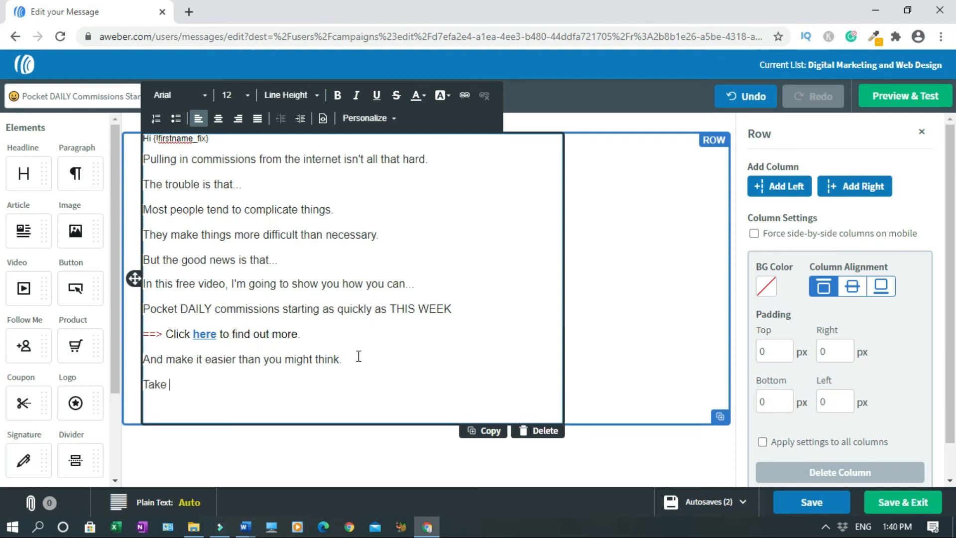
text(advantage)
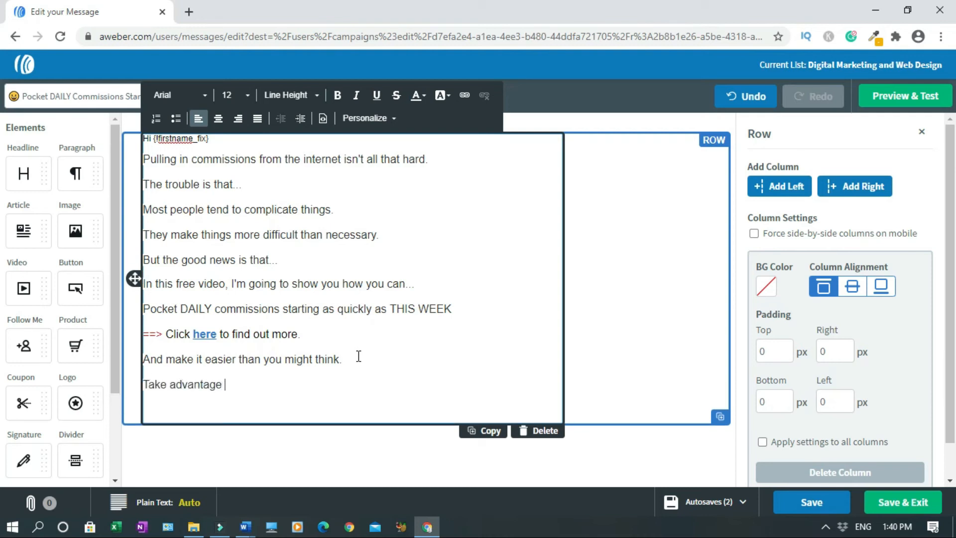
text(of this amazing sy)
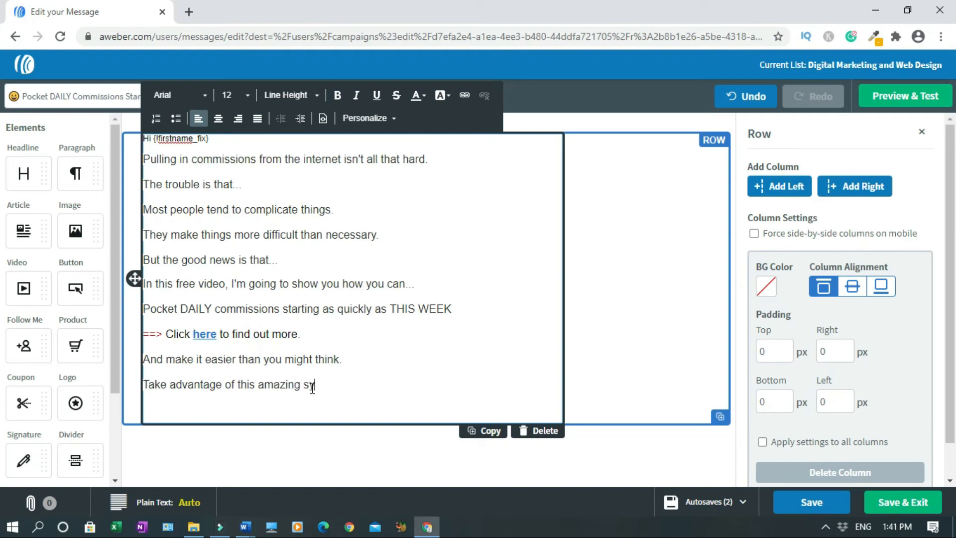
text(stem,)
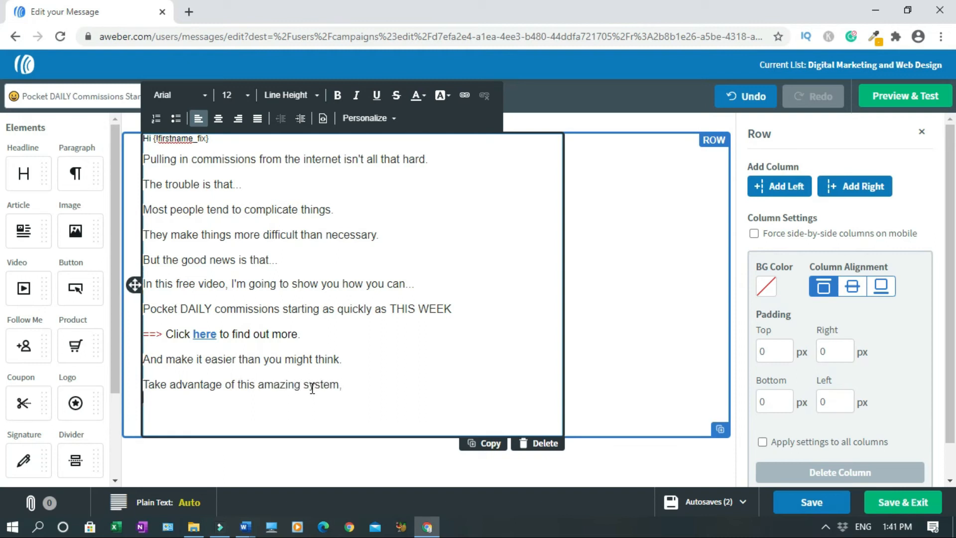
text(Blogsdom)
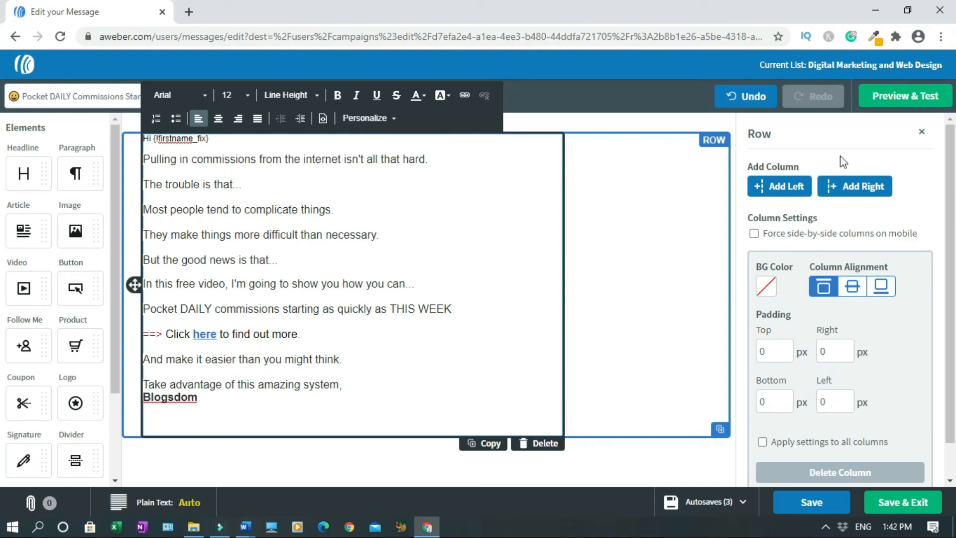
- Preview the finished email, then save it and return to the campaign
click(904, 95)
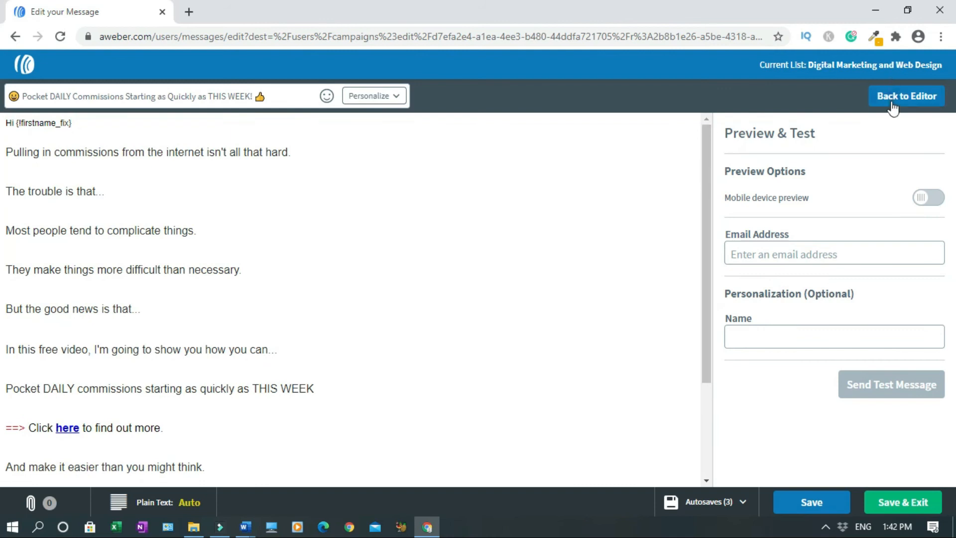
click(906, 95)
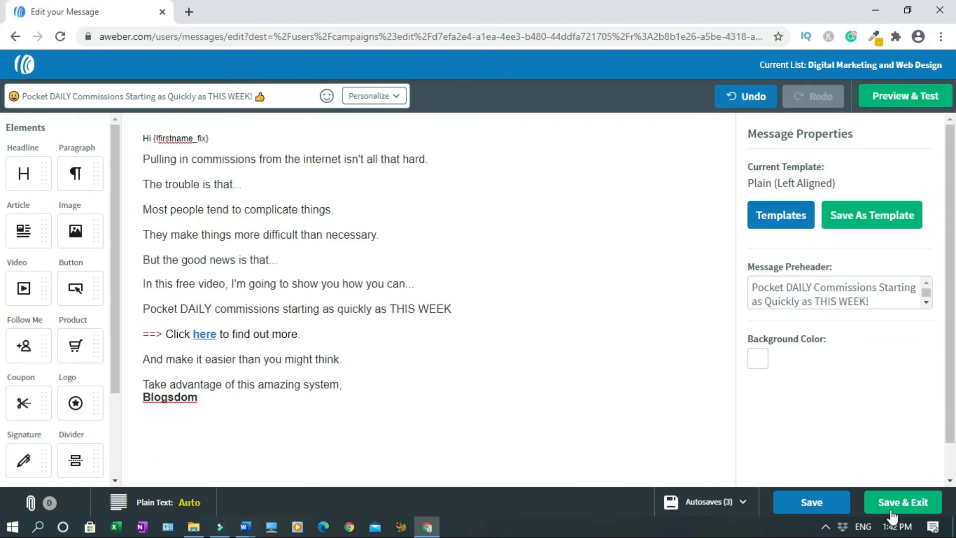
click(902, 501)
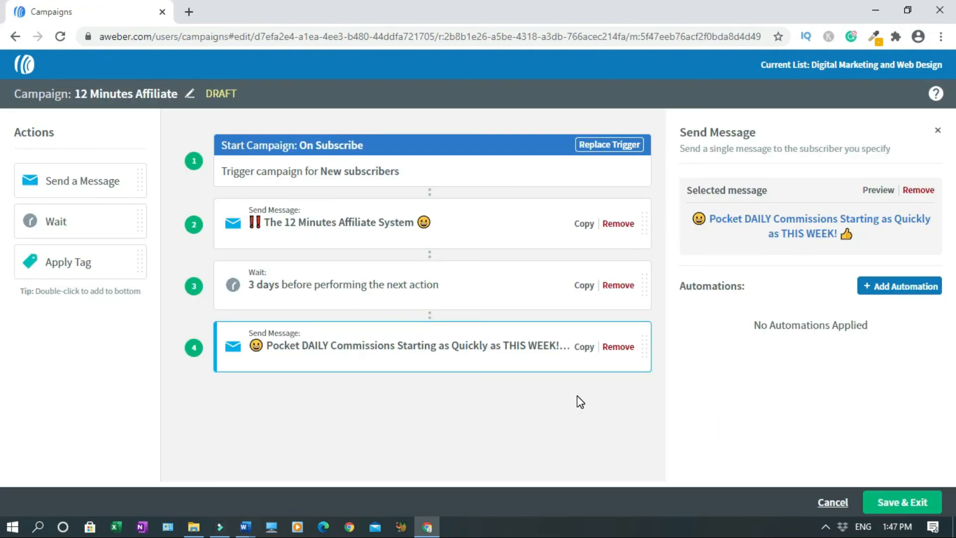
mouse_move(584, 403)
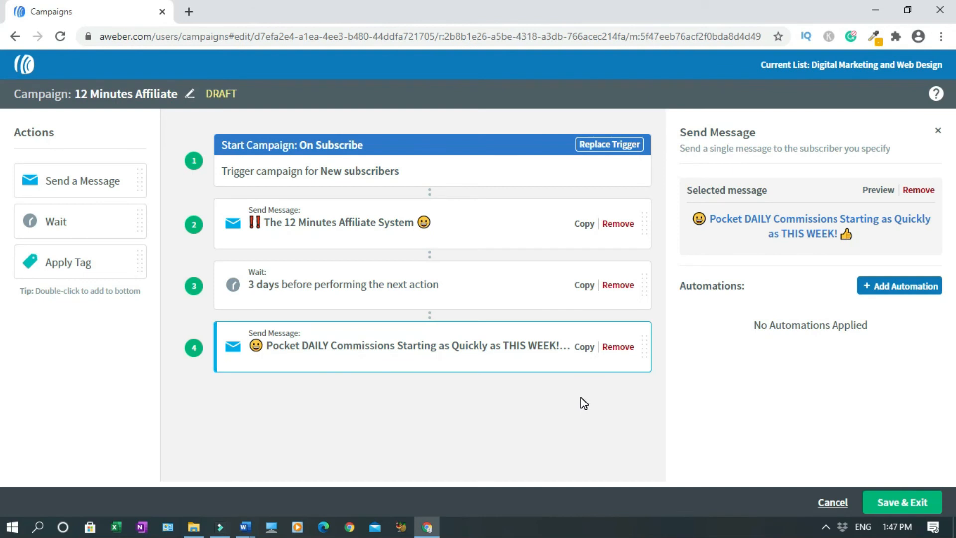
mouse_move(450, 402)
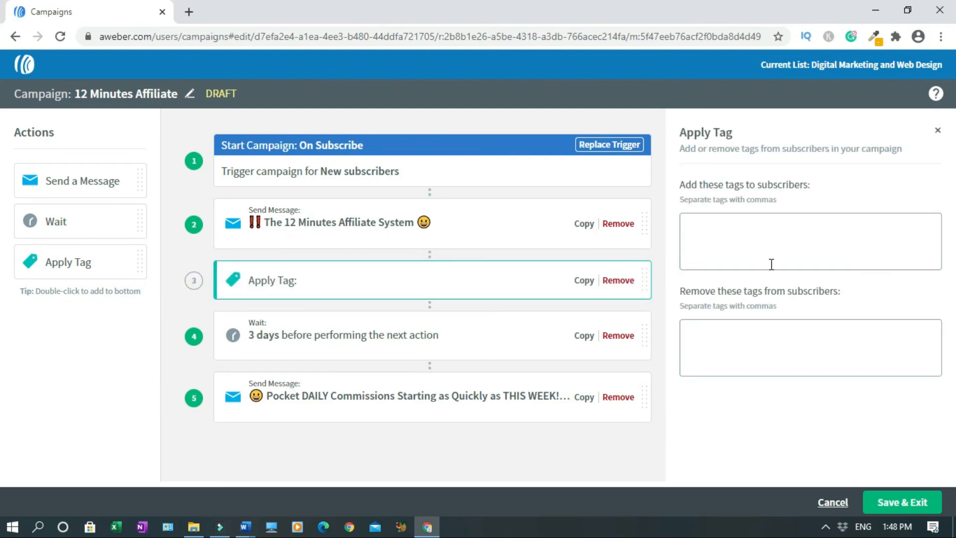
- Add Apply Tag steps with 'affiliate marketing, make money online' after both emails
text(Affiliate Marke)
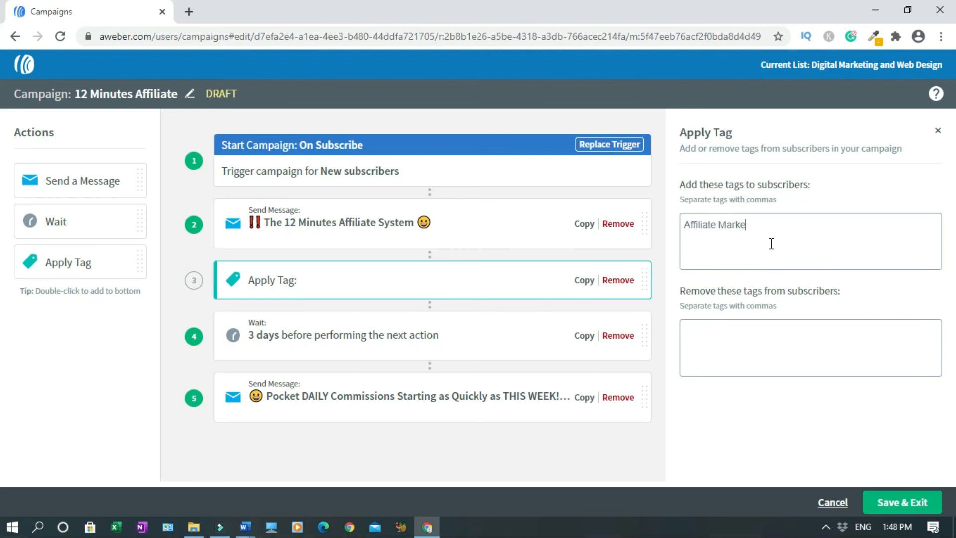
text(ting)
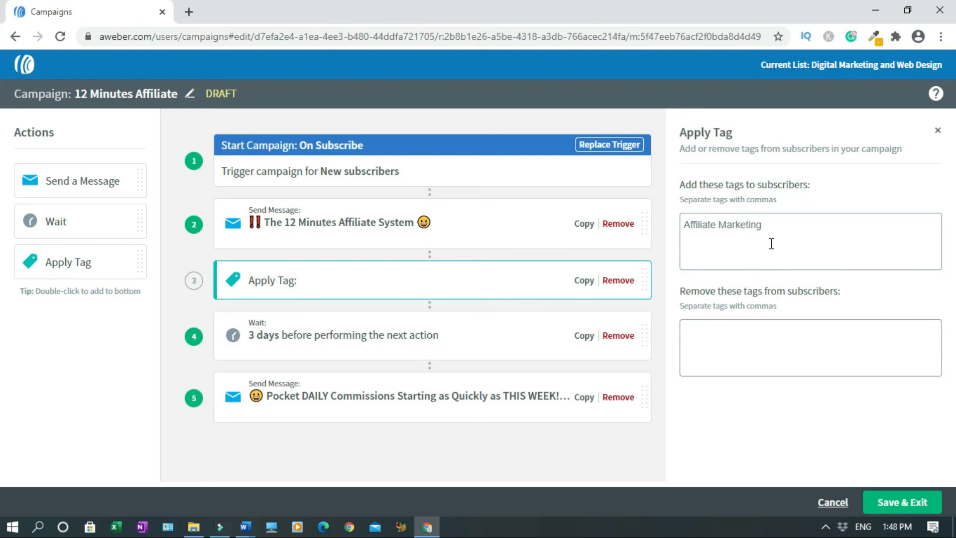
text(make money on)
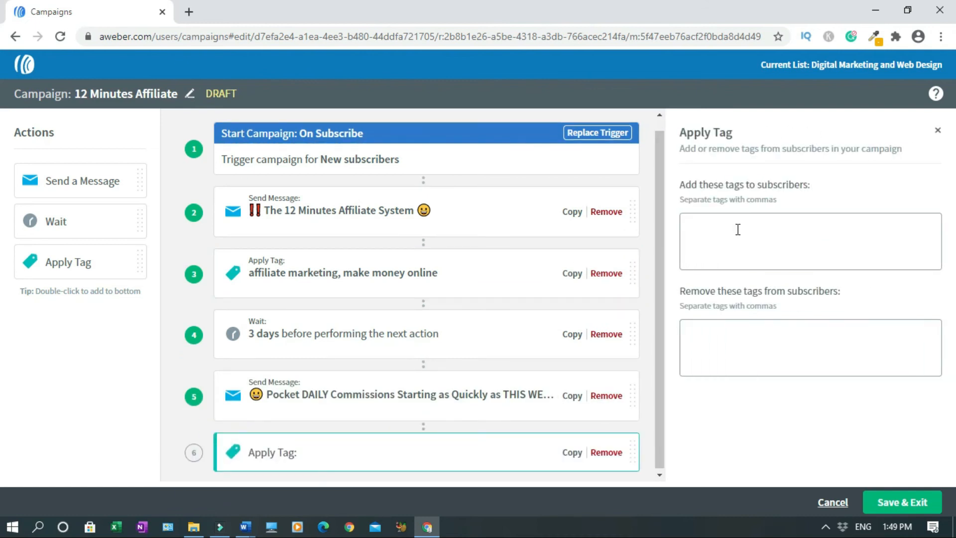
text(affiliate marketing)
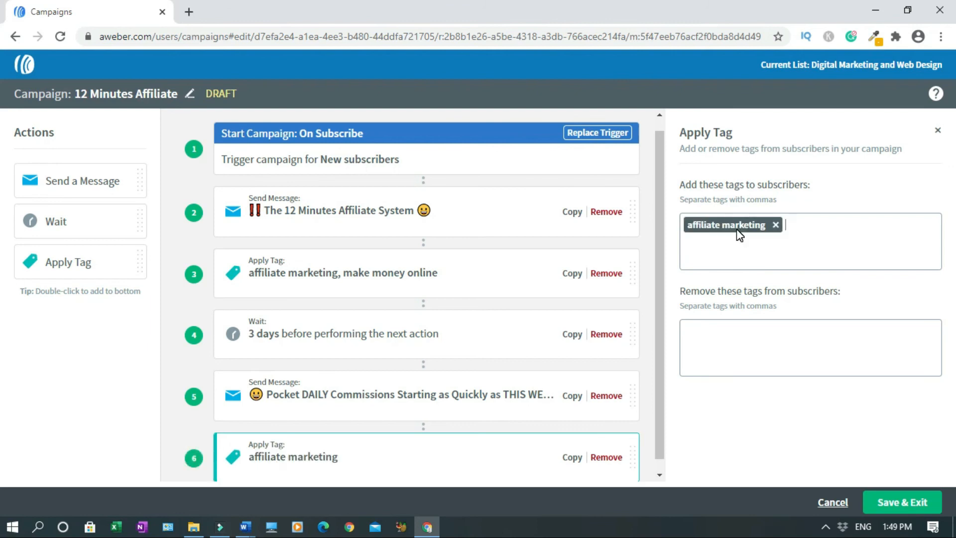
text(make money online)
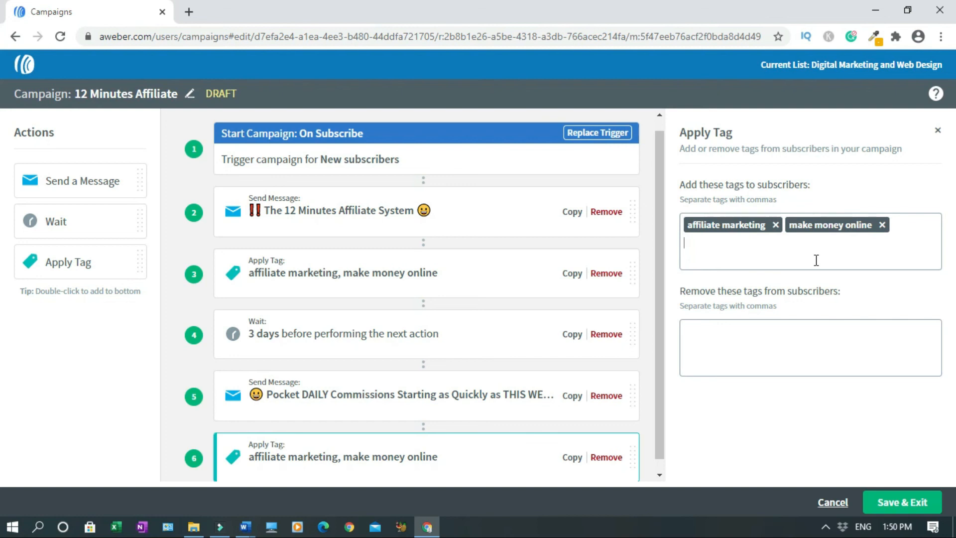
mouse_move(5, 420)
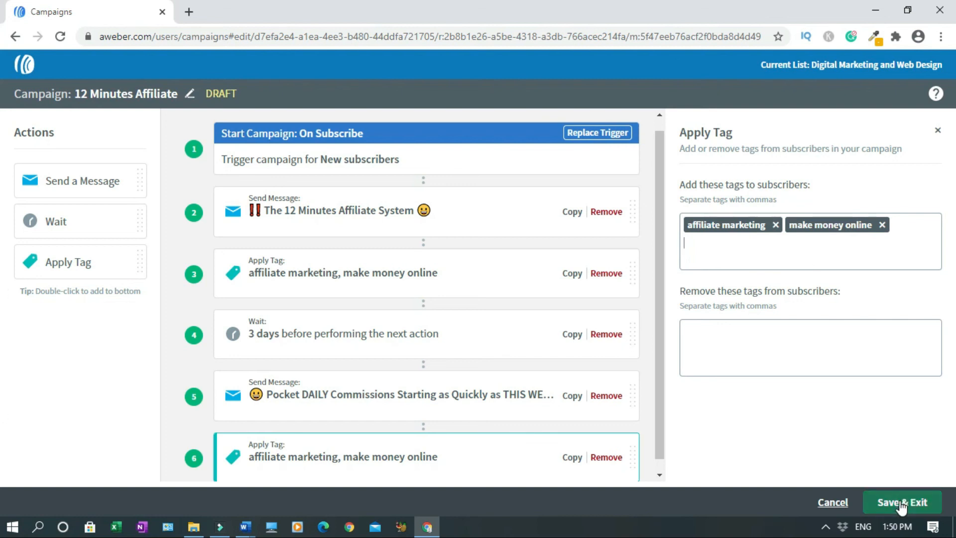
- Save the campaign and scroll the Campaigns page to review 12 Minutes Affiliate
click(896, 502)
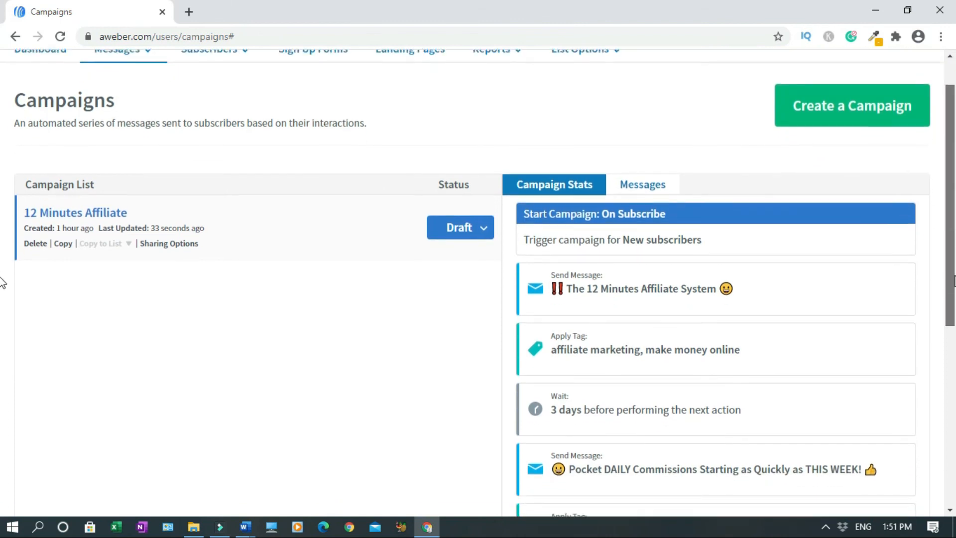
scroll(down, 3)
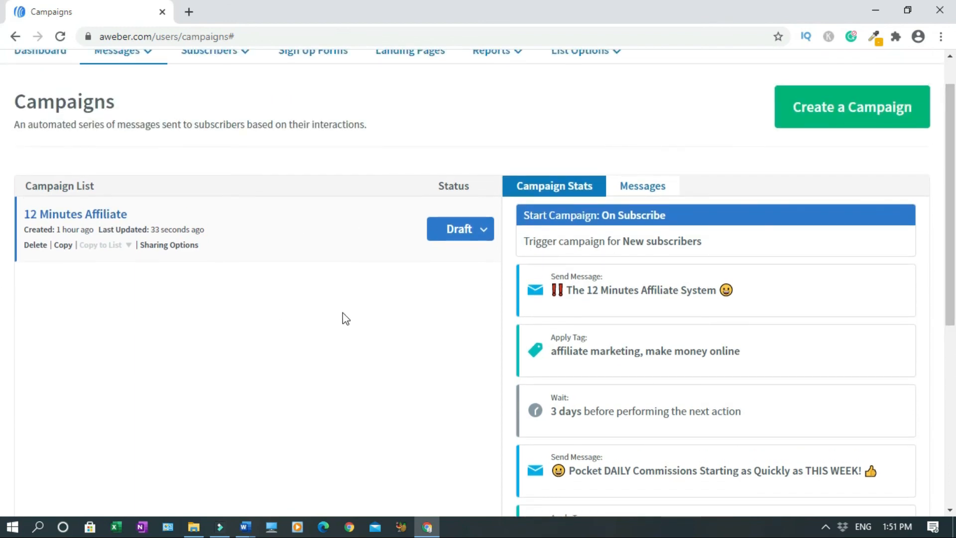
scroll(down, 3)
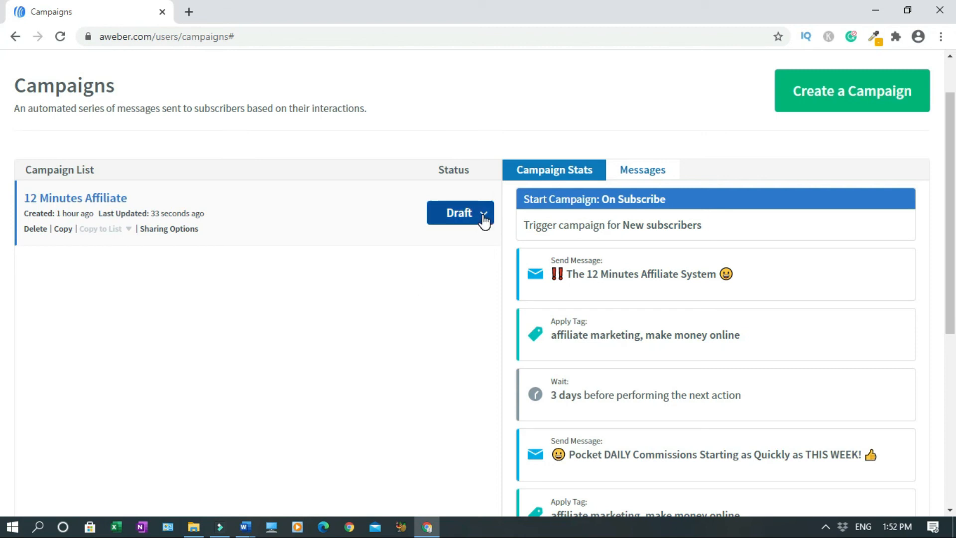
- Switch the 12 Minutes Affiliate campaign status from Draft to Active
click(482, 214)
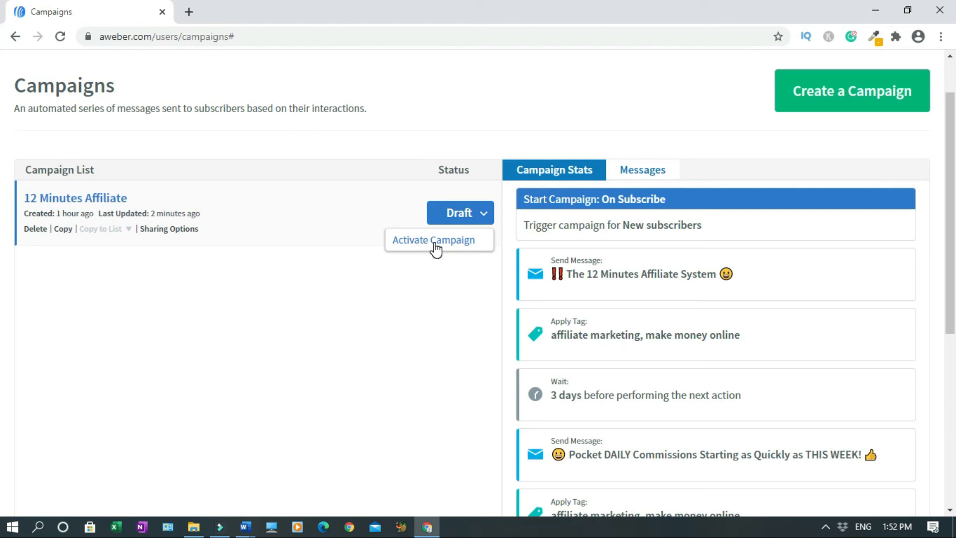
click(433, 240)
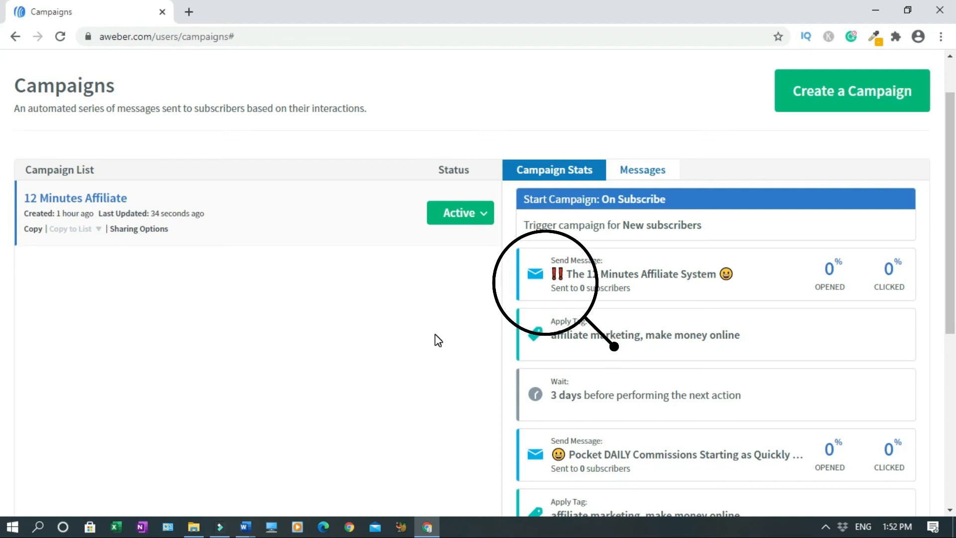
mouse_move(503, 388)
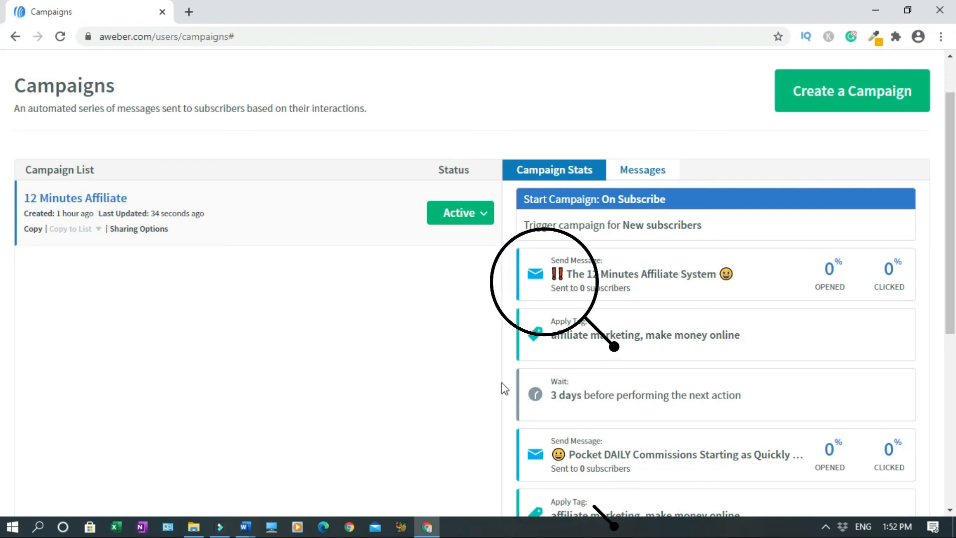
mouse_move(614, 410)
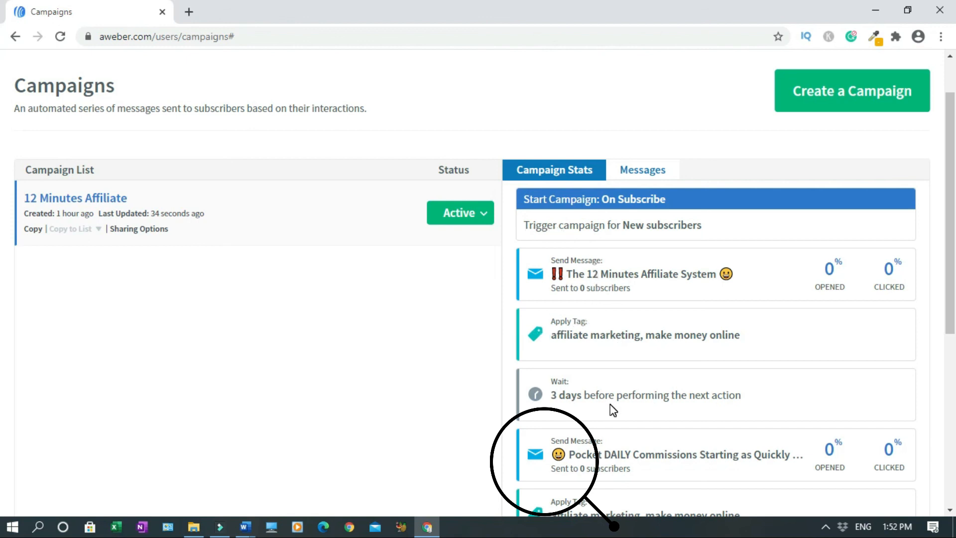
mouse_move(836, 301)
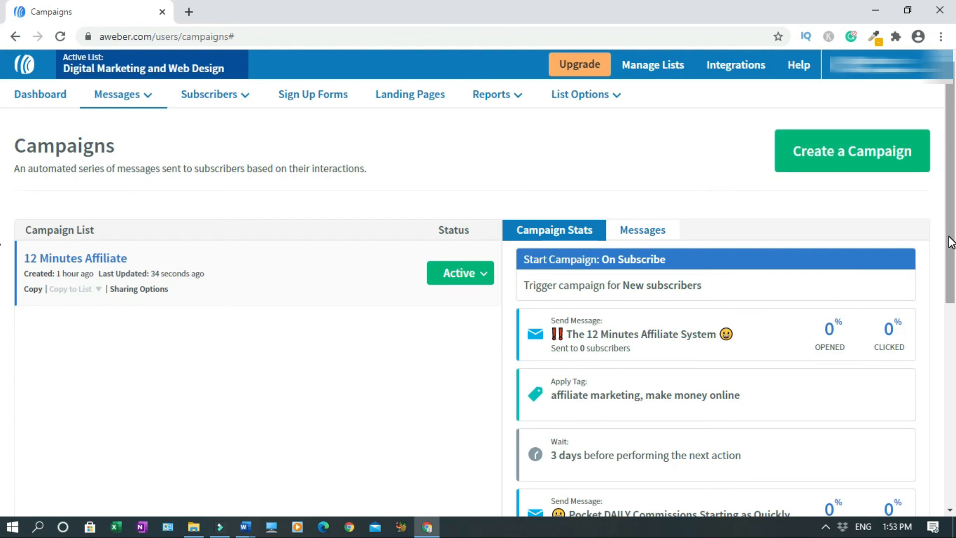
mouse_move(703, 136)
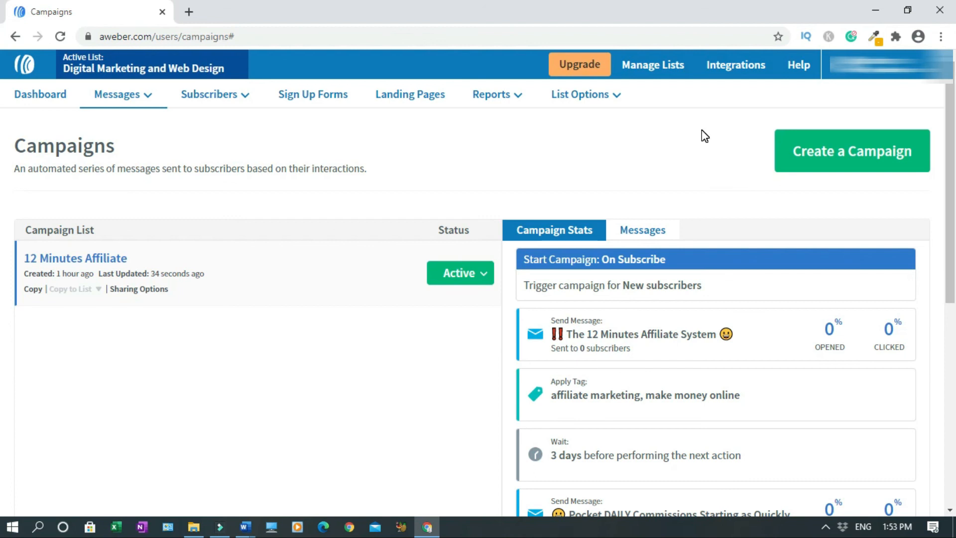